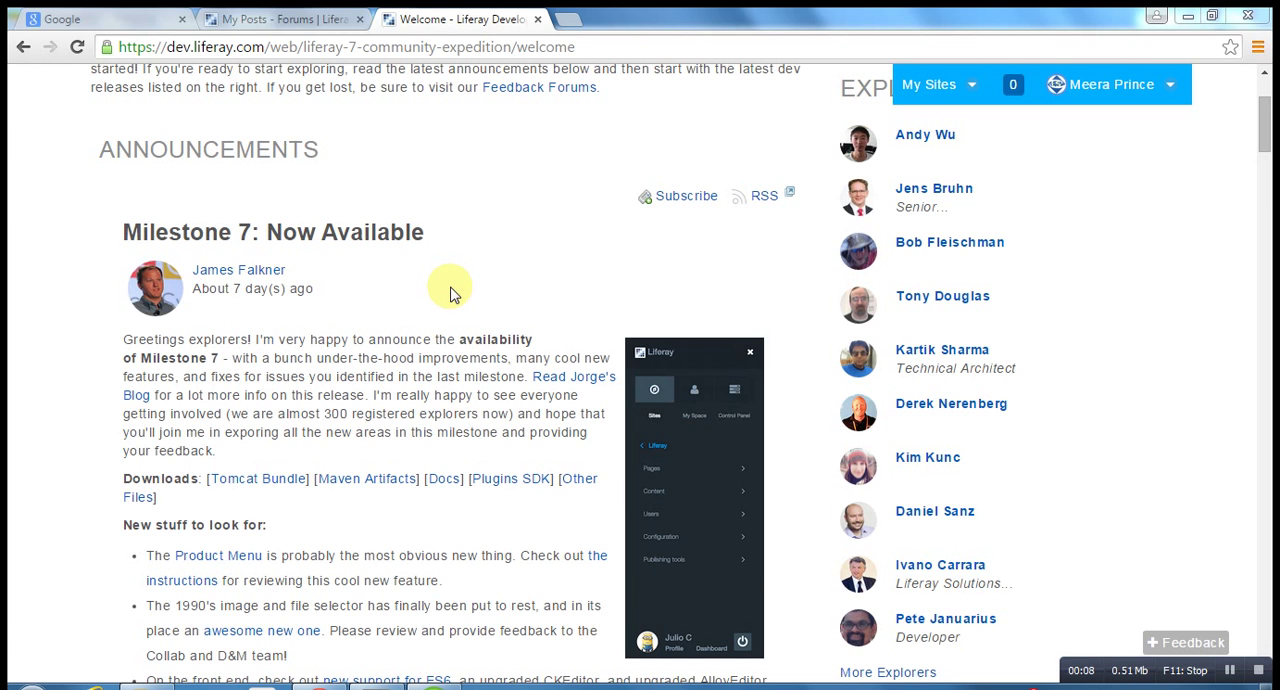
mouse_move(464, 292)
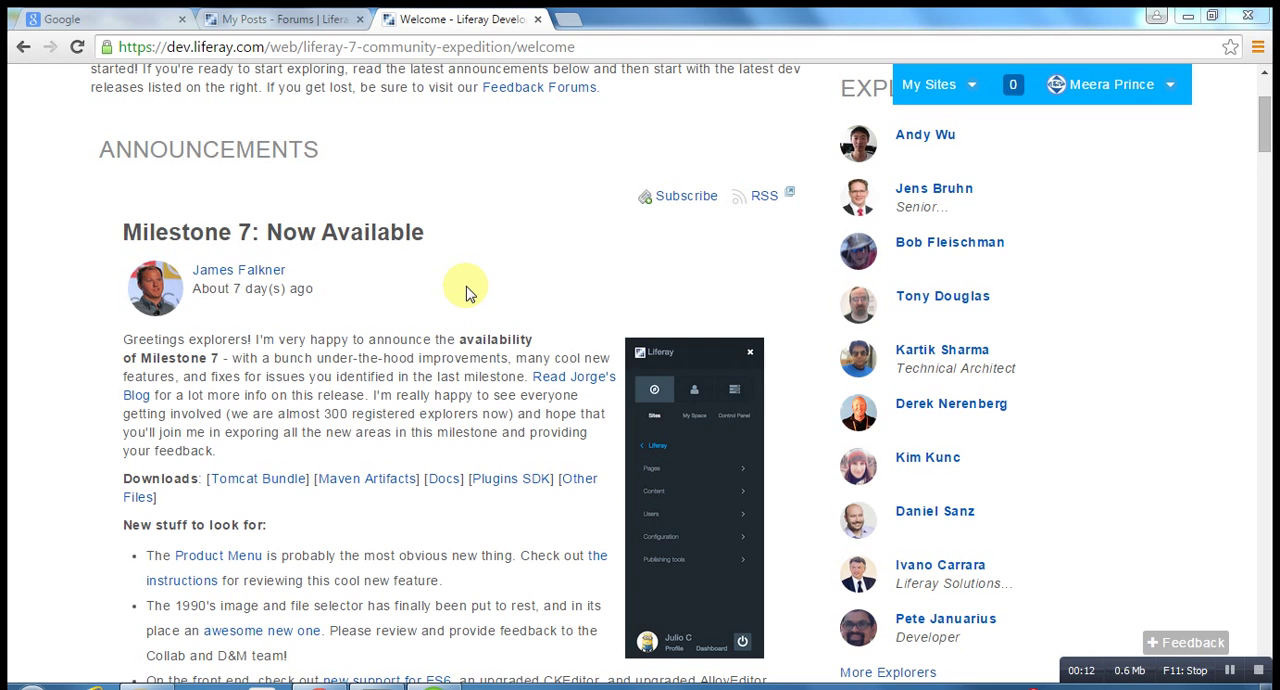
mouse_move(452, 296)
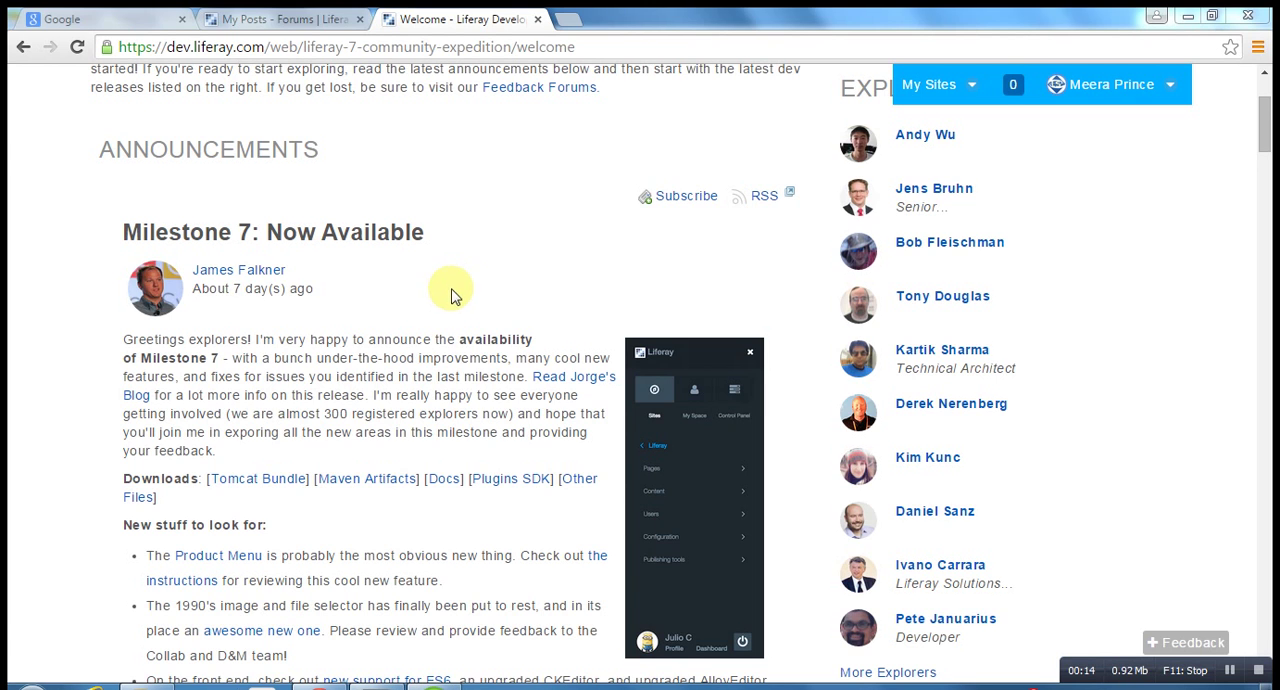
mouse_move(340, 68)
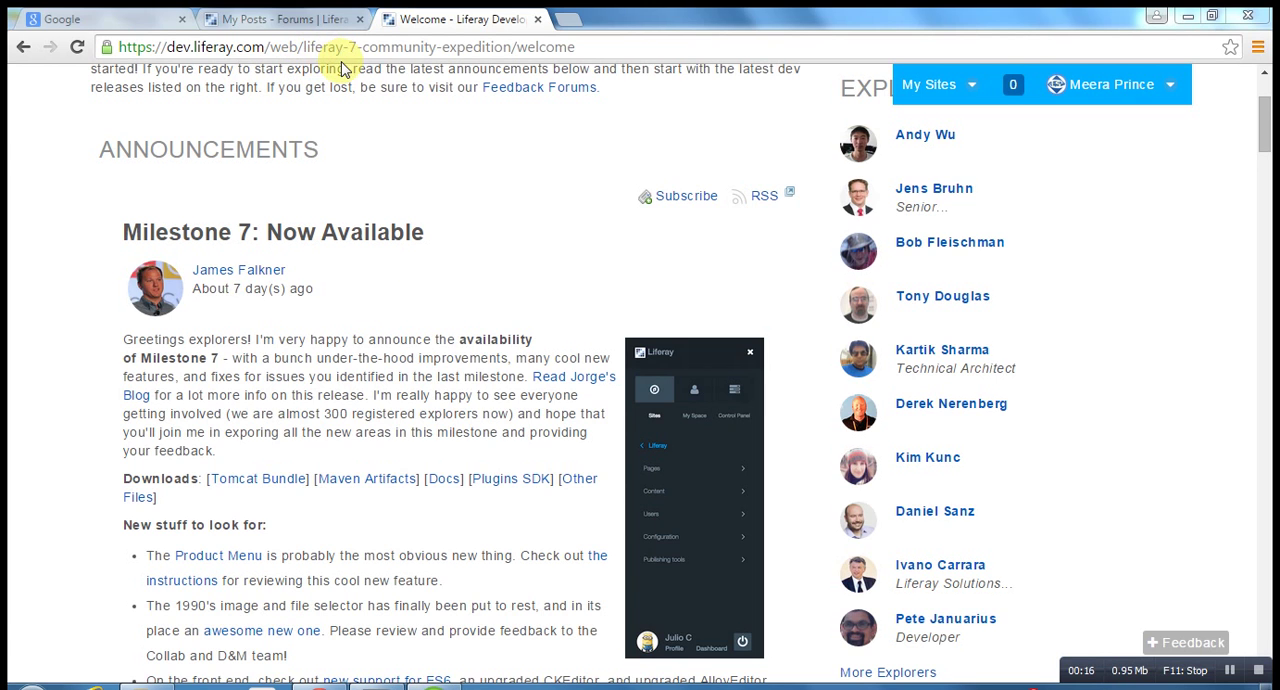
mouse_move(484, 136)
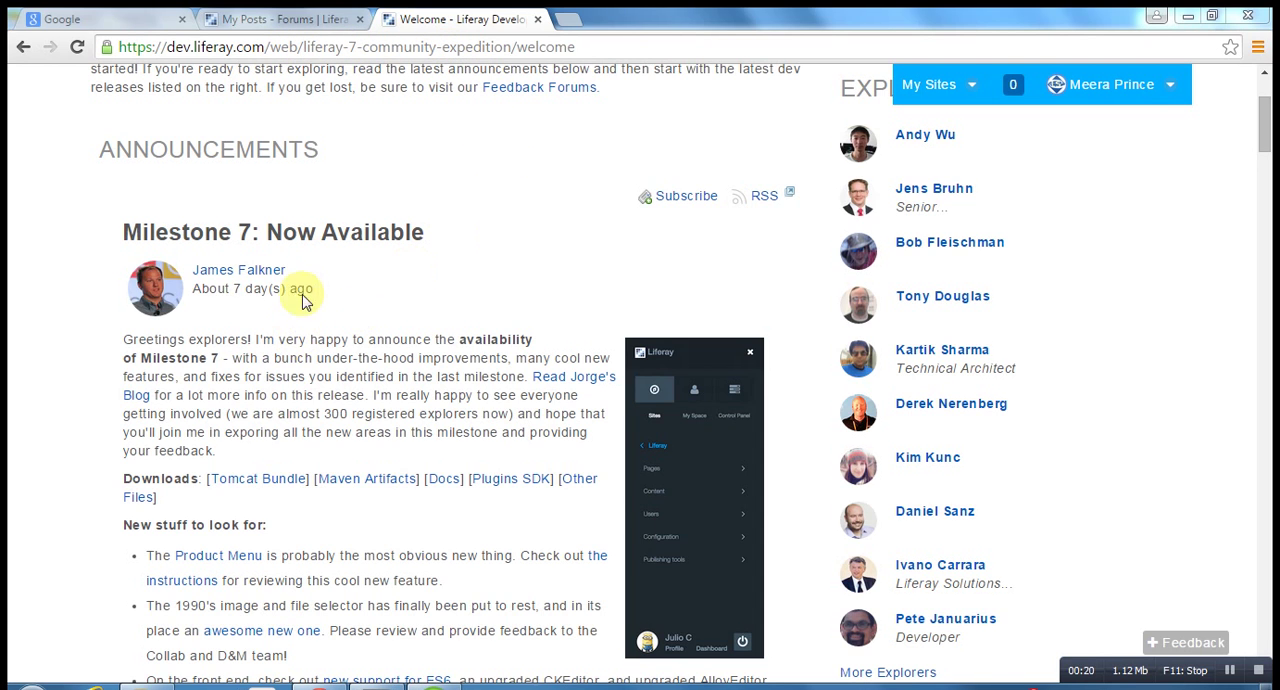
mouse_move(390, 270)
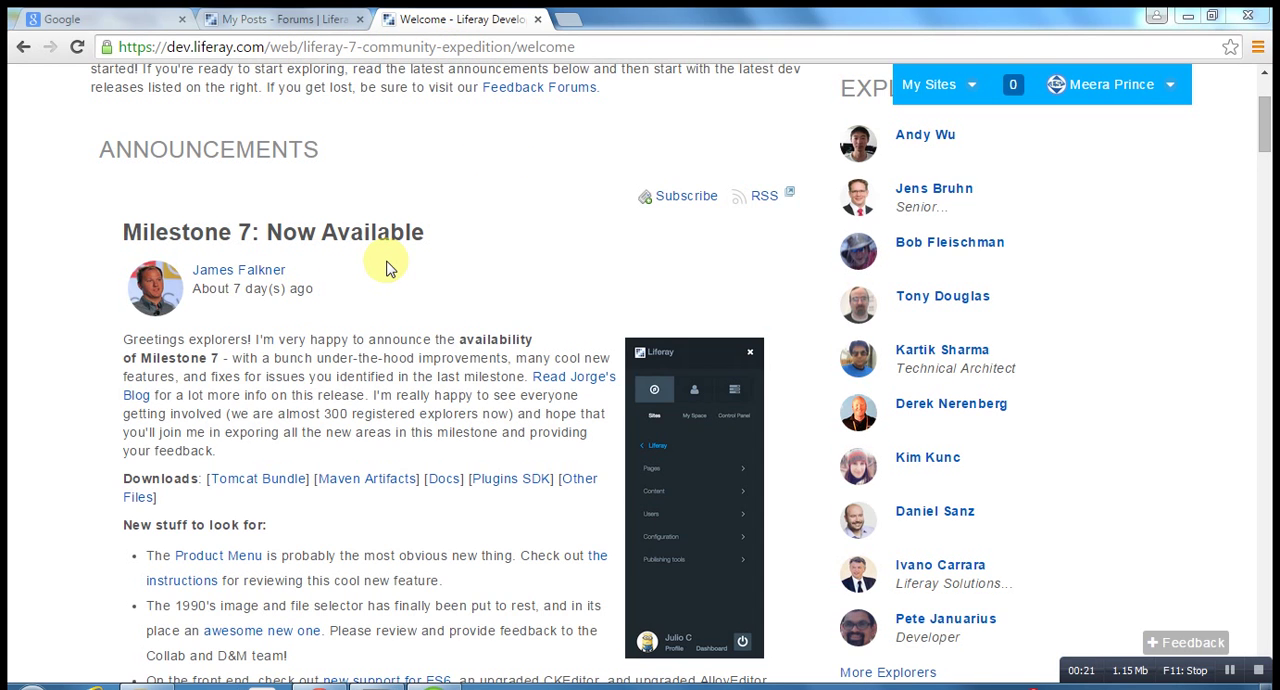
mouse_move(236, 444)
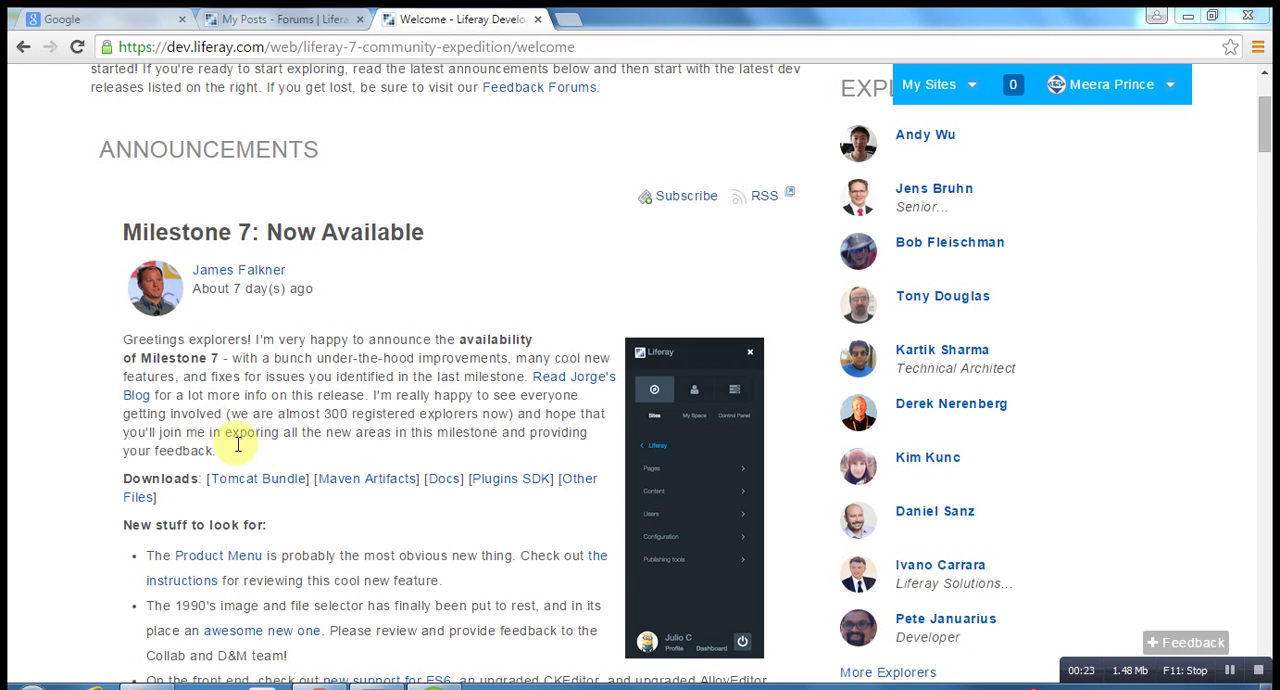
mouse_move(316, 242)
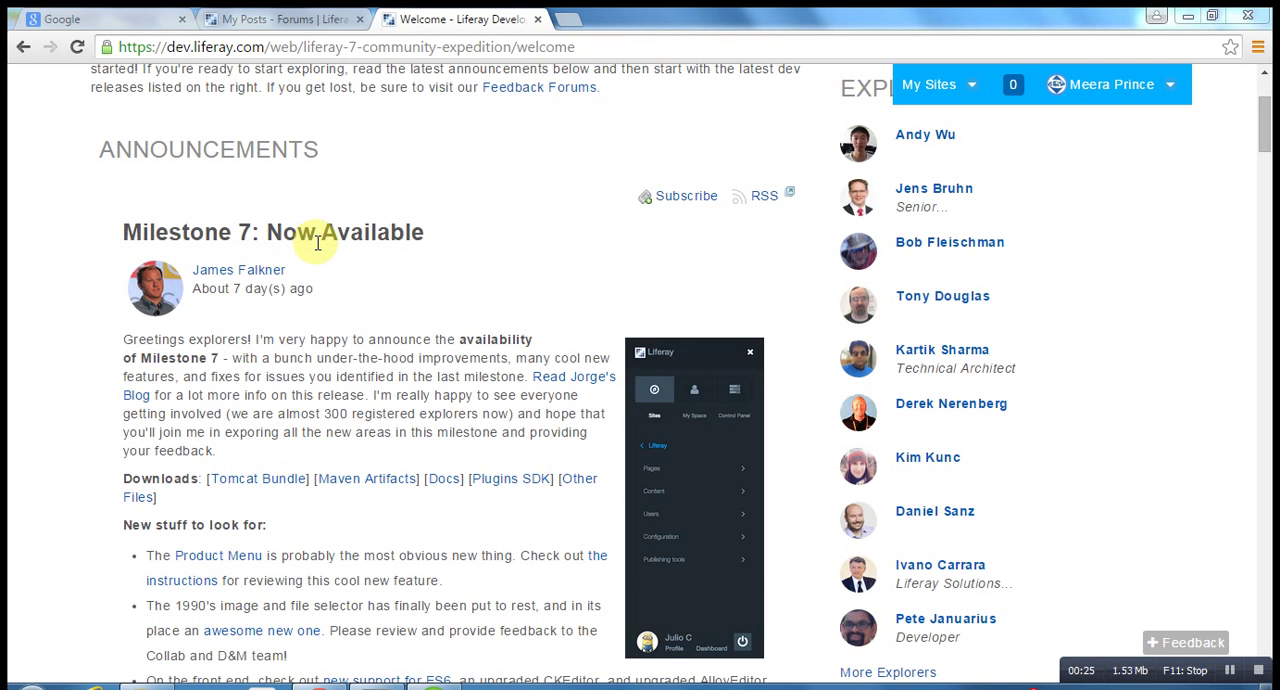
mouse_move(320, 288)
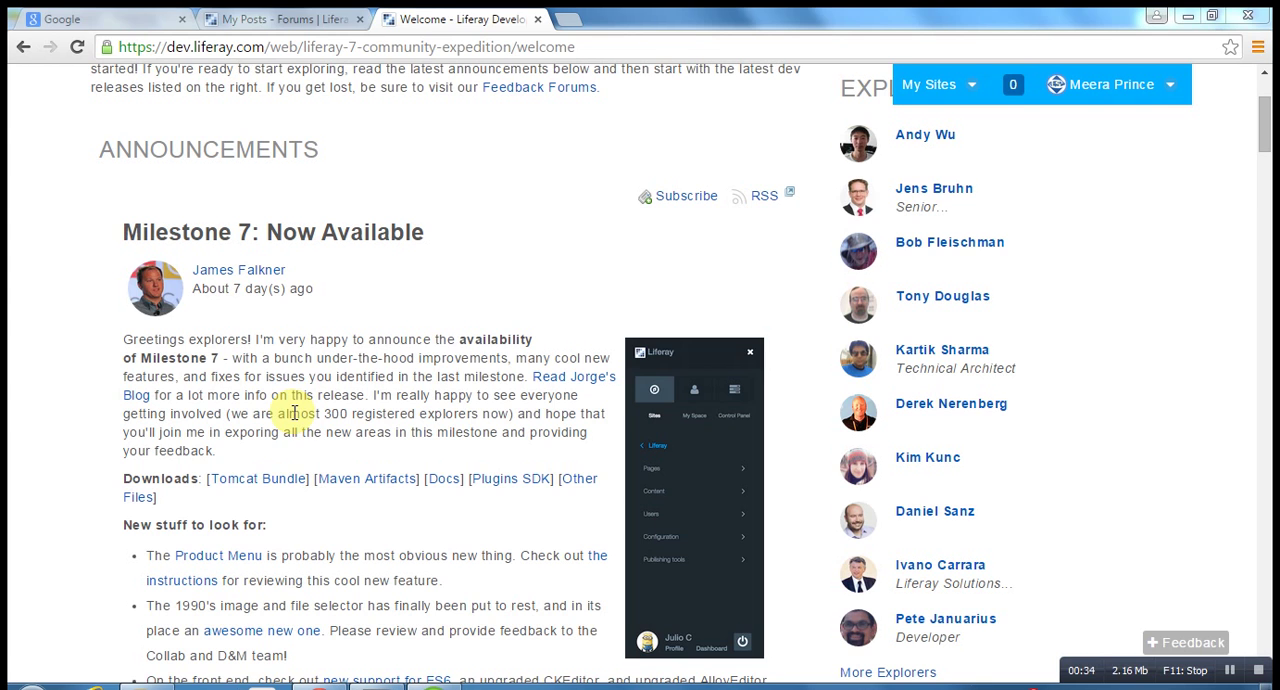
mouse_move(278, 478)
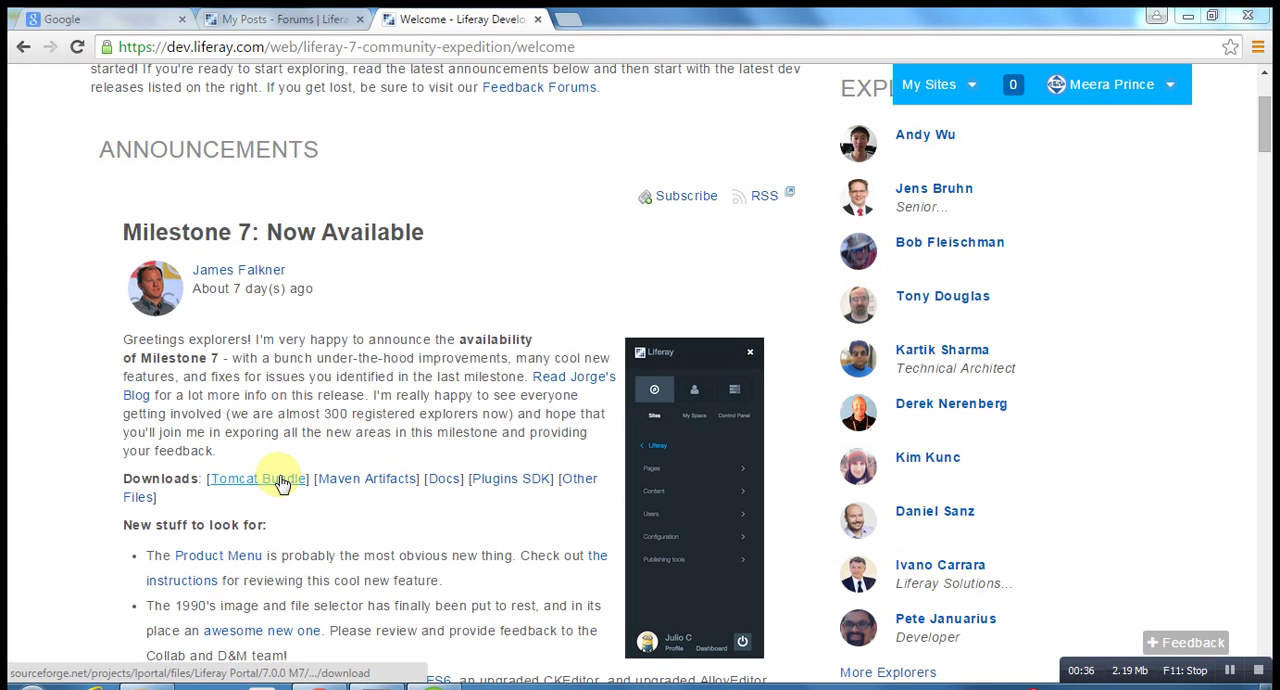
- Download the Milestone 7 Tomcat bundle zip and watch its progress in Chrome's downloads list
left_click(256, 478)
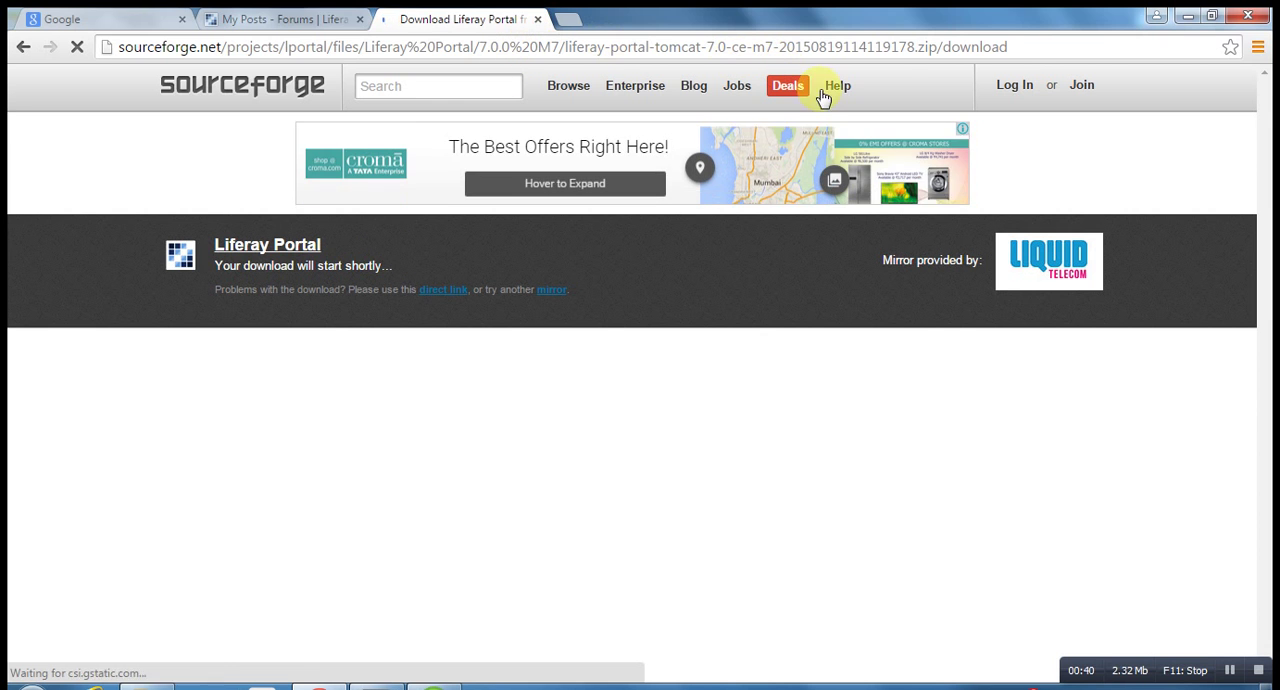
left_click(1260, 48)
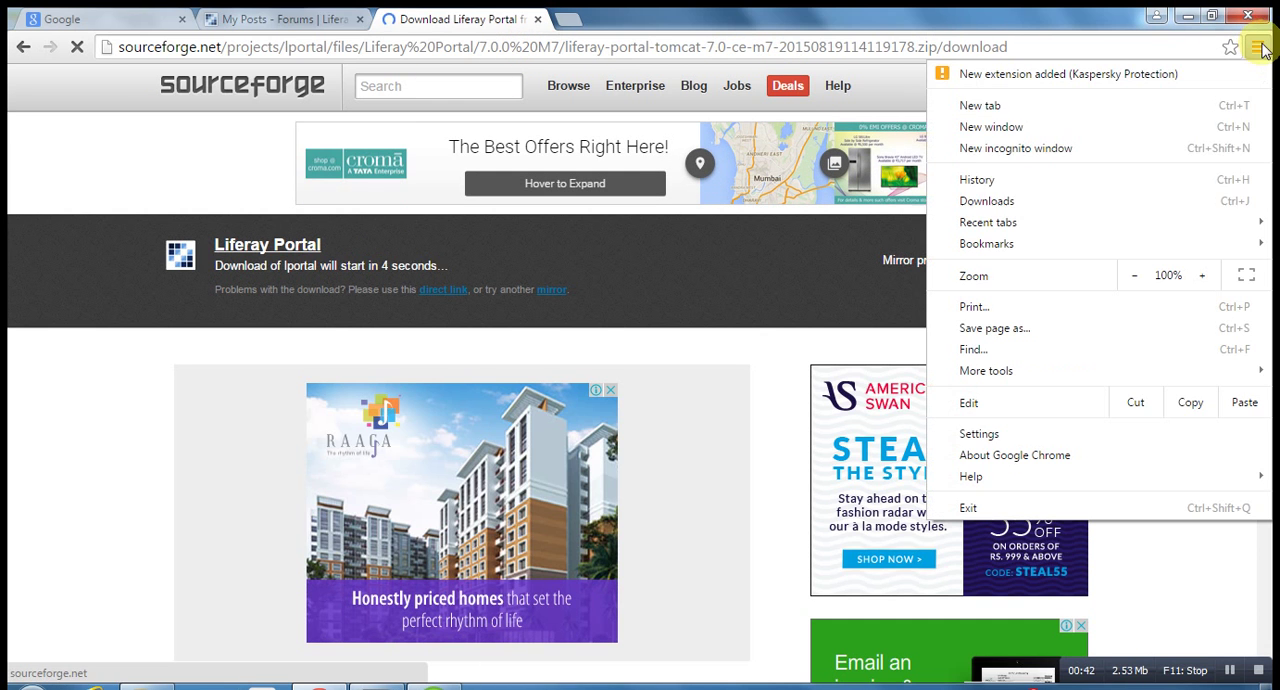
mouse_move(1010, 200)
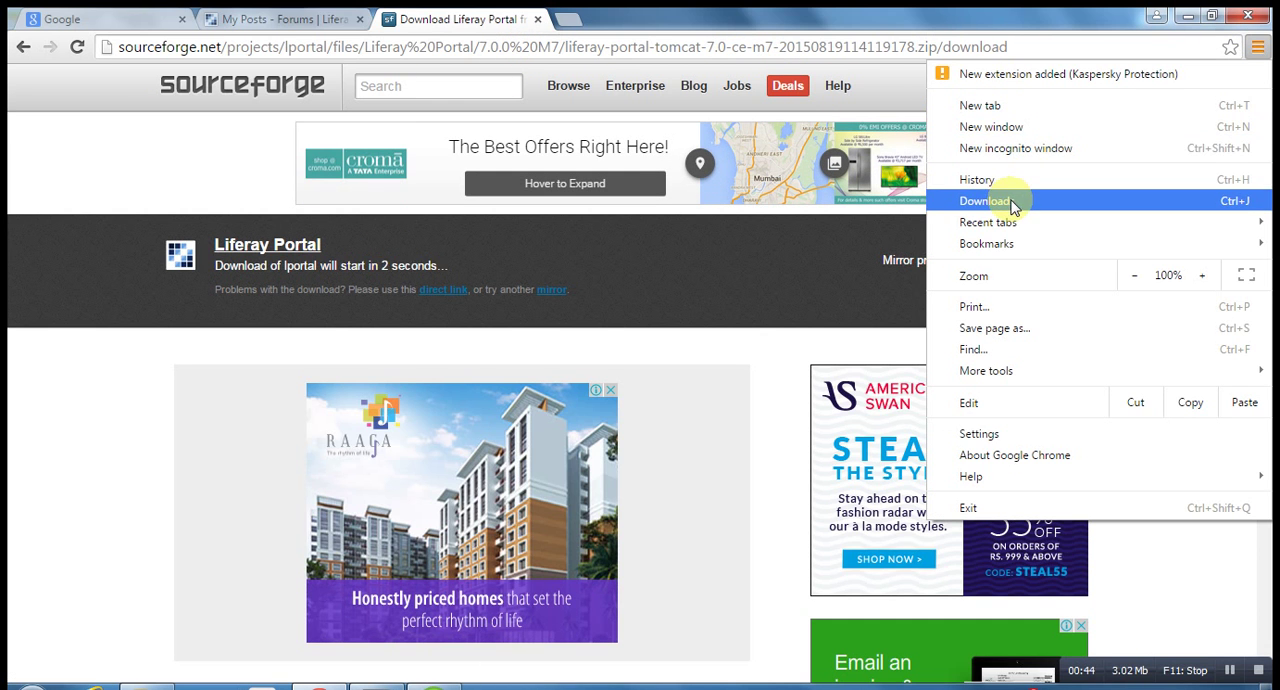
mouse_move(1016, 148)
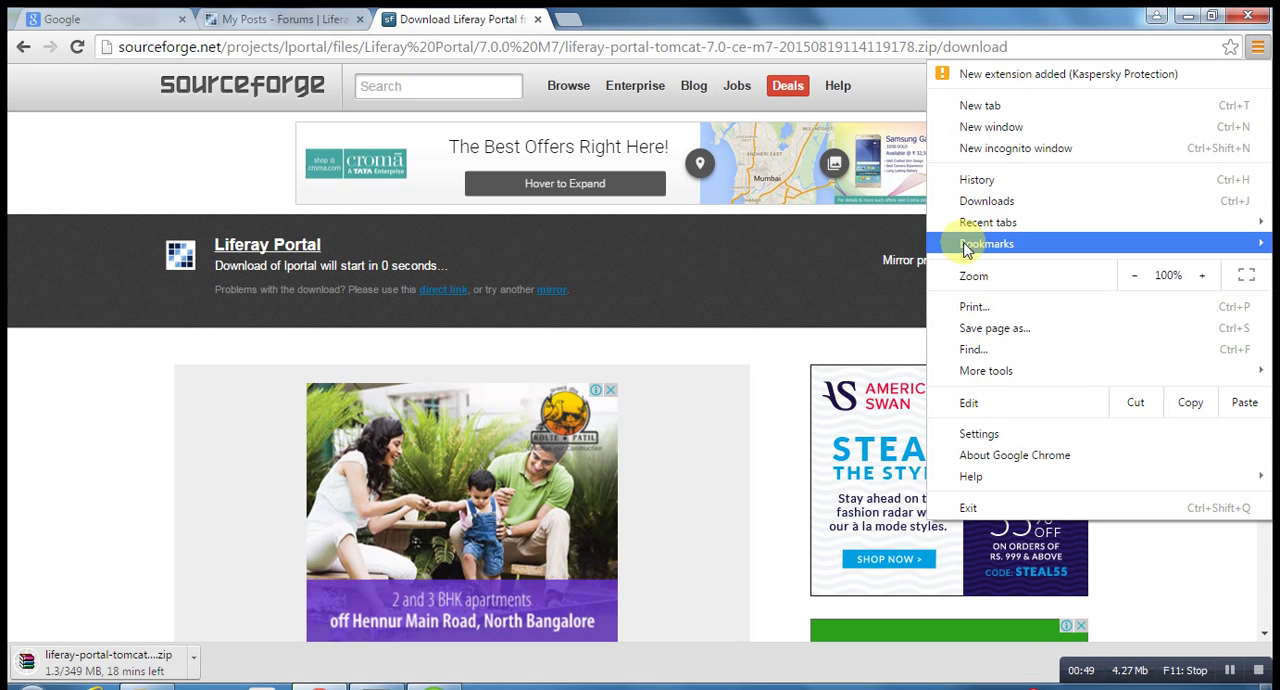
mouse_move(950, 300)
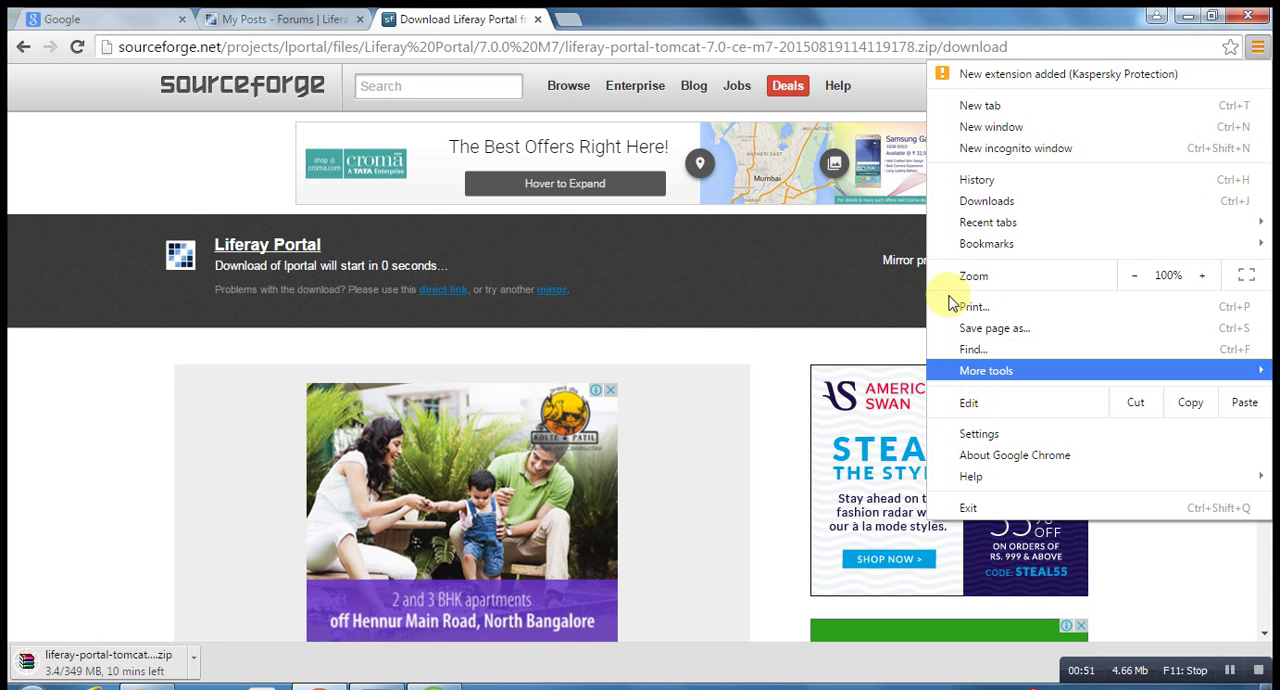
left_click(988, 200)
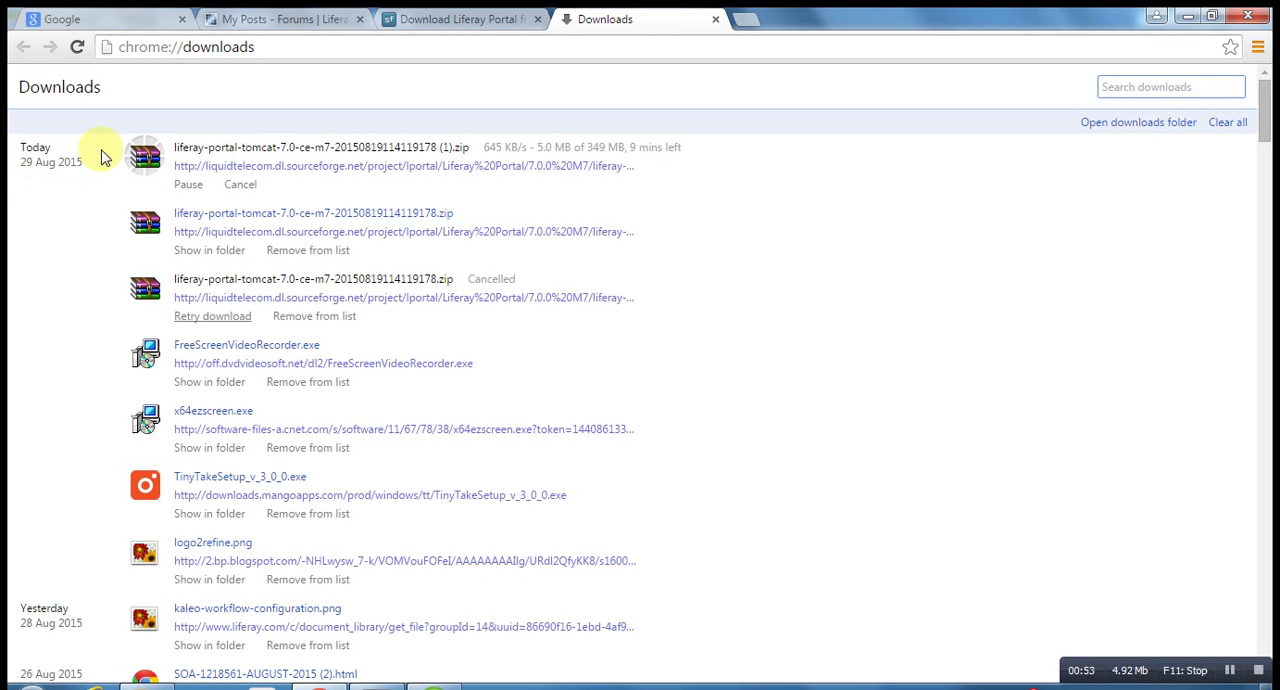
left_click(208, 250)
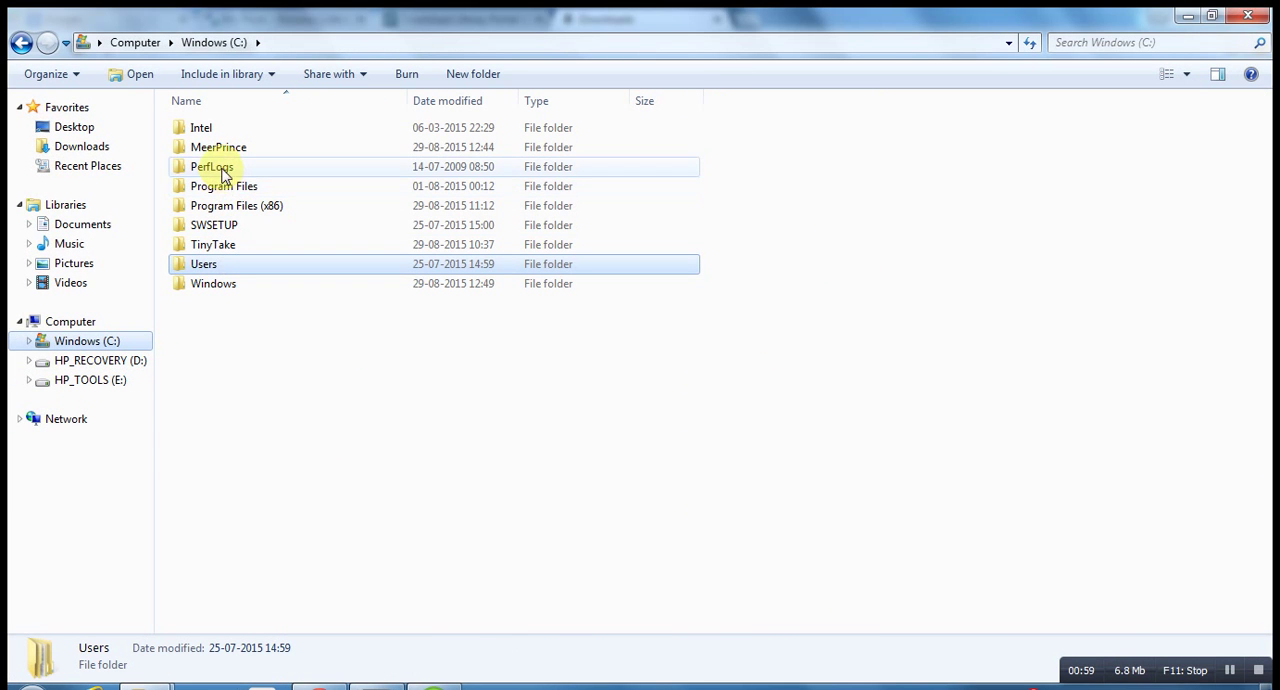
- Browse into MeerPrince\Liferay7\liferay-portal-7.0-ce-m7 and look over the extracted bundle's contents
double_click(218, 148)
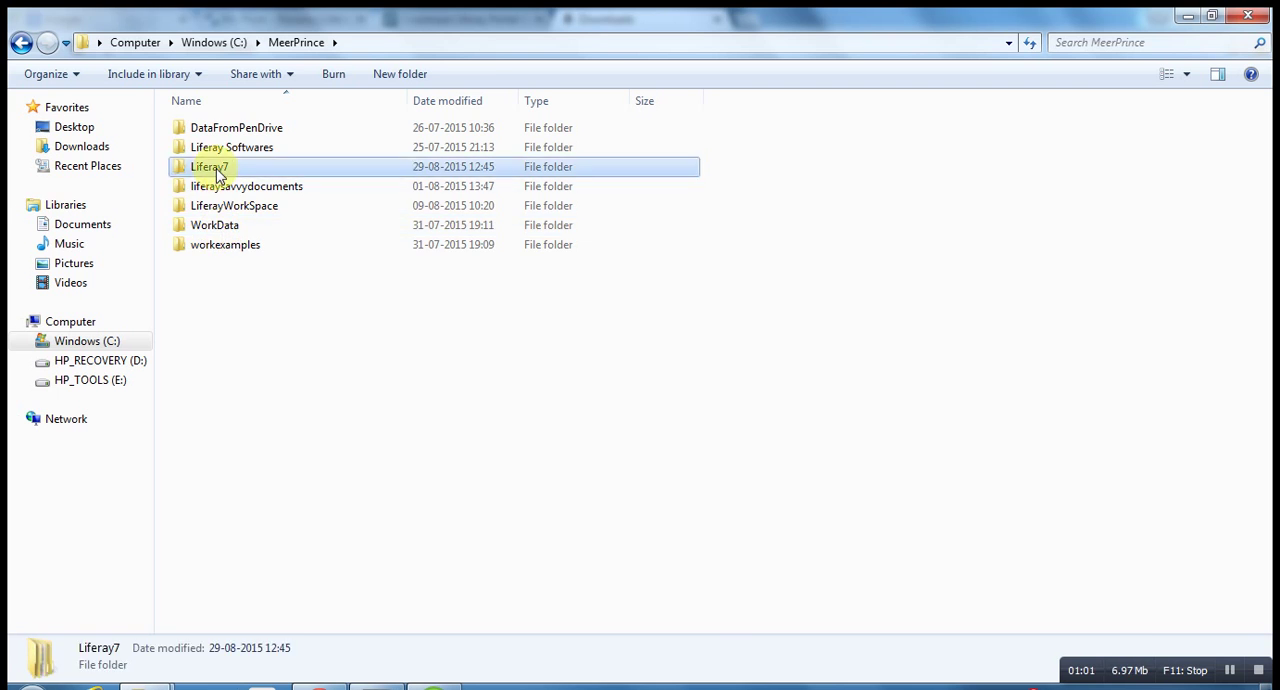
double_click(208, 166)
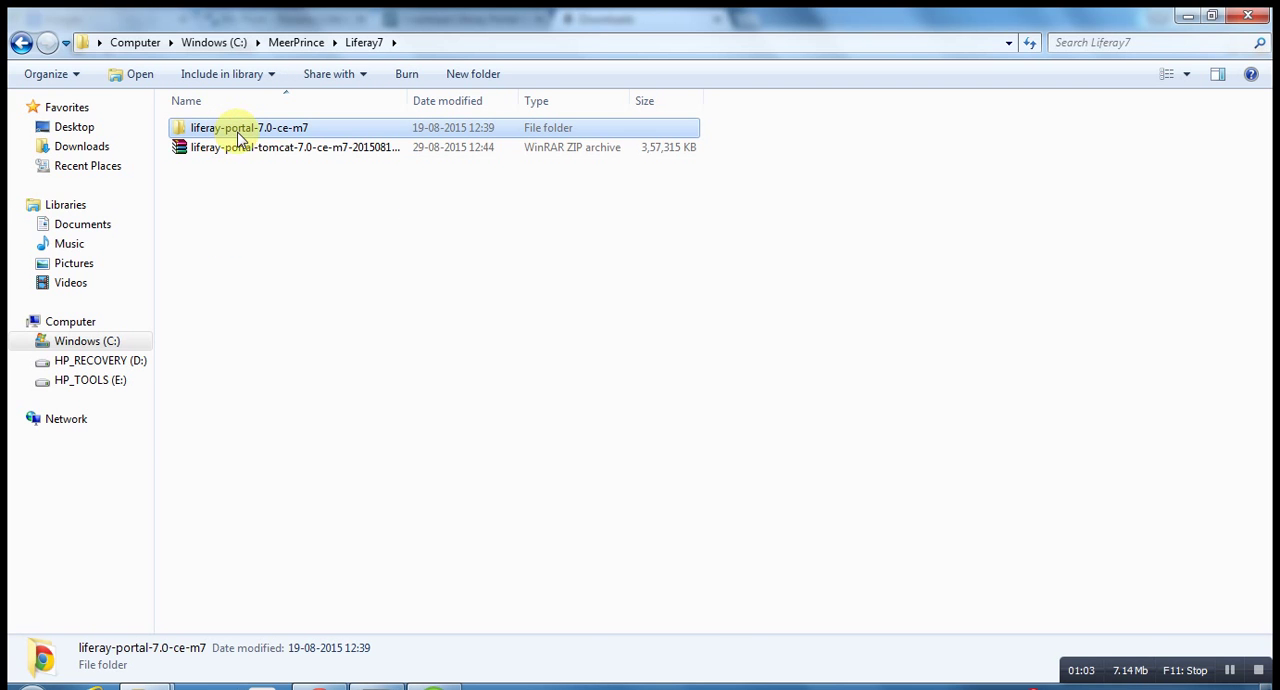
mouse_move(260, 136)
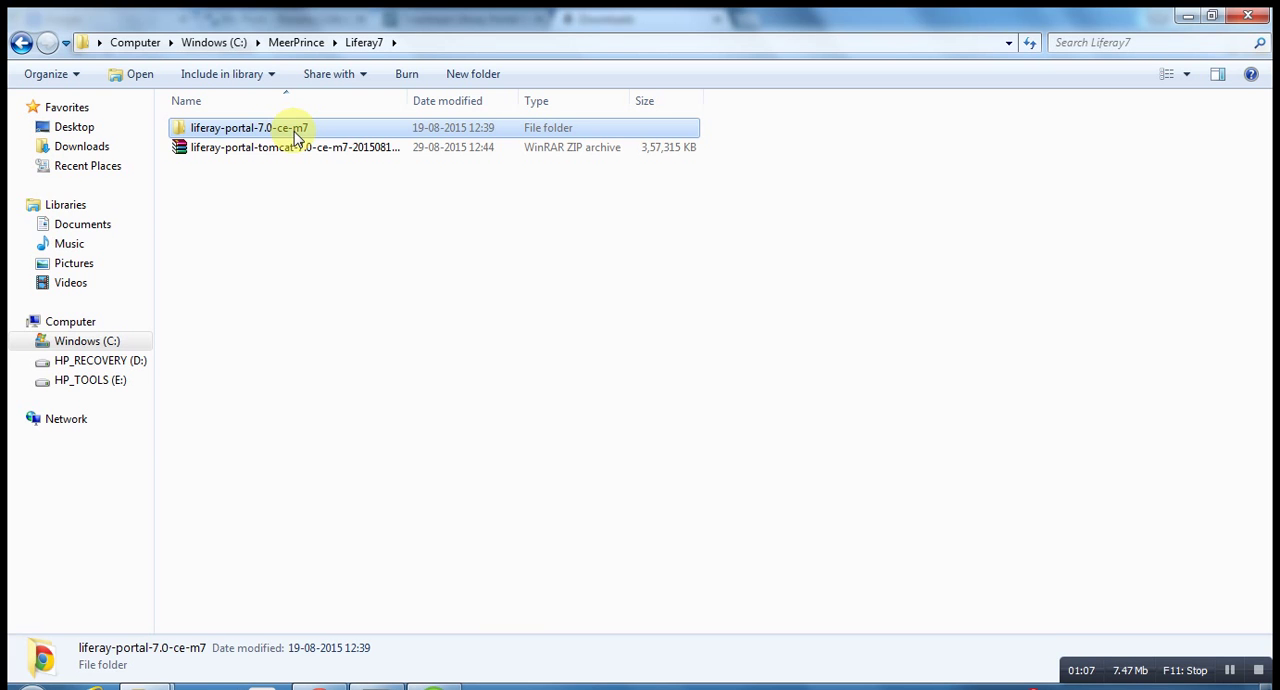
double_click(248, 128)
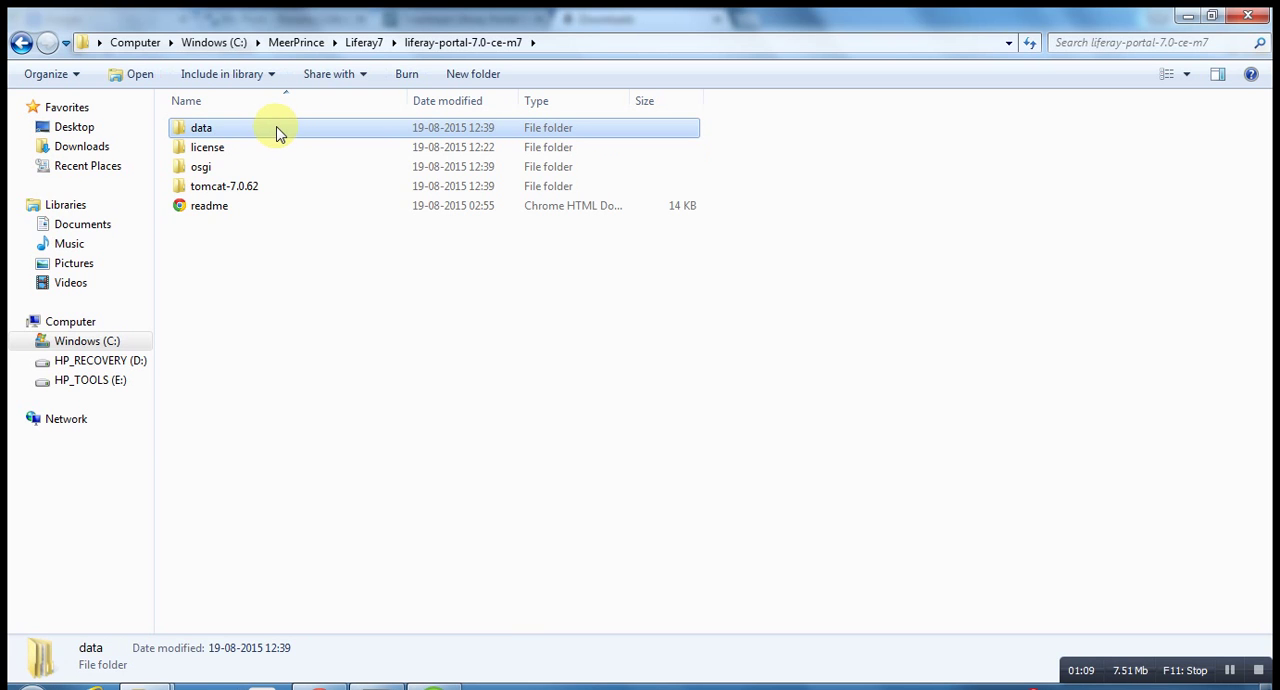
key("ctrl+a")
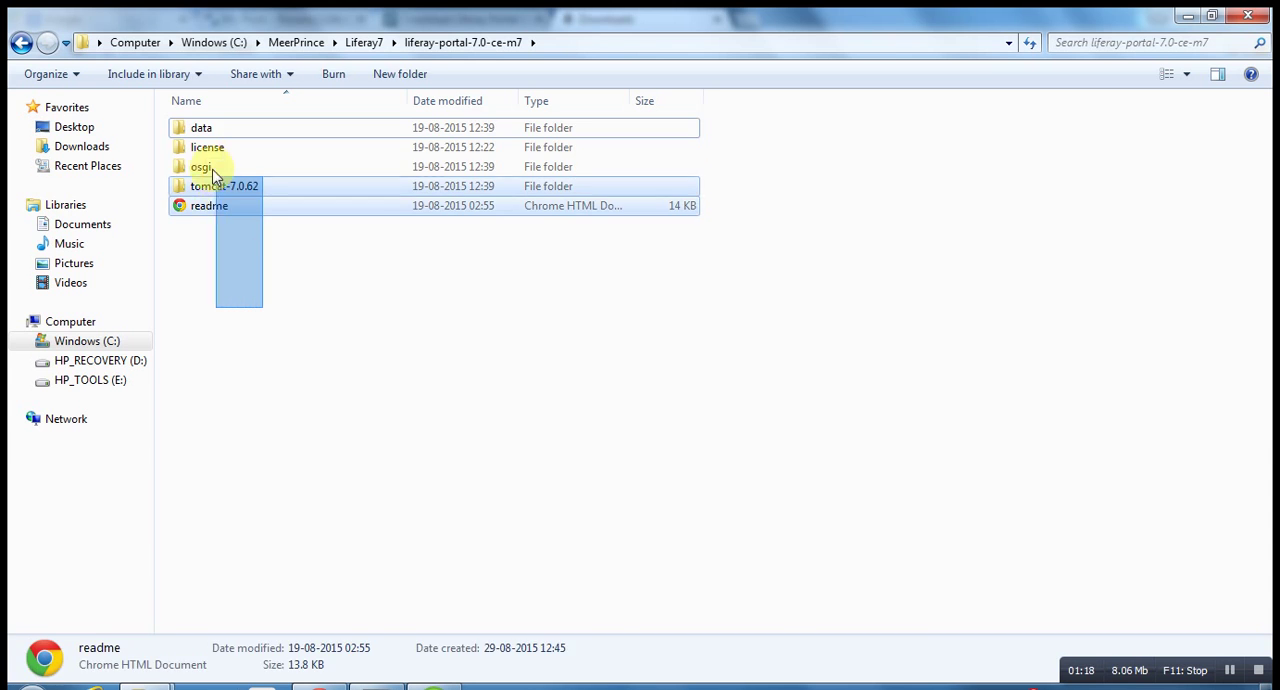
left_click(210, 250)
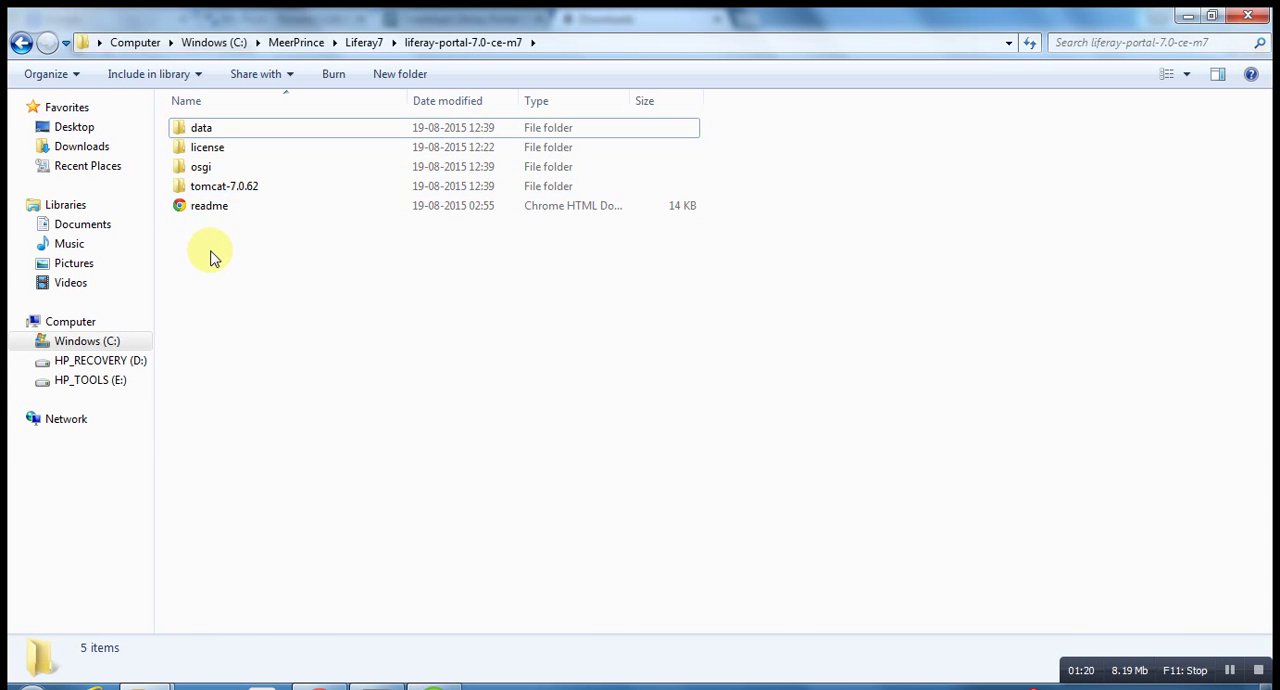
- Enter tomcat-7.0.62\webapps, which holds only the ROOT folder
left_click(224, 186)
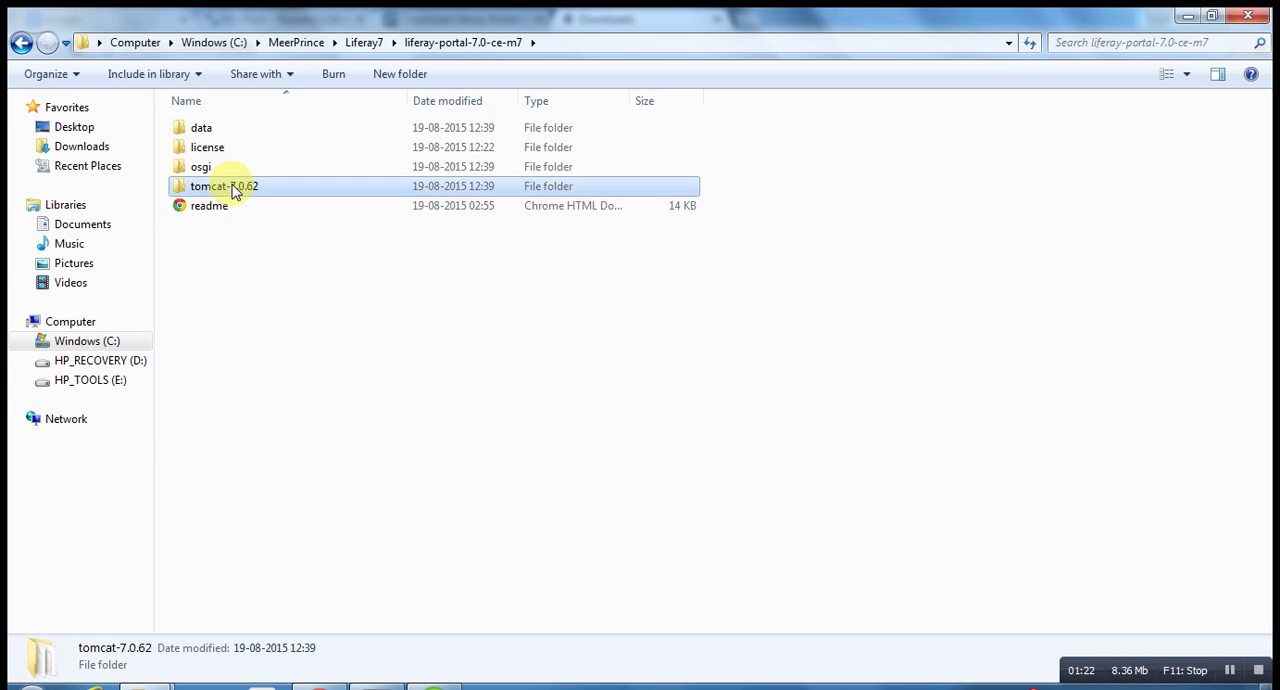
double_click(224, 186)
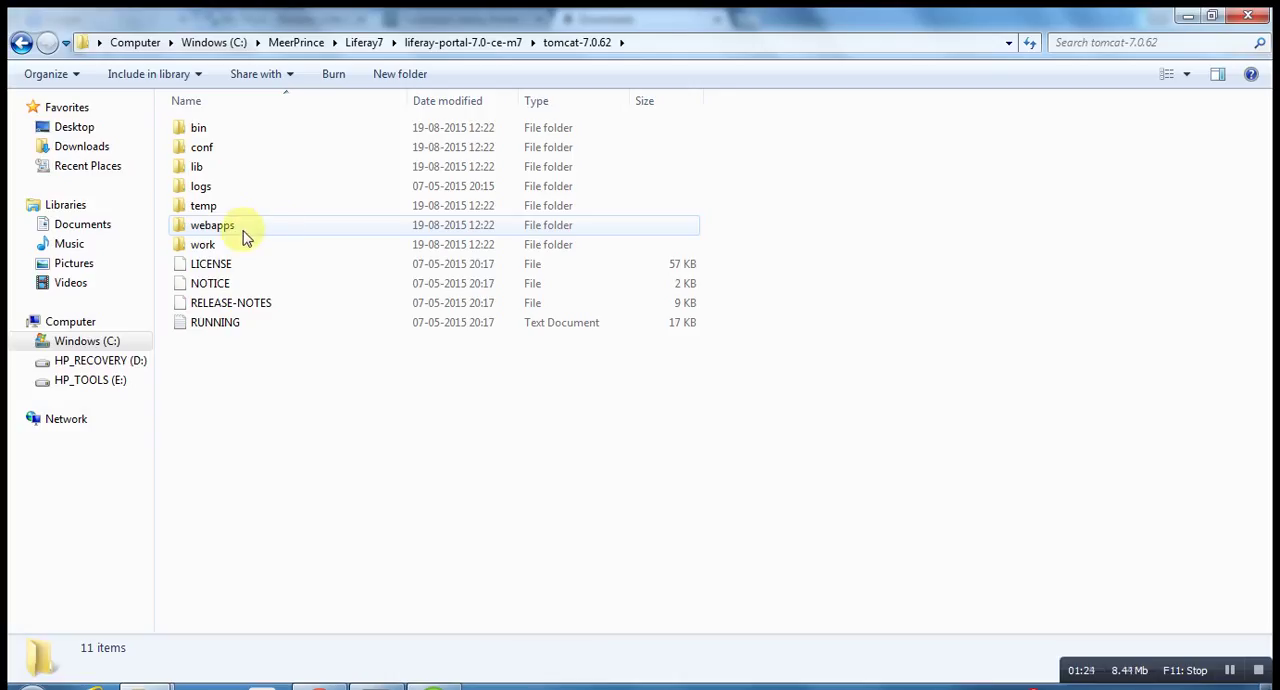
double_click(212, 224)
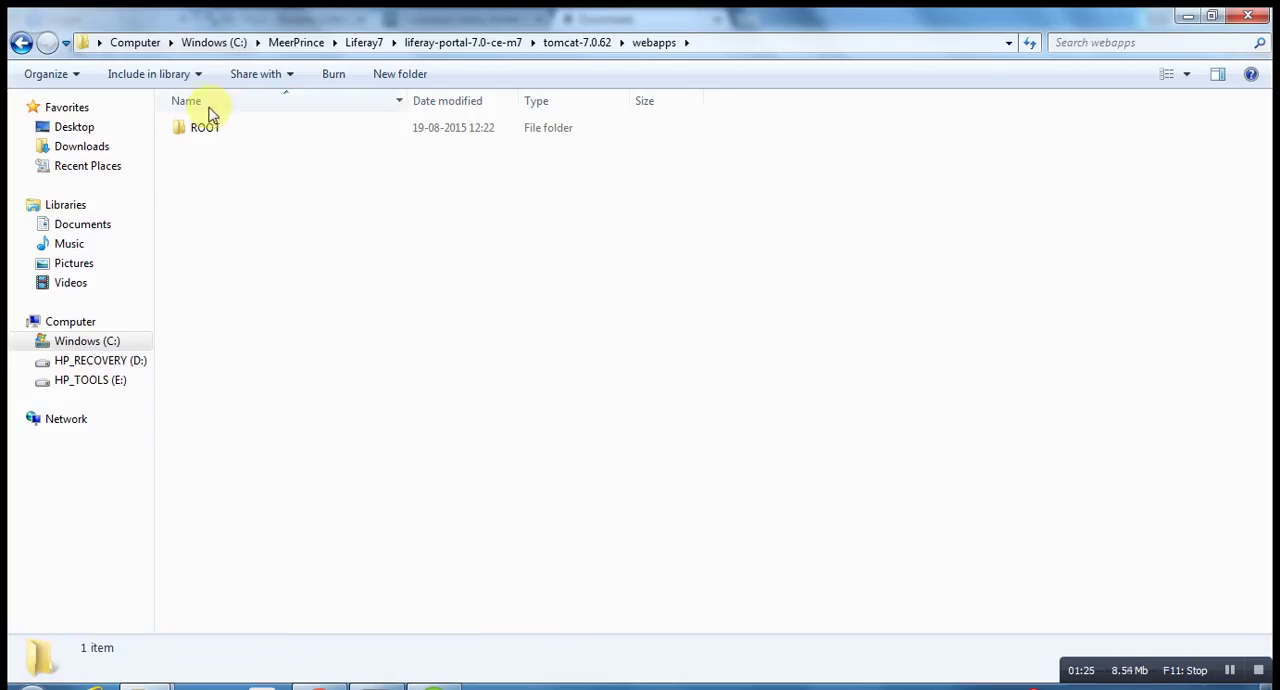
left_click(204, 128)
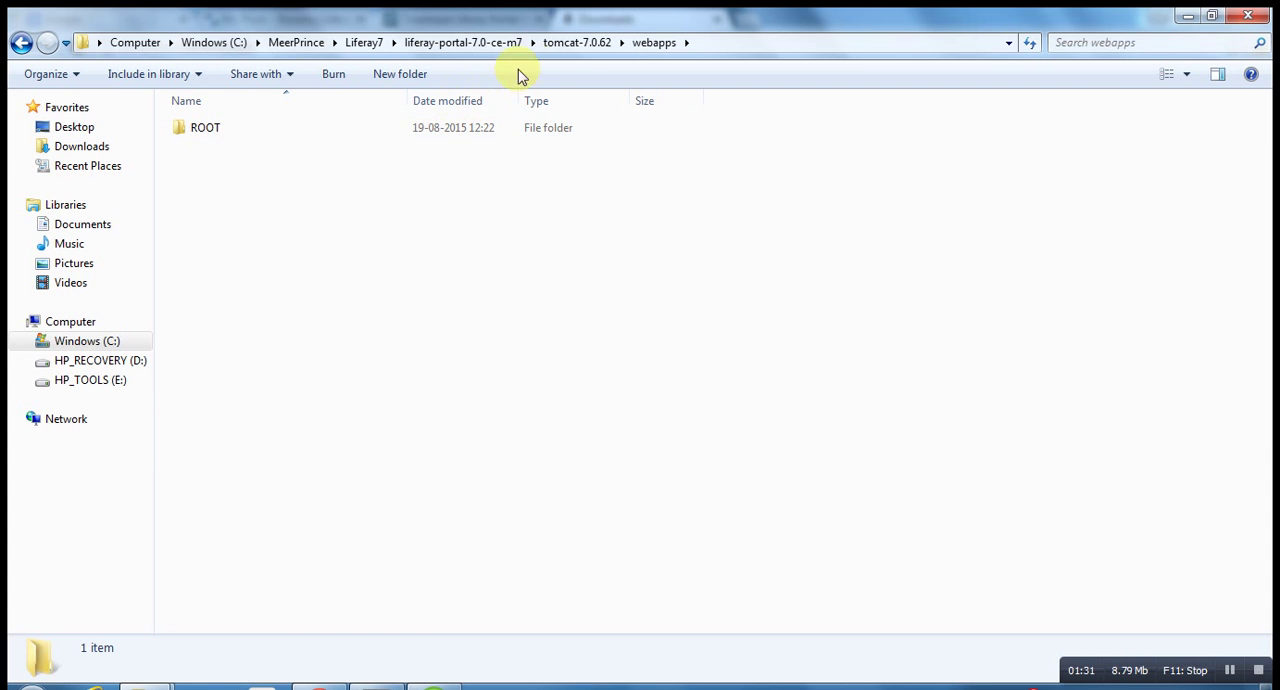
left_click(462, 42)
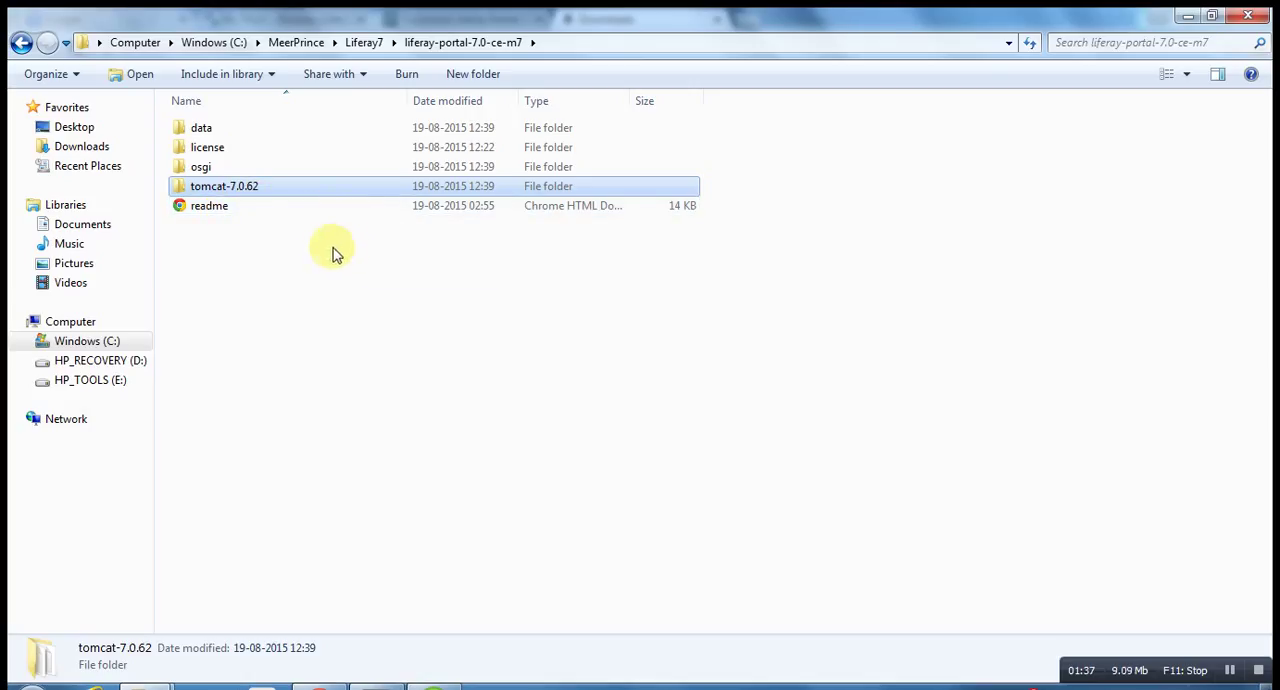
mouse_move(324, 250)
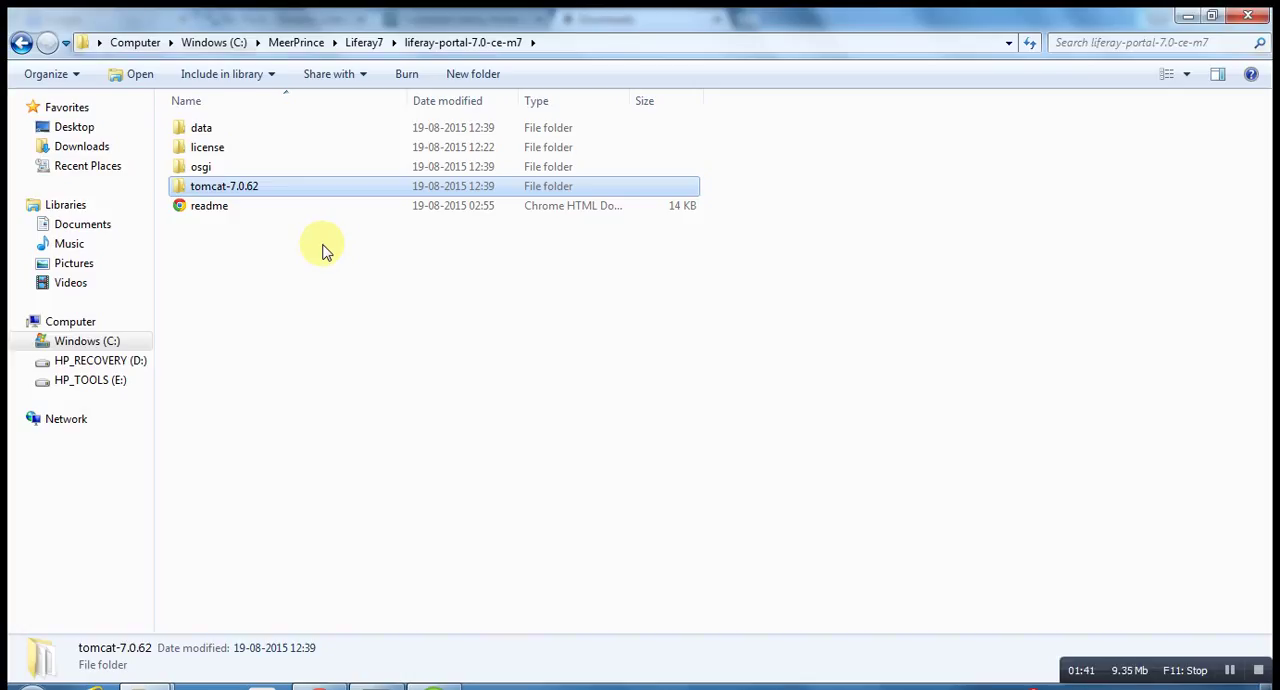
mouse_move(290, 254)
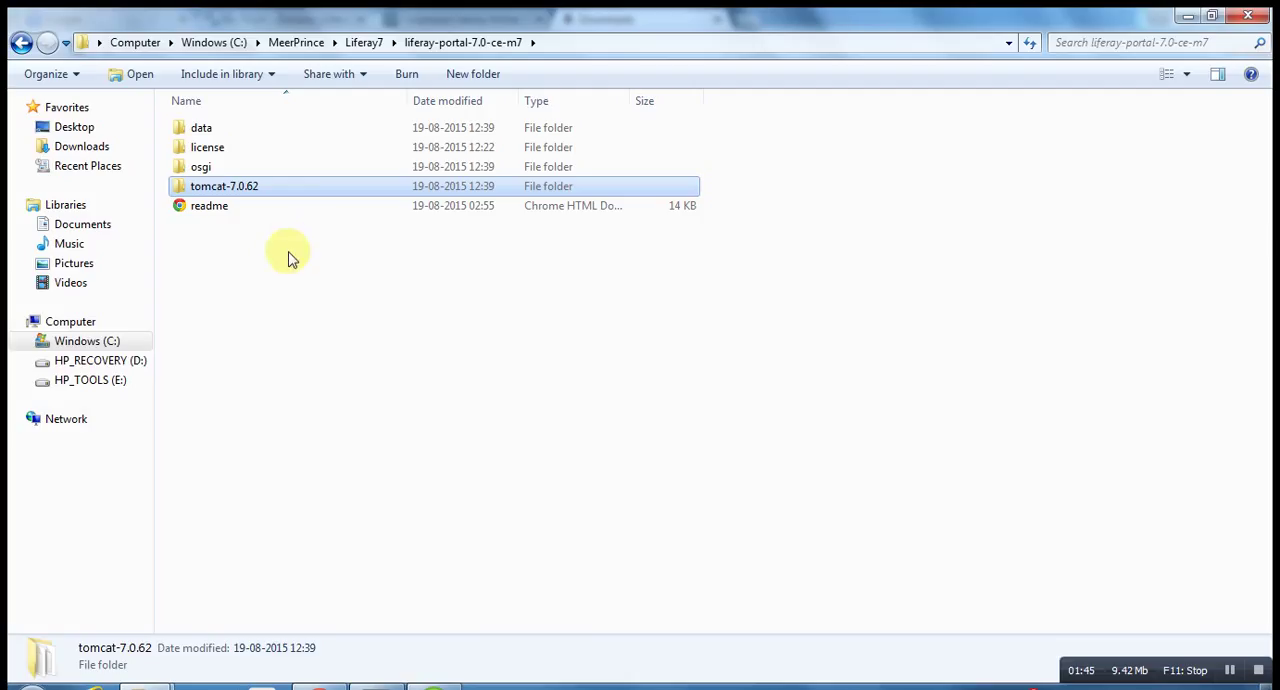
mouse_move(292, 244)
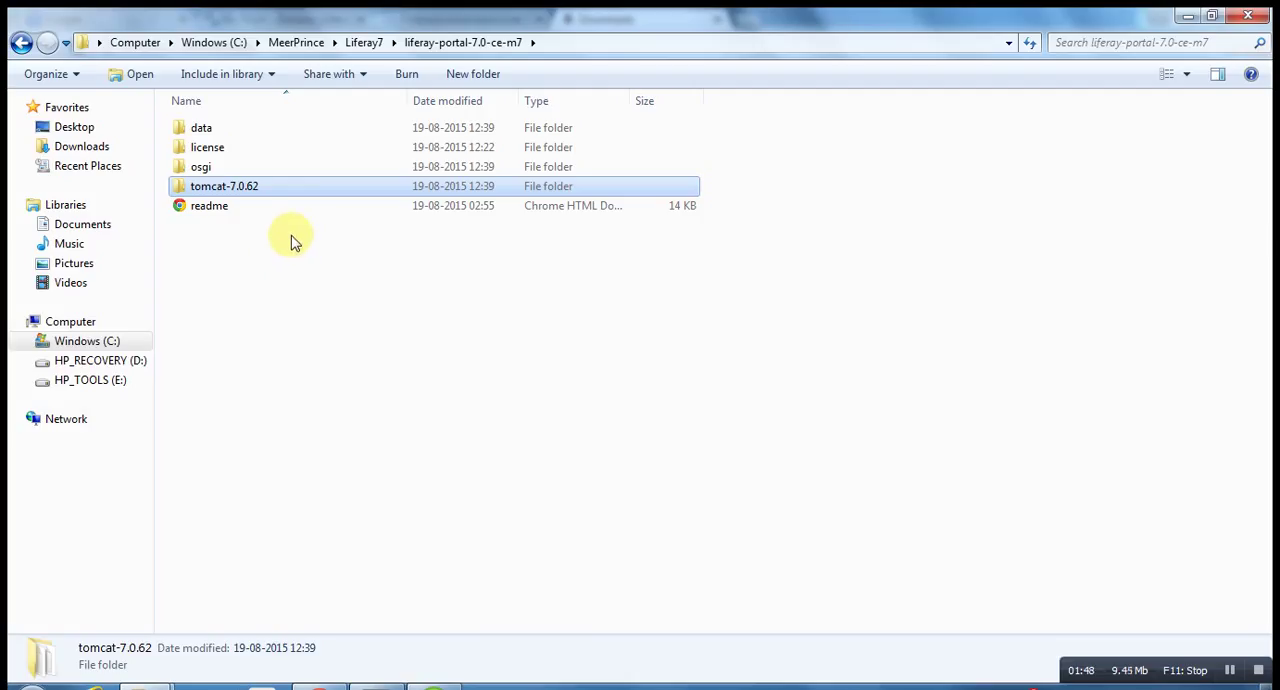
left_click(200, 128)
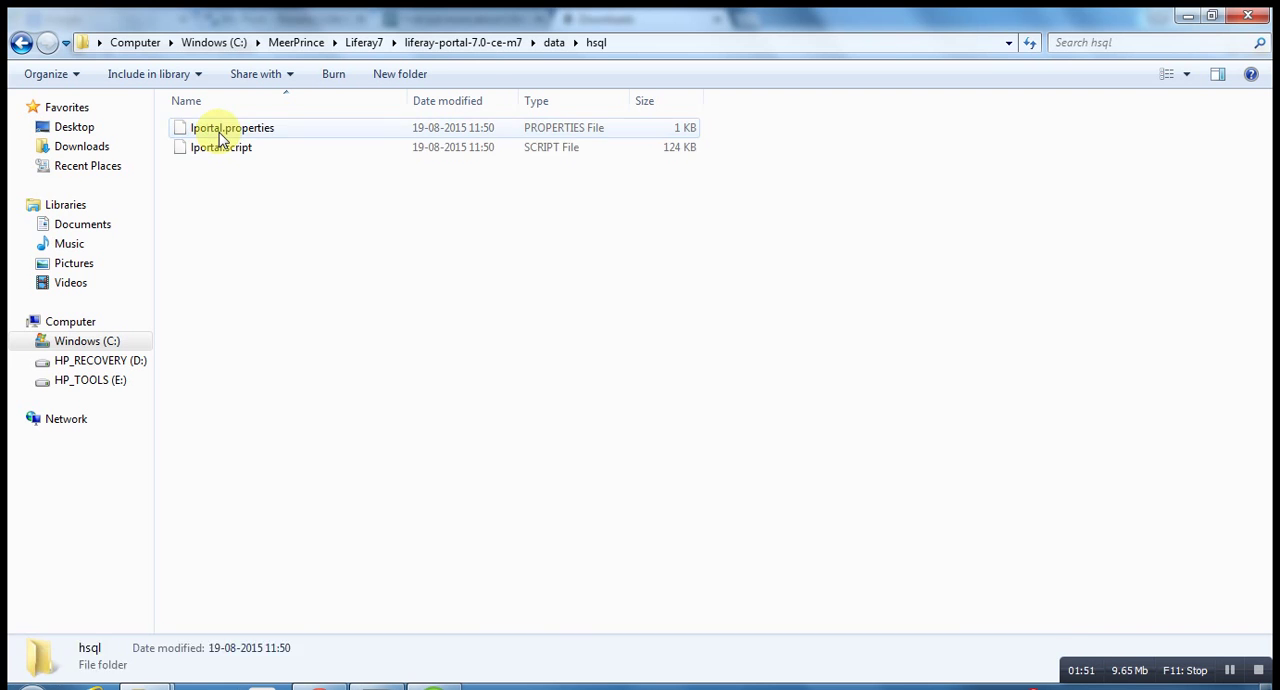
left_click(22, 42)
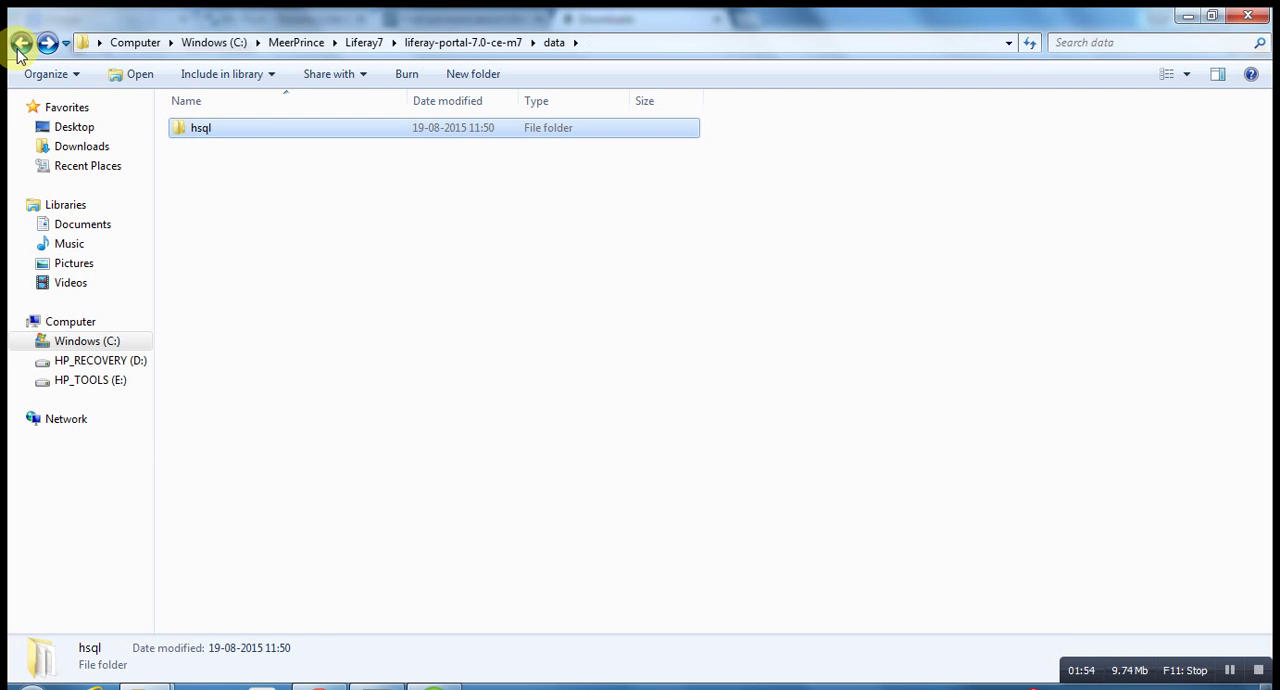
left_click(22, 42)
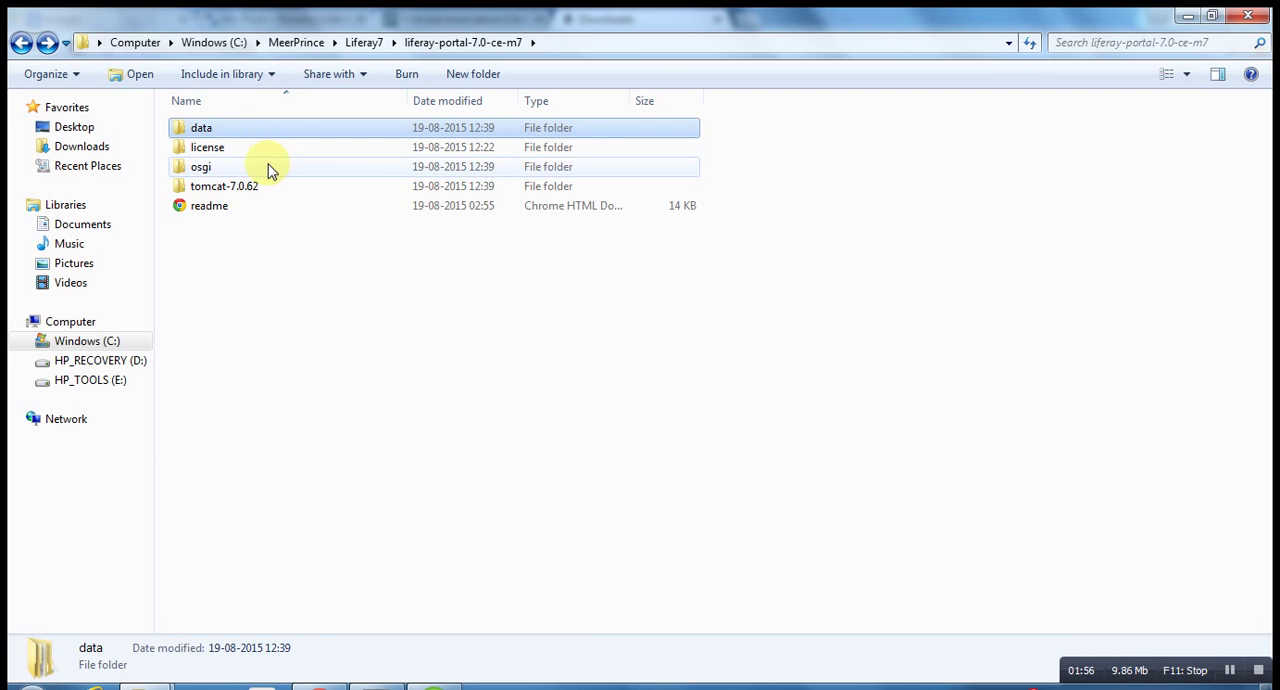
double_click(200, 128)
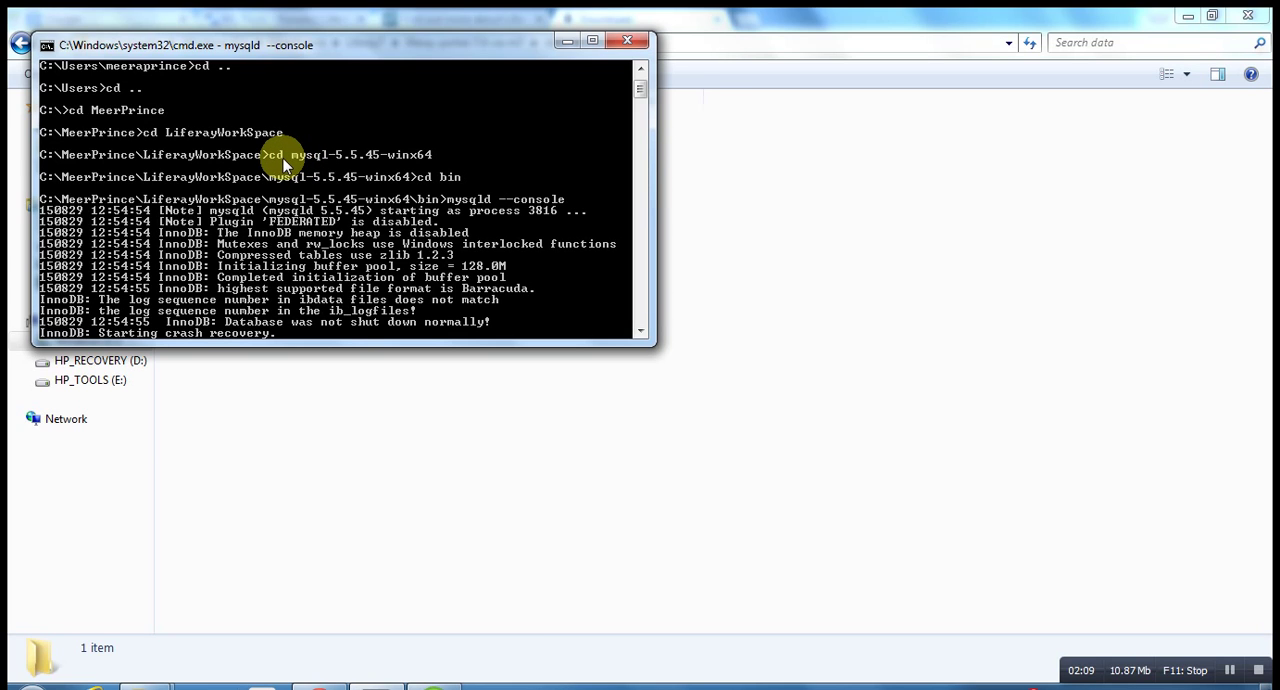
mouse_move(288, 176)
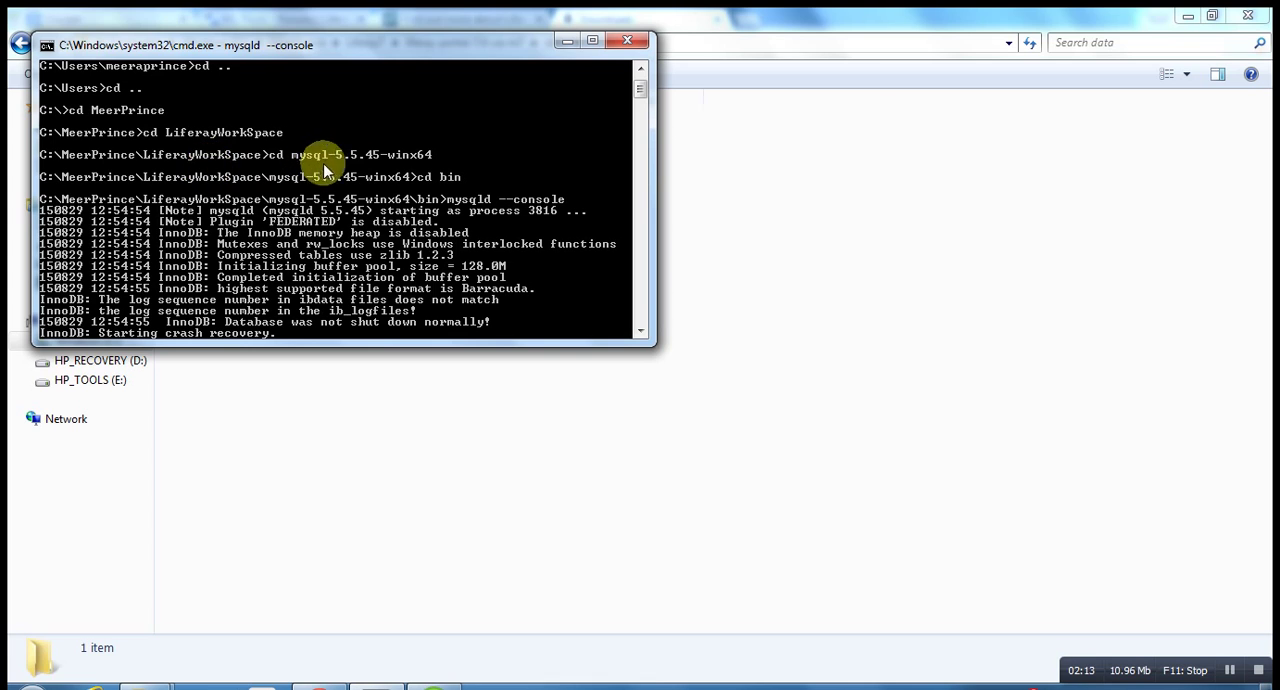
mouse_move(450, 210)
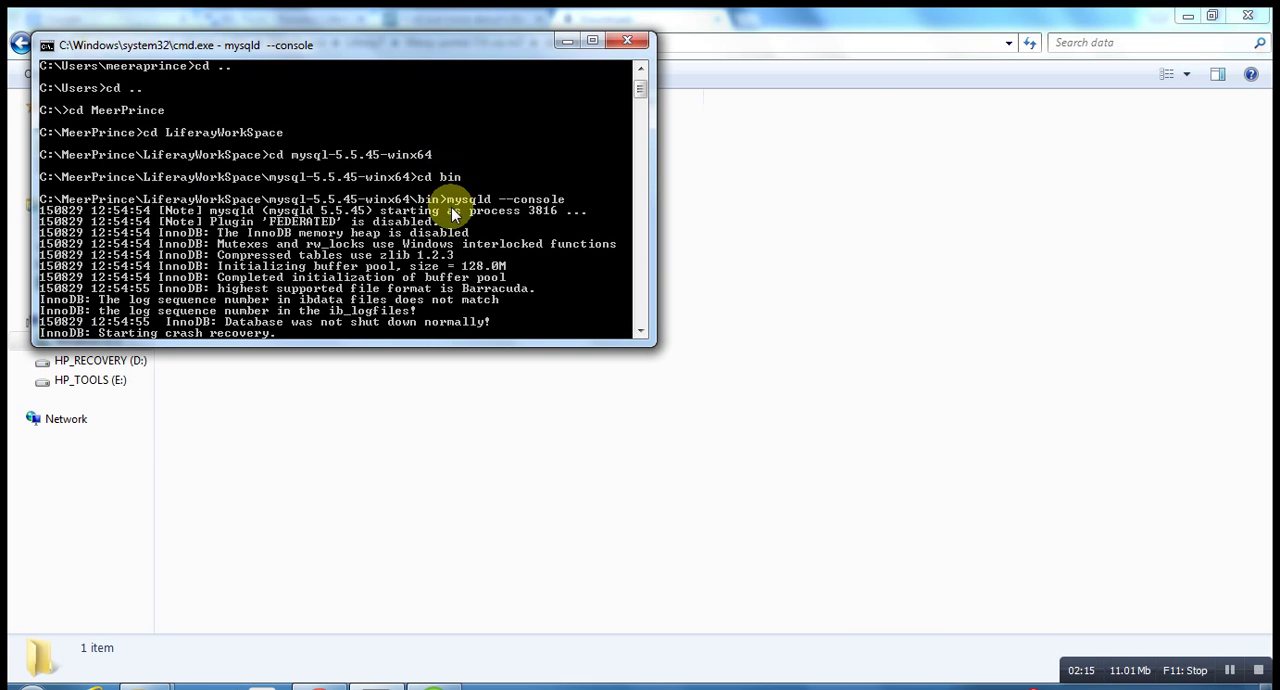
mouse_move(476, 200)
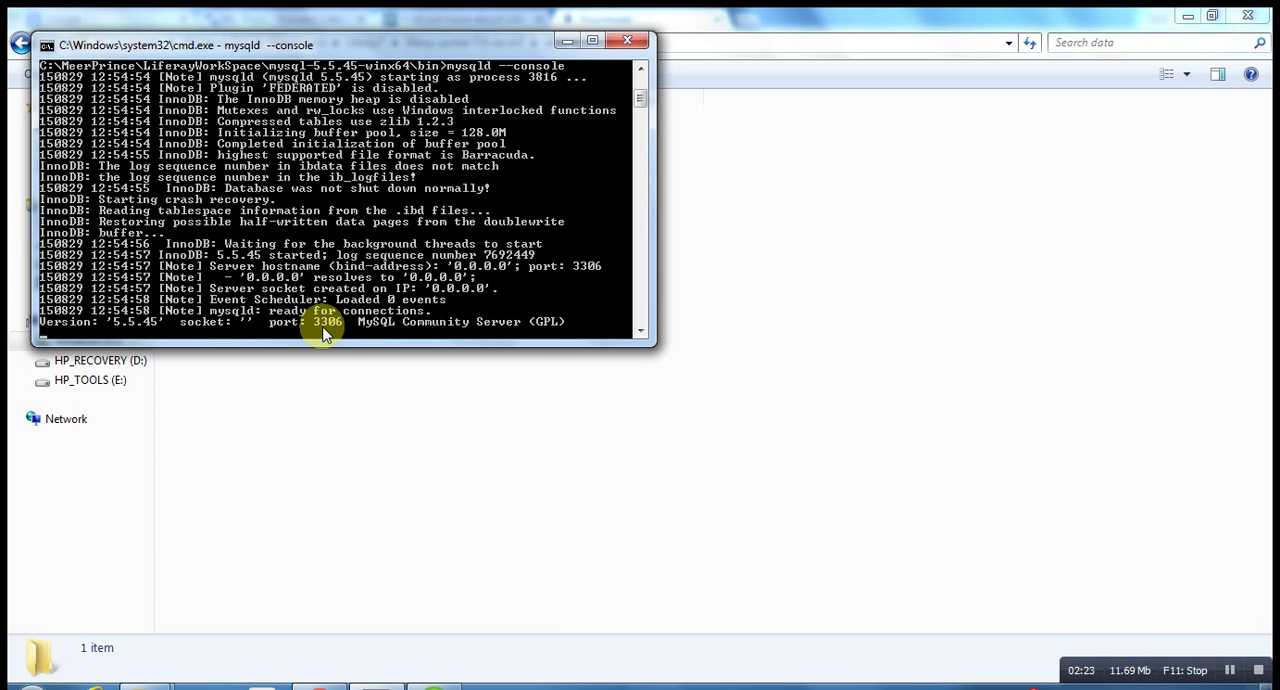
mouse_move(396, 330)
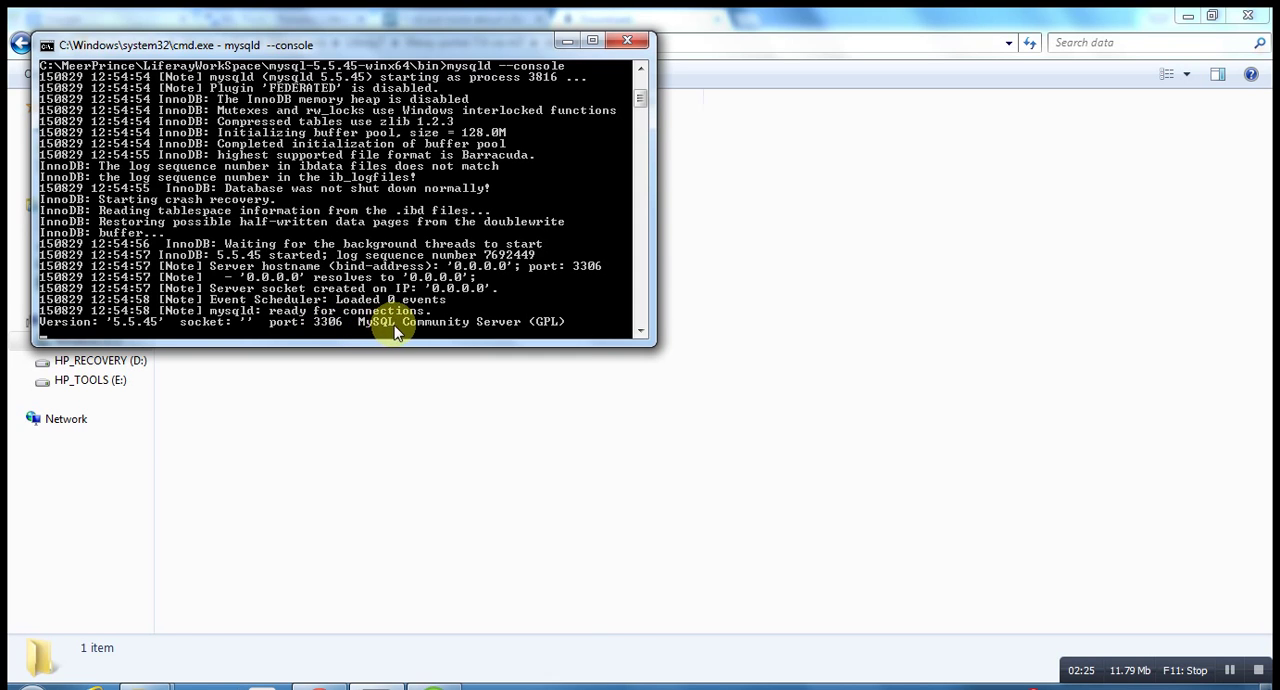
mouse_move(250, 190)
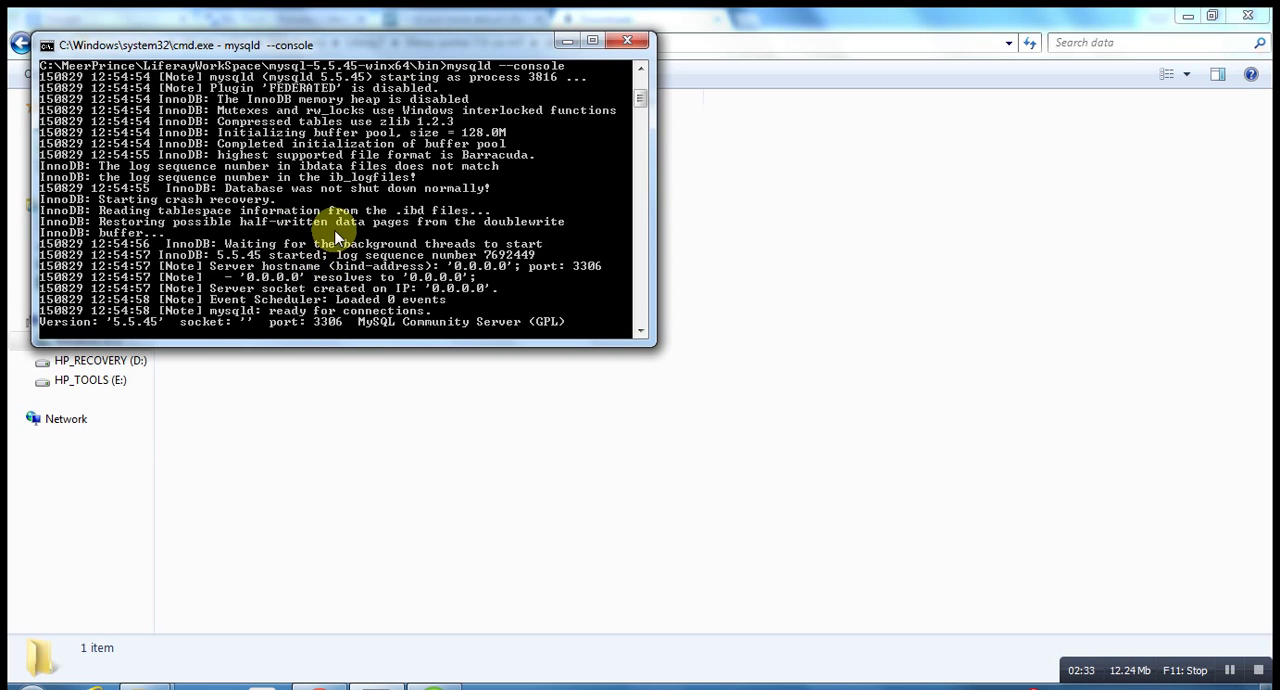
mouse_move(44, 660)
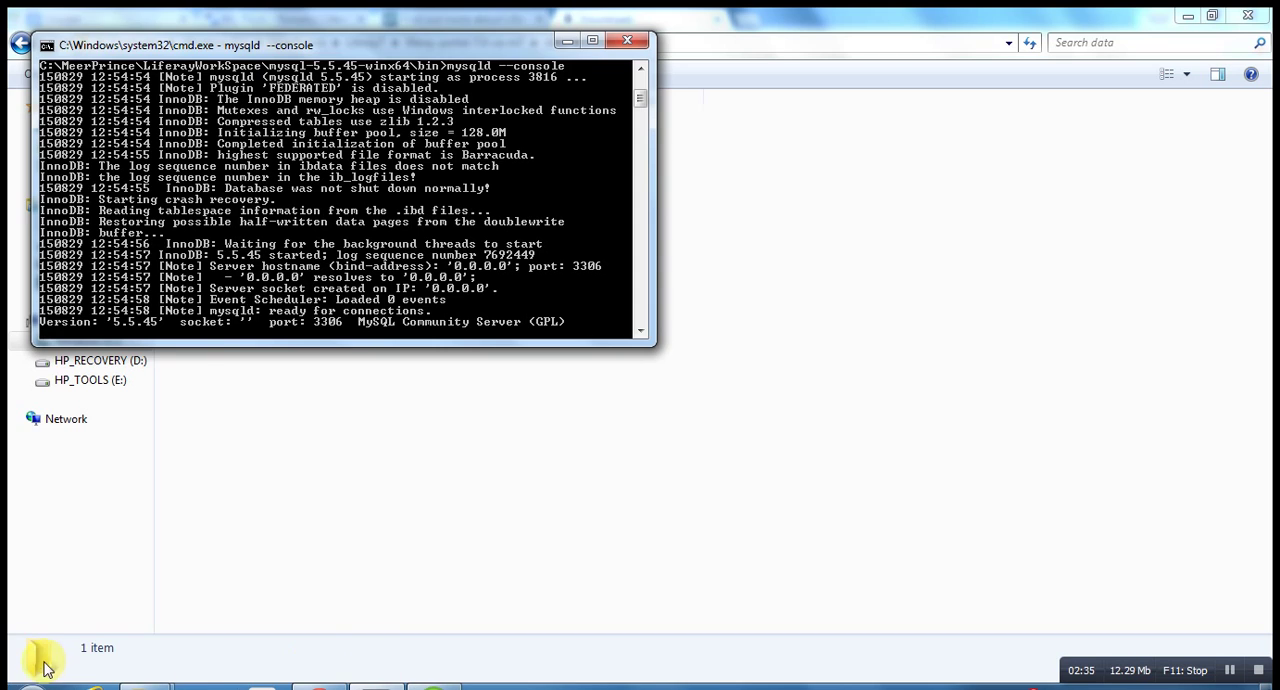
- Launch HeidiSQL from the Start menu and connect to the local MySQL session
left_click(20, 688)
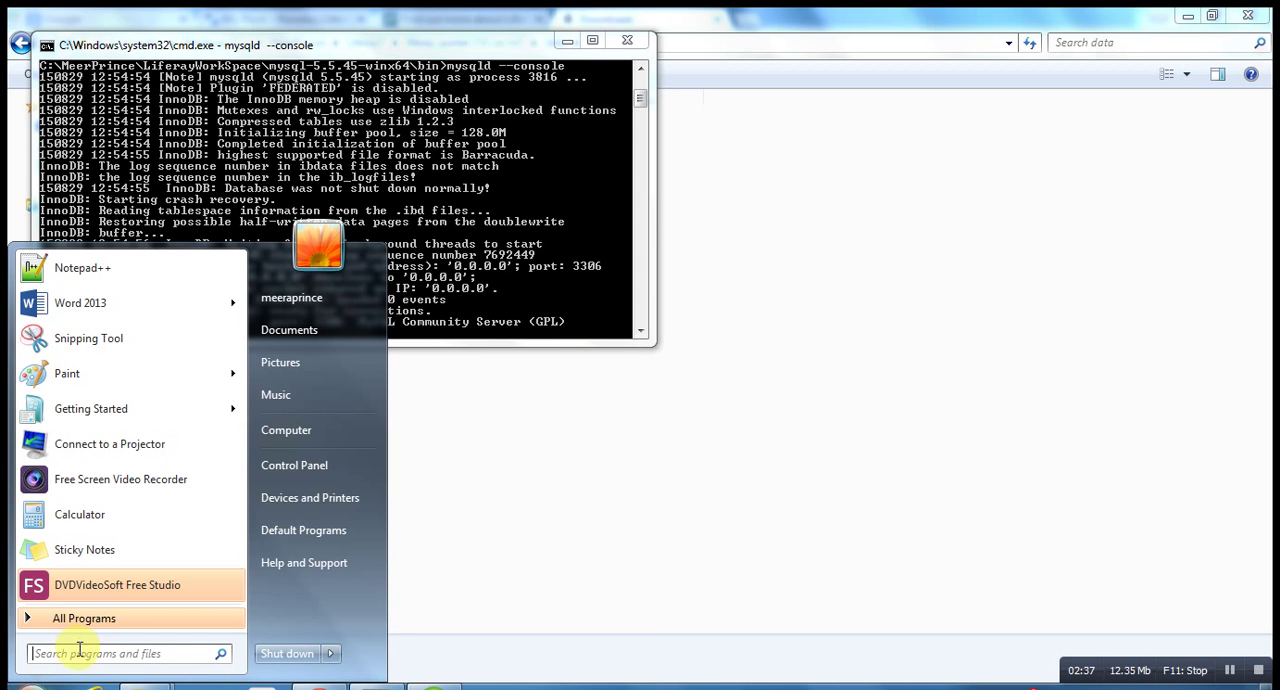
type("he")
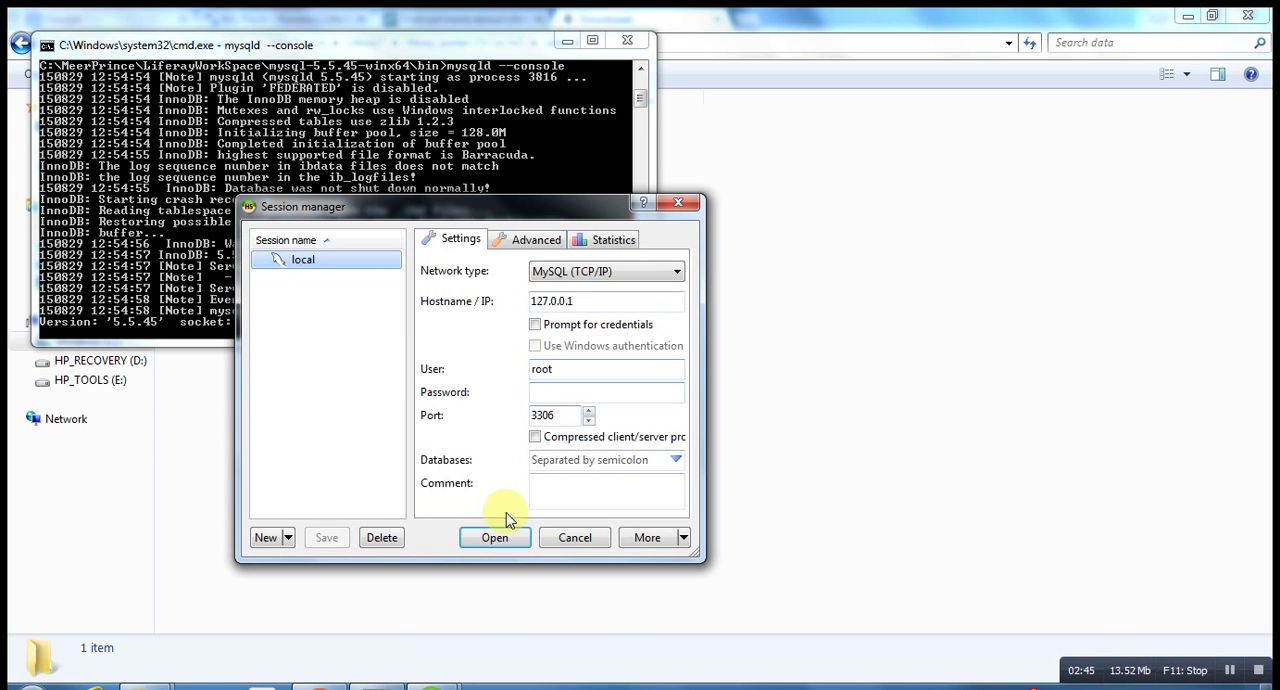
left_click(494, 536)
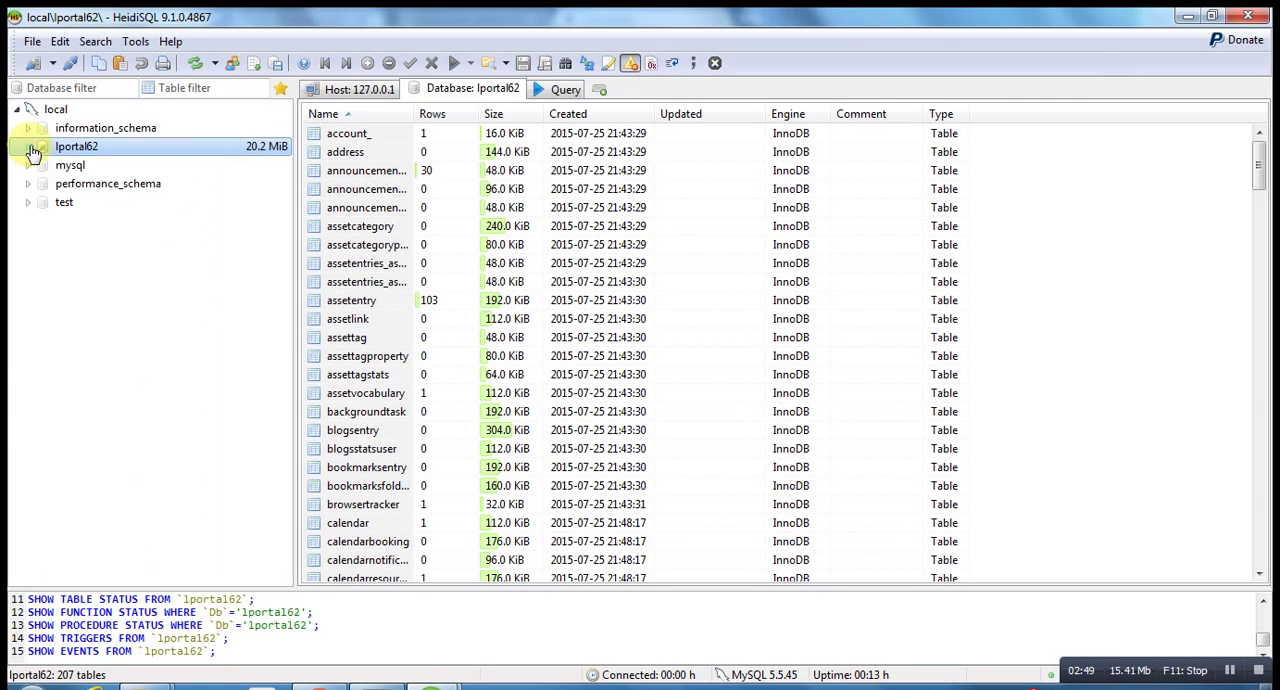
left_click(56, 110)
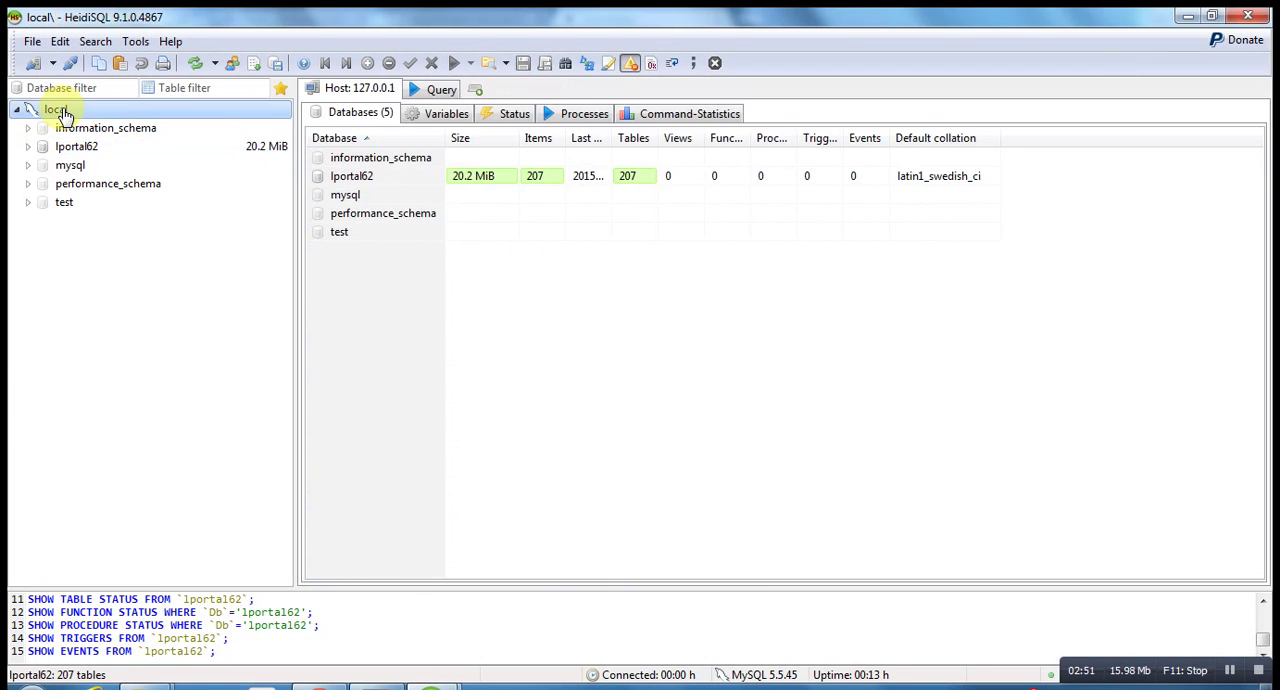
- Create a new database named lportal7 on the local server
right_click(56, 110)
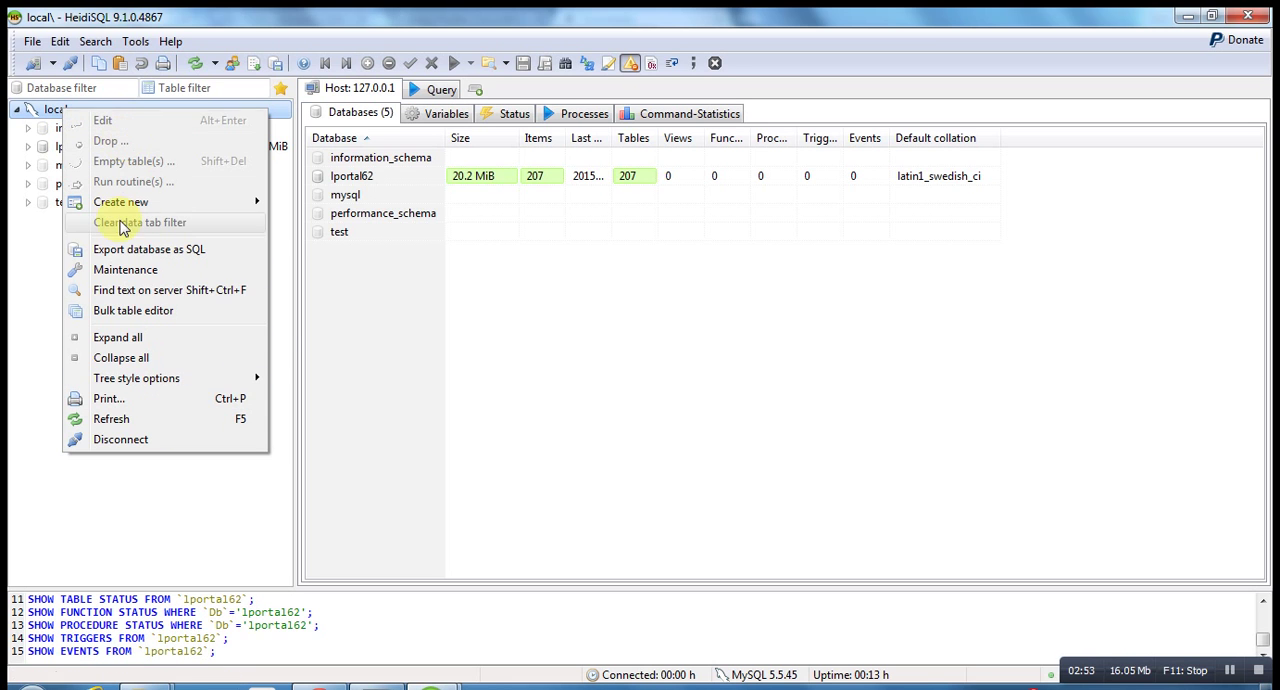
left_click(120, 200)
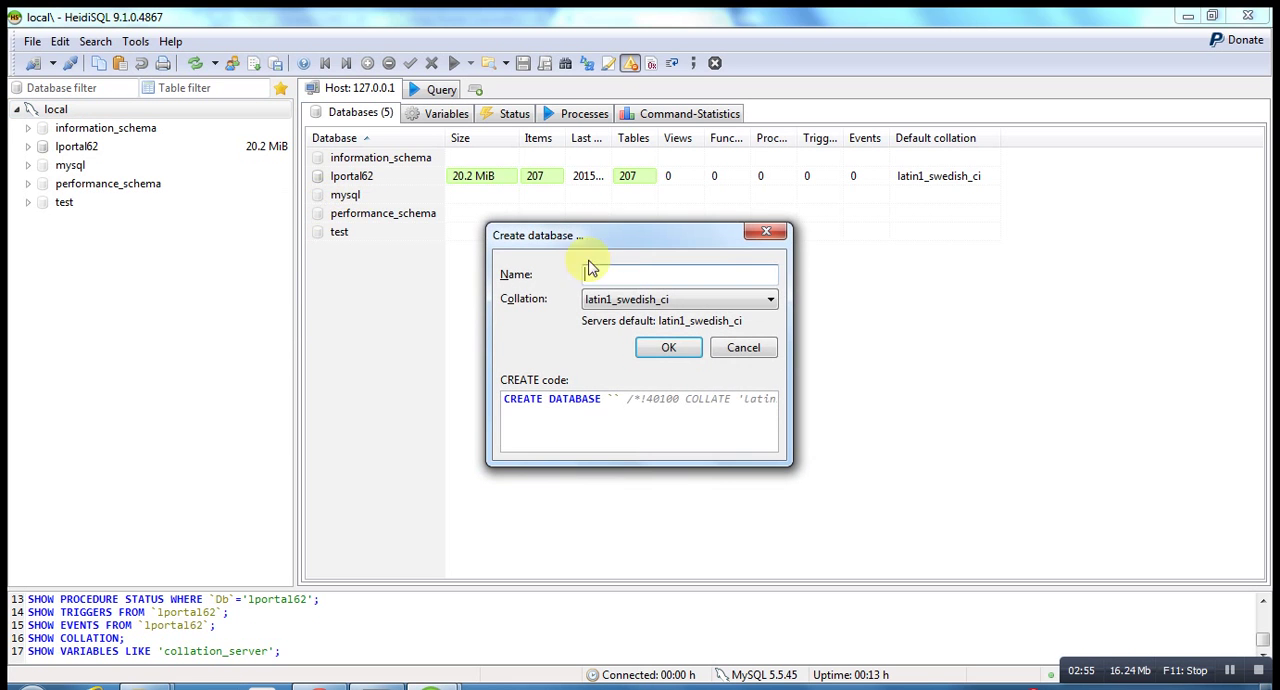
type("lportal7")
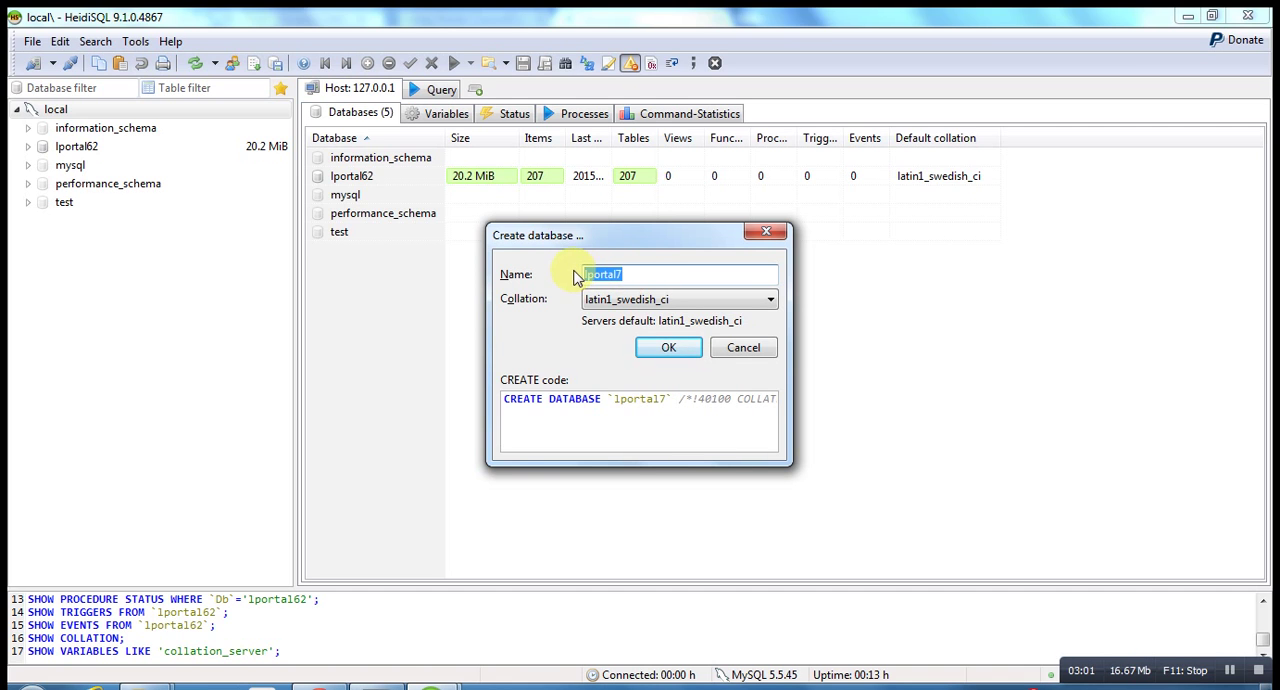
left_click(668, 346)
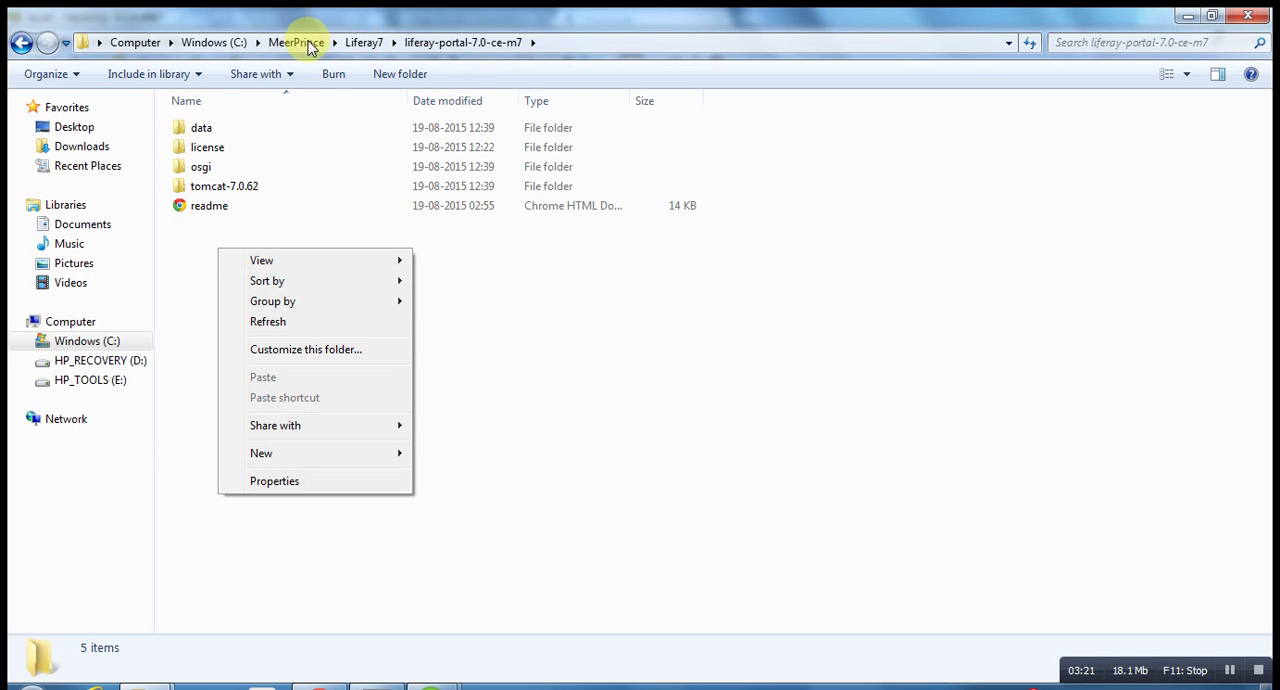
- Copy portal-ext.properties from the LiferayWorkSpace\bundles folder
left_click(296, 42)
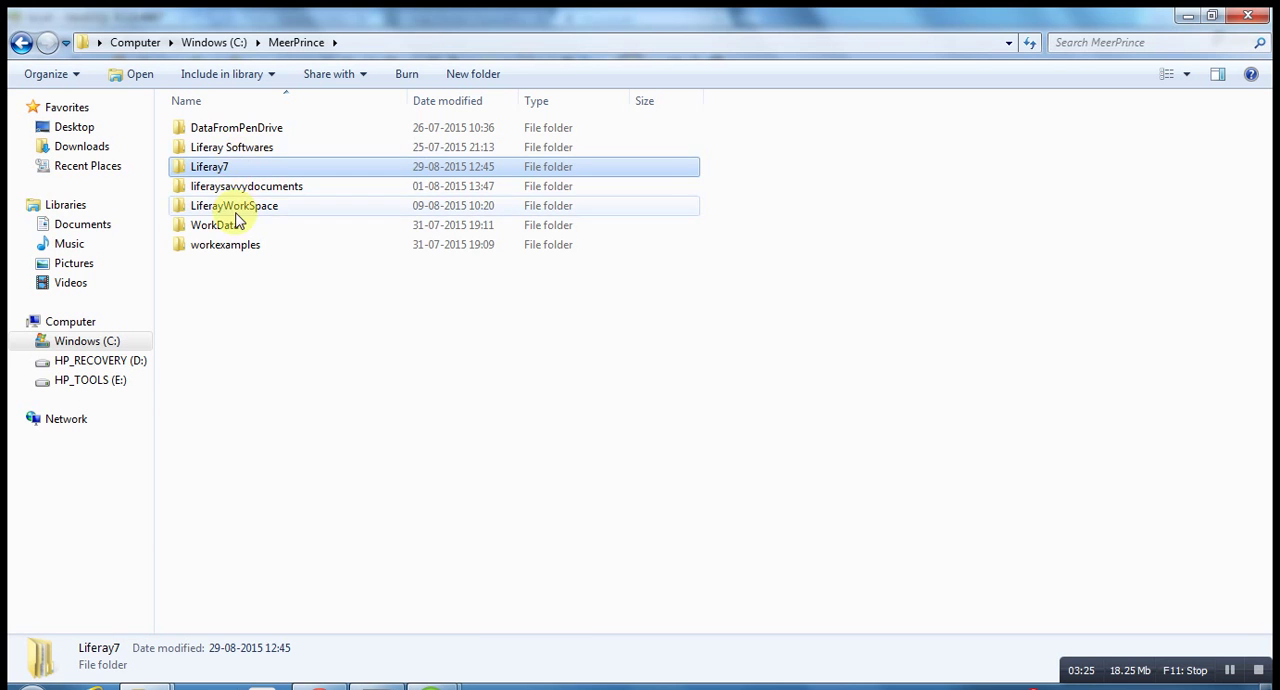
double_click(234, 204)
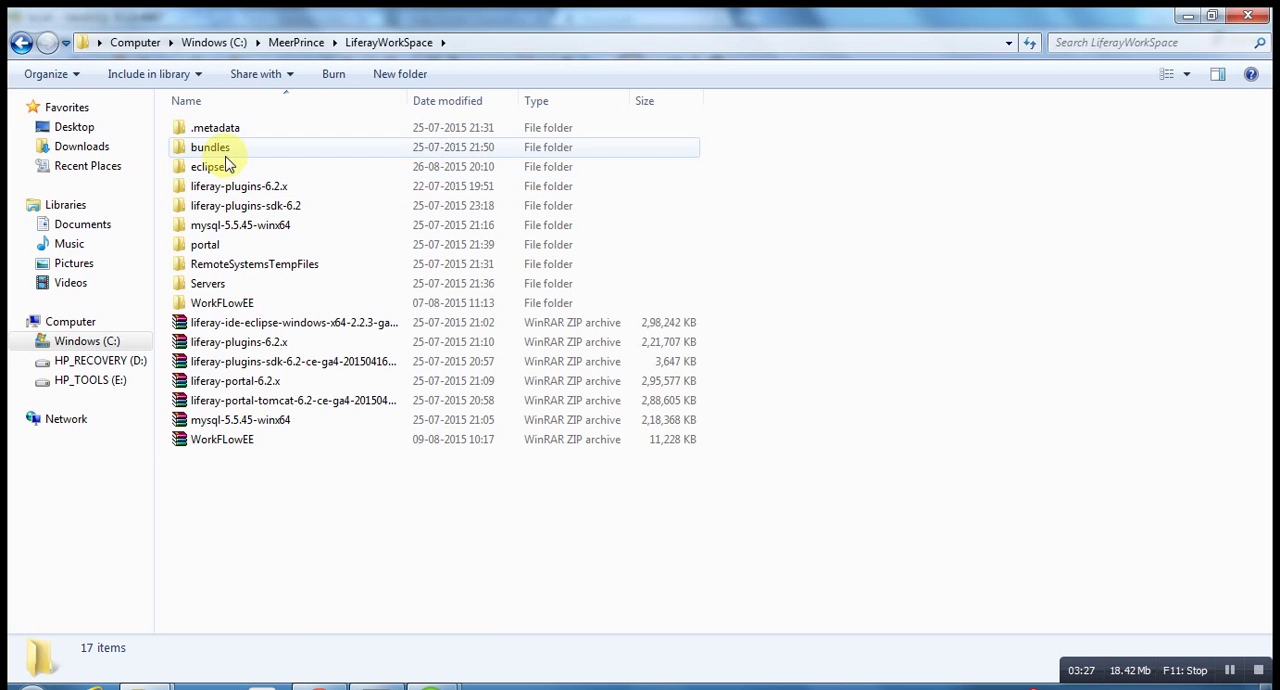
double_click(210, 148)
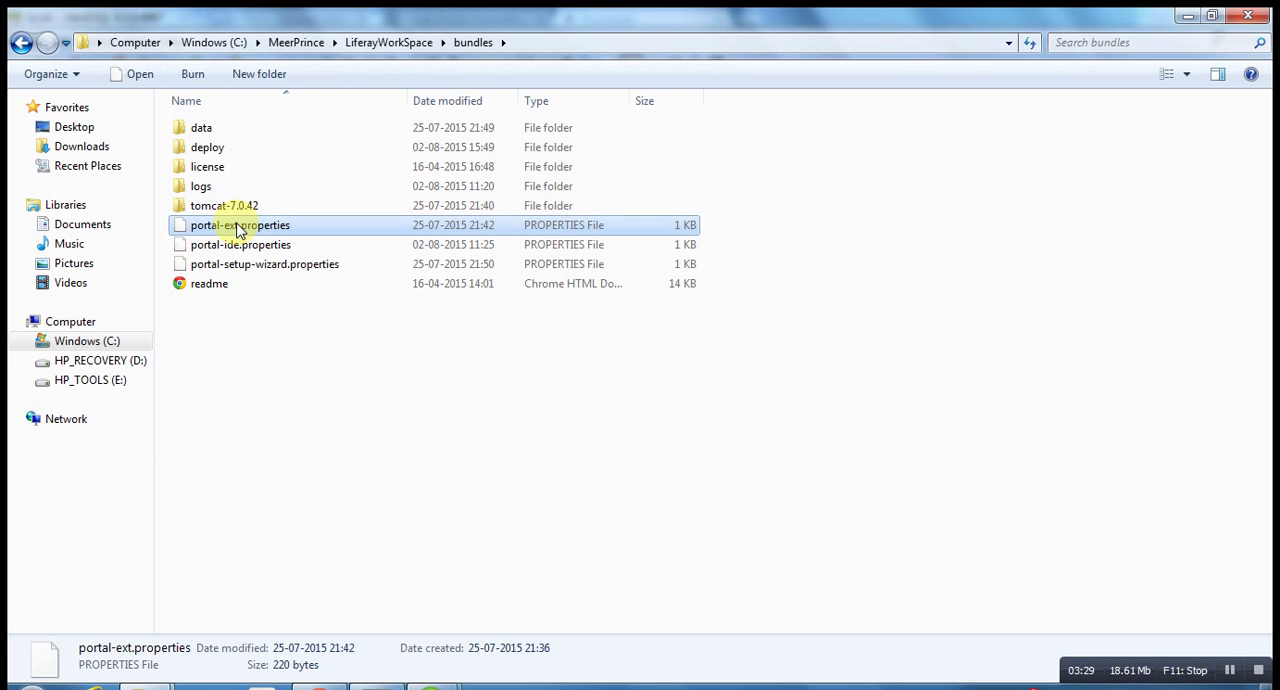
left_click(296, 42)
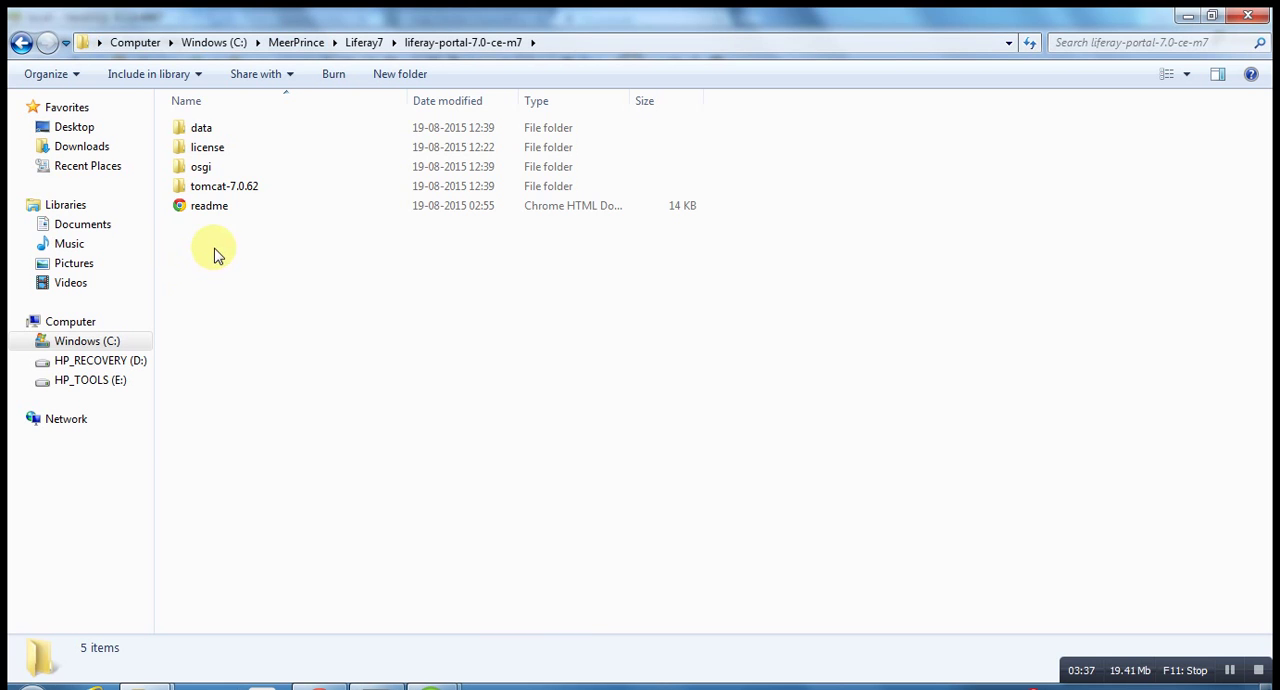
mouse_move(210, 244)
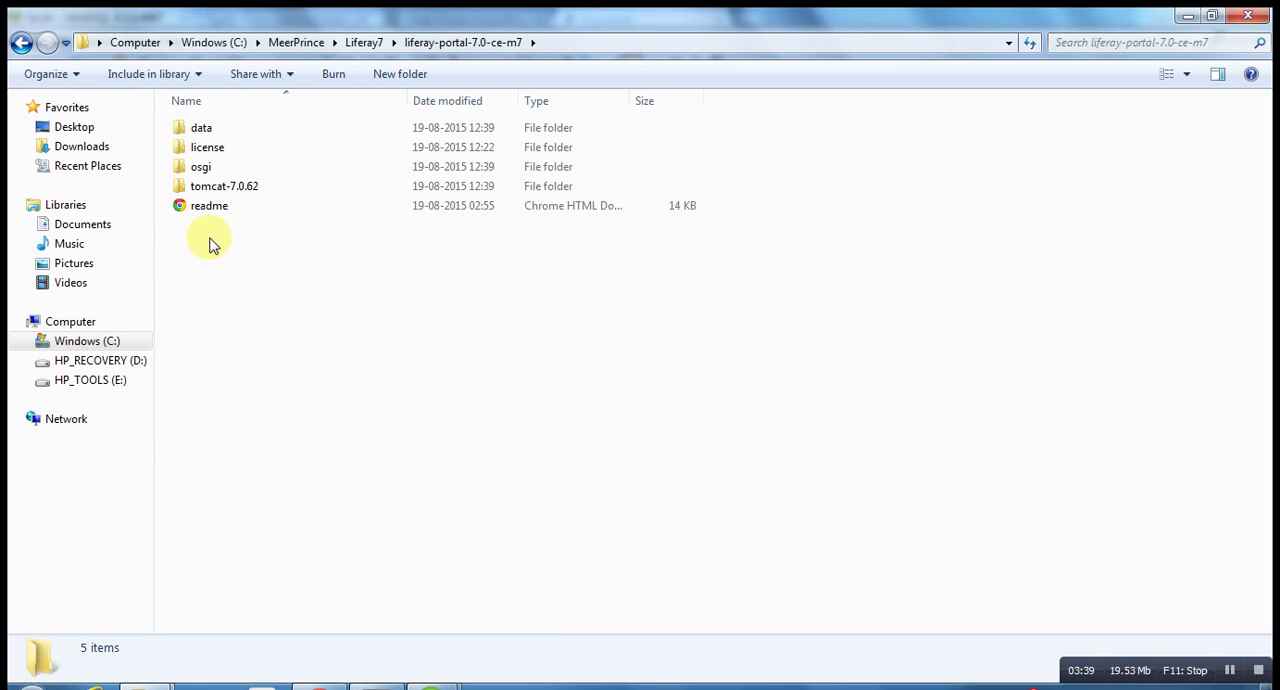
- Paste portal-ext.properties into the liferay-portal-7.0-ce-m7 folder
right_click(210, 238)
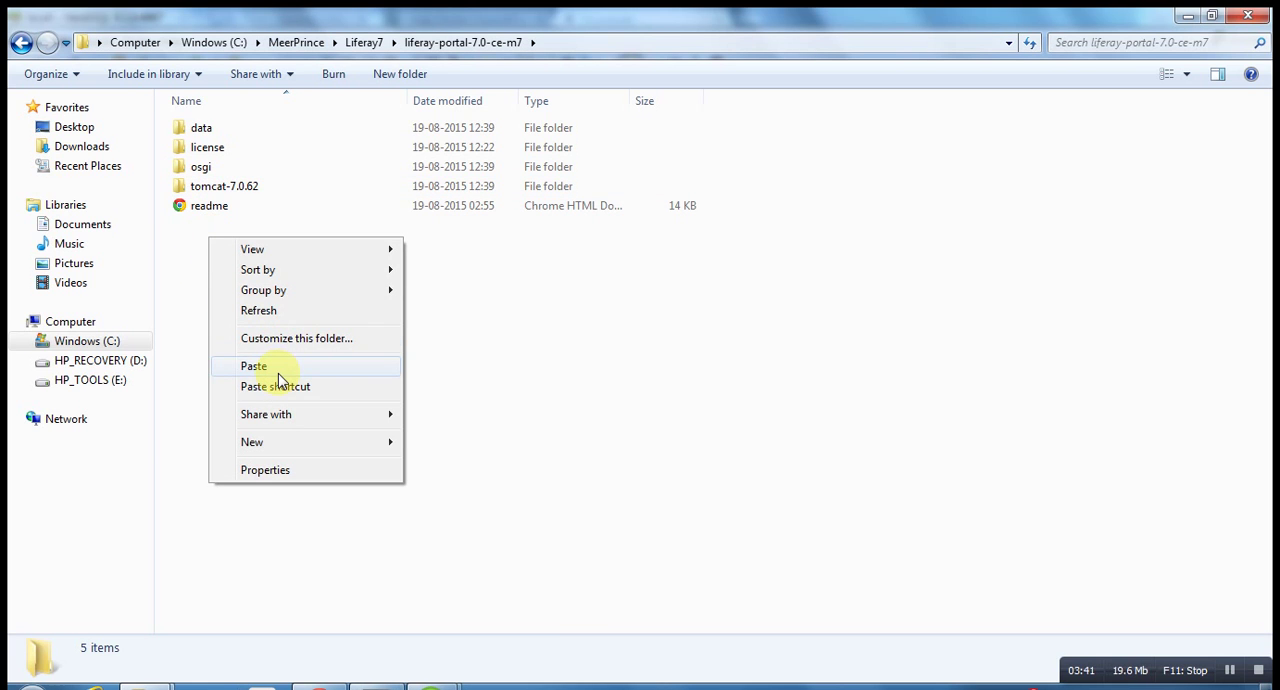
left_click(252, 364)
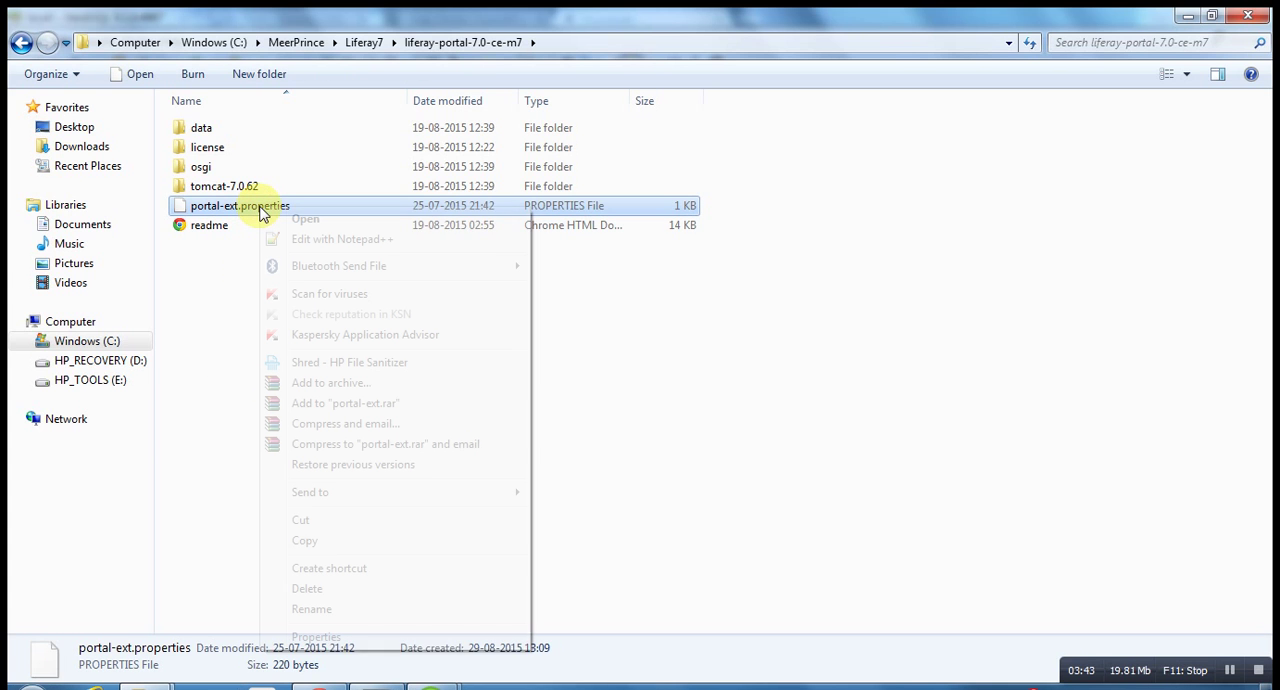
- Edit portal-ext.properties with the MySQL driver, lportal7 JDBC URL, user root and empty password, and save
left_click(342, 240)
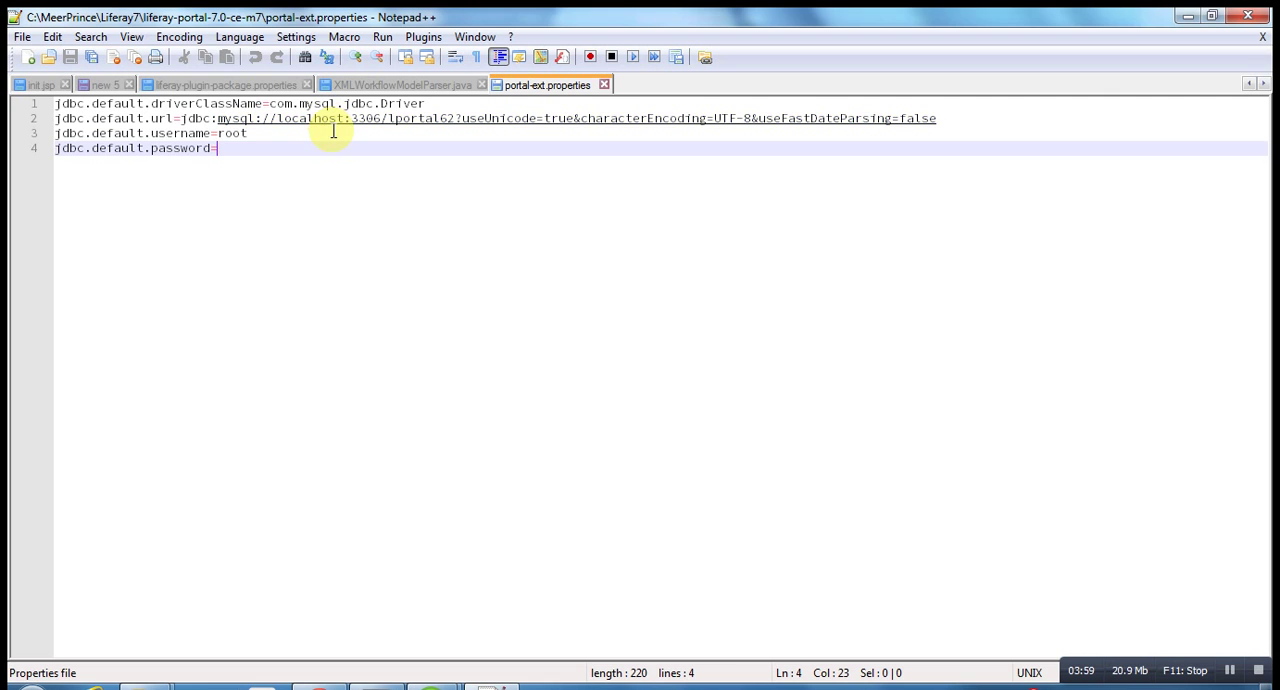
mouse_move(404, 120)
type("7")
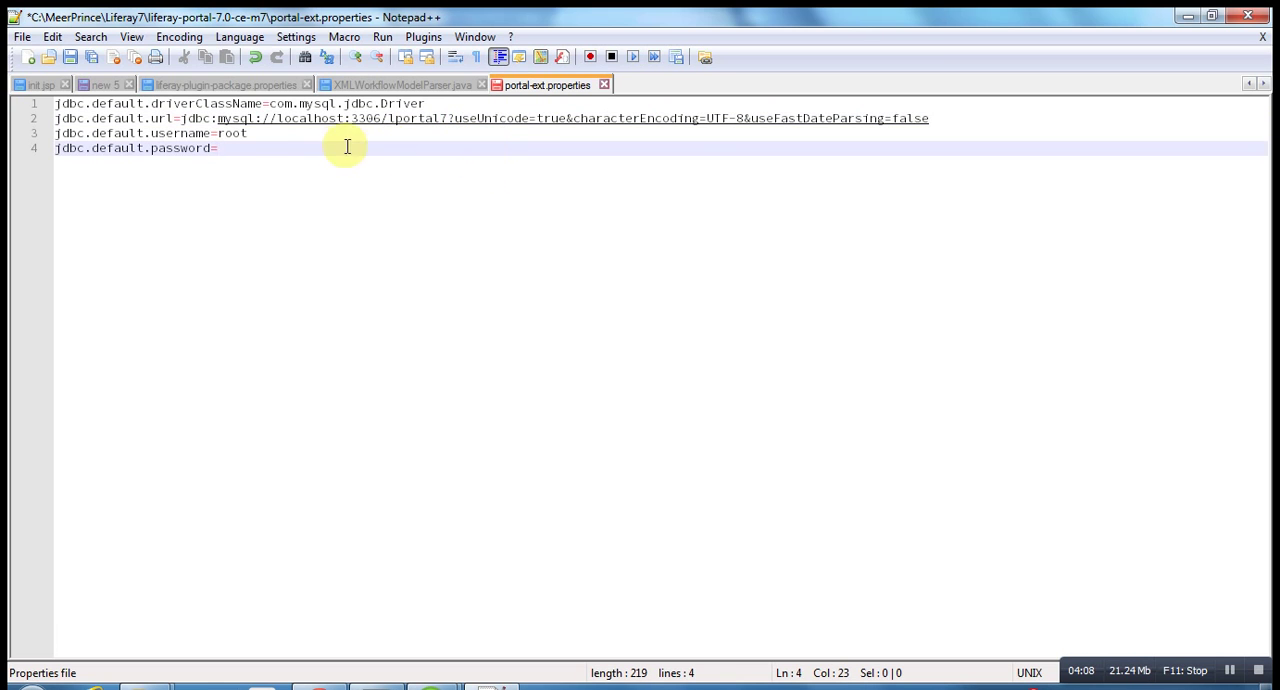
mouse_move(228, 138)
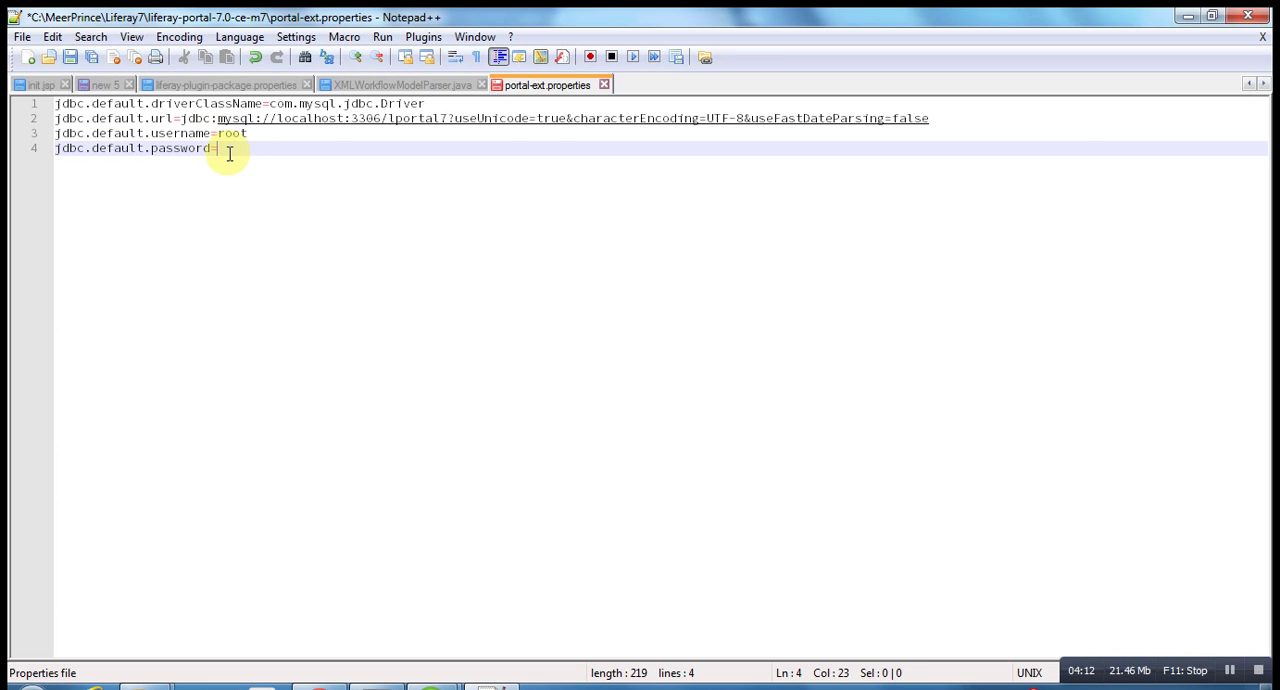
key("ctrl+s")
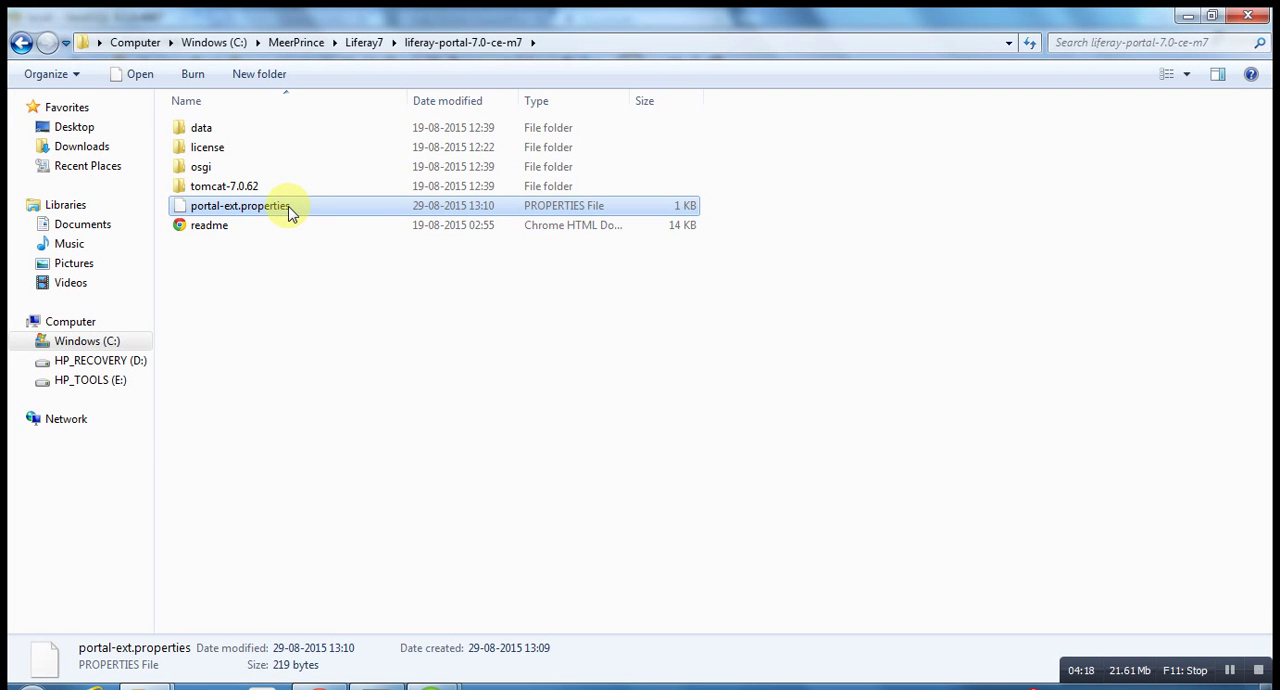
mouse_move(264, 204)
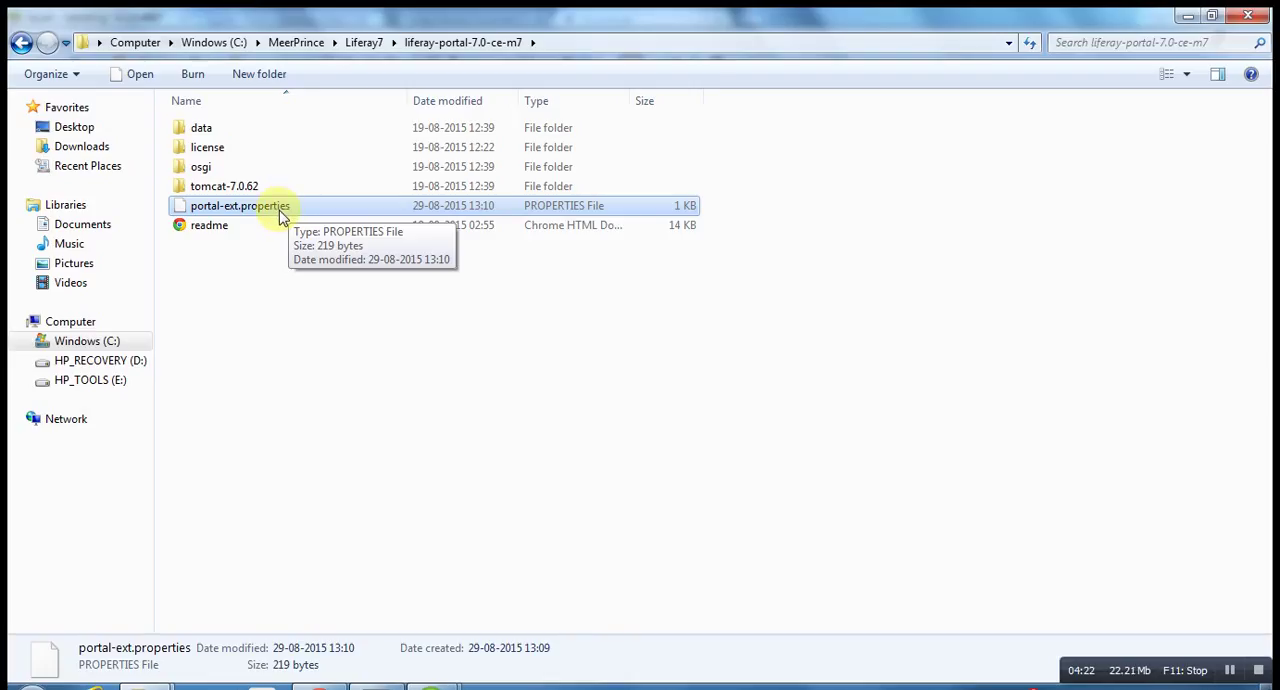
mouse_move(264, 216)
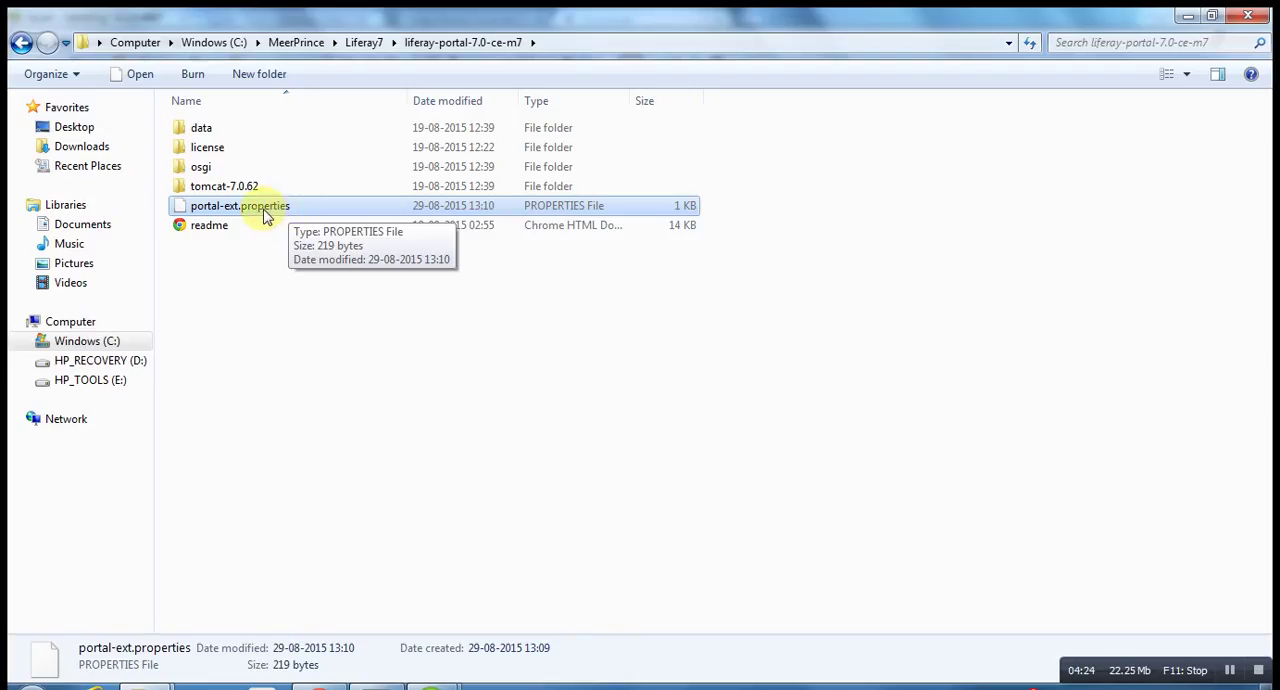
mouse_move(240, 186)
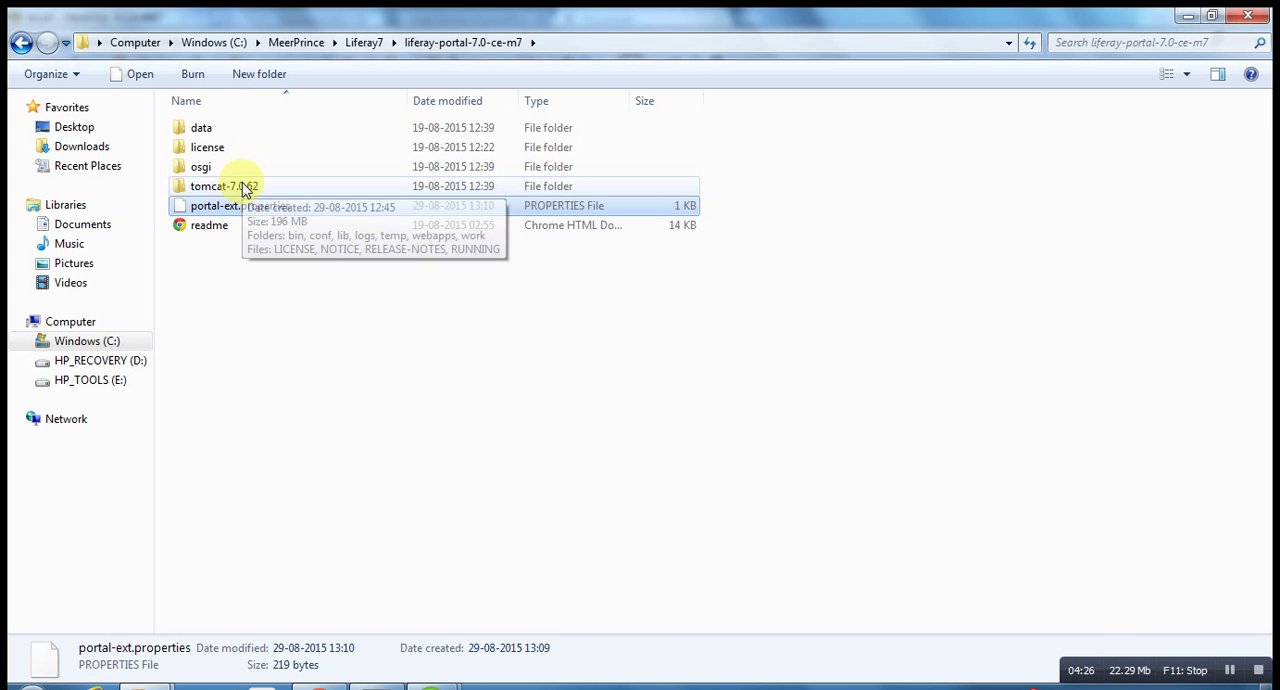
- Run startup.bat from tomcat-7.0.62\bin, reaching the Open File security warning
double_click(224, 186)
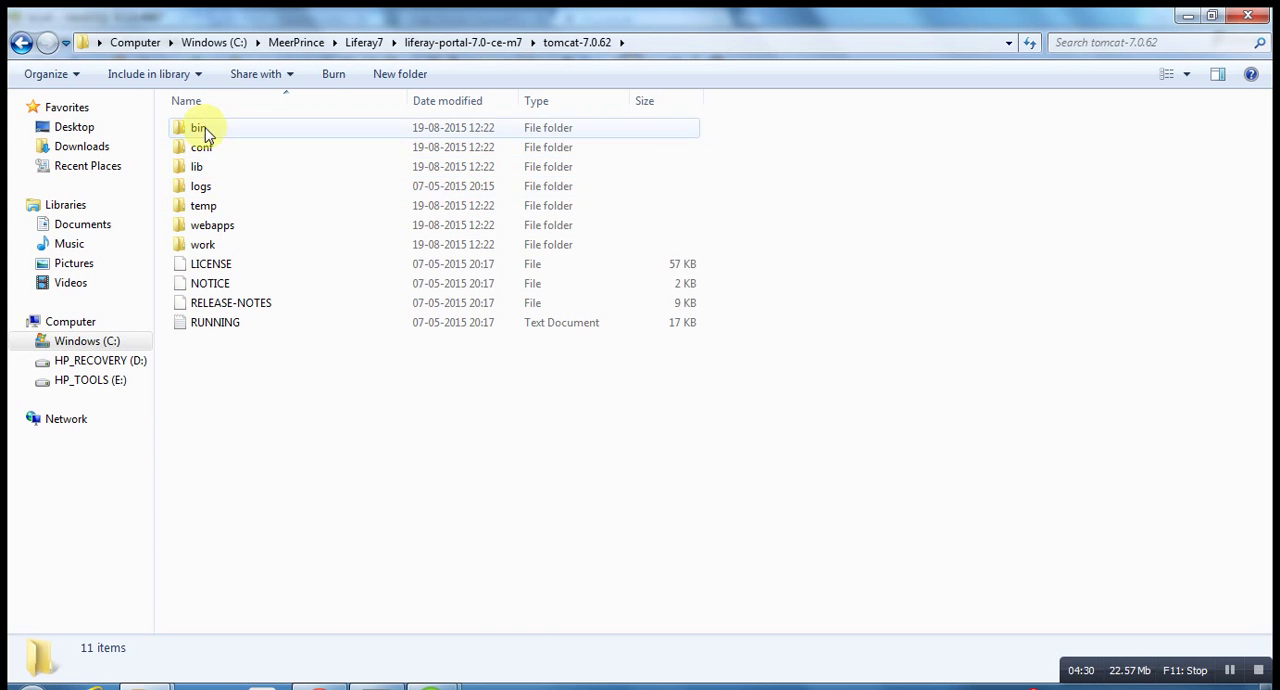
double_click(198, 128)
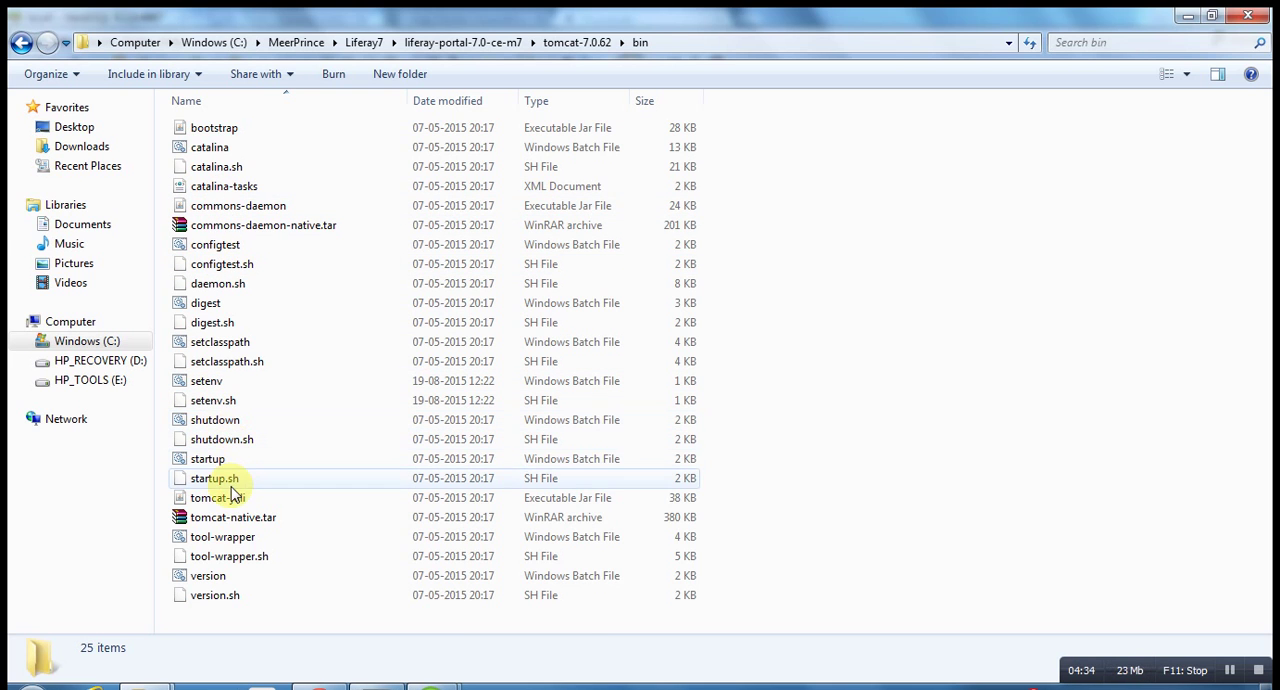
left_click(208, 458)
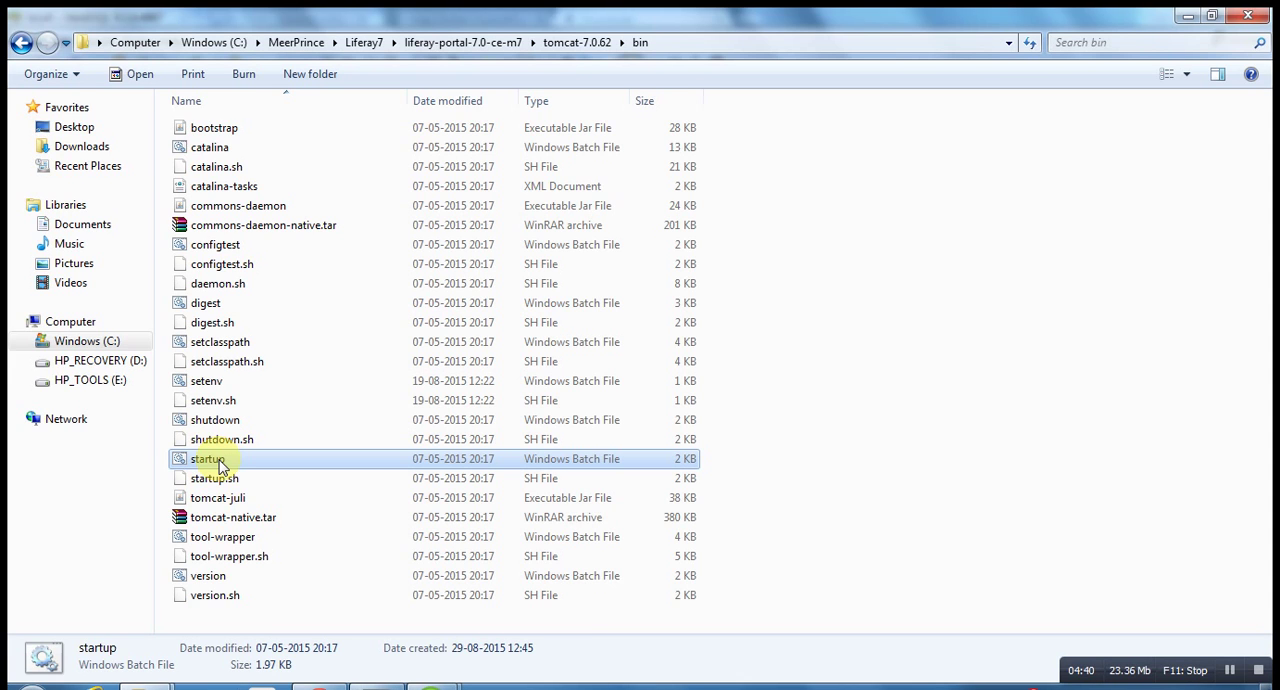
double_click(208, 458)
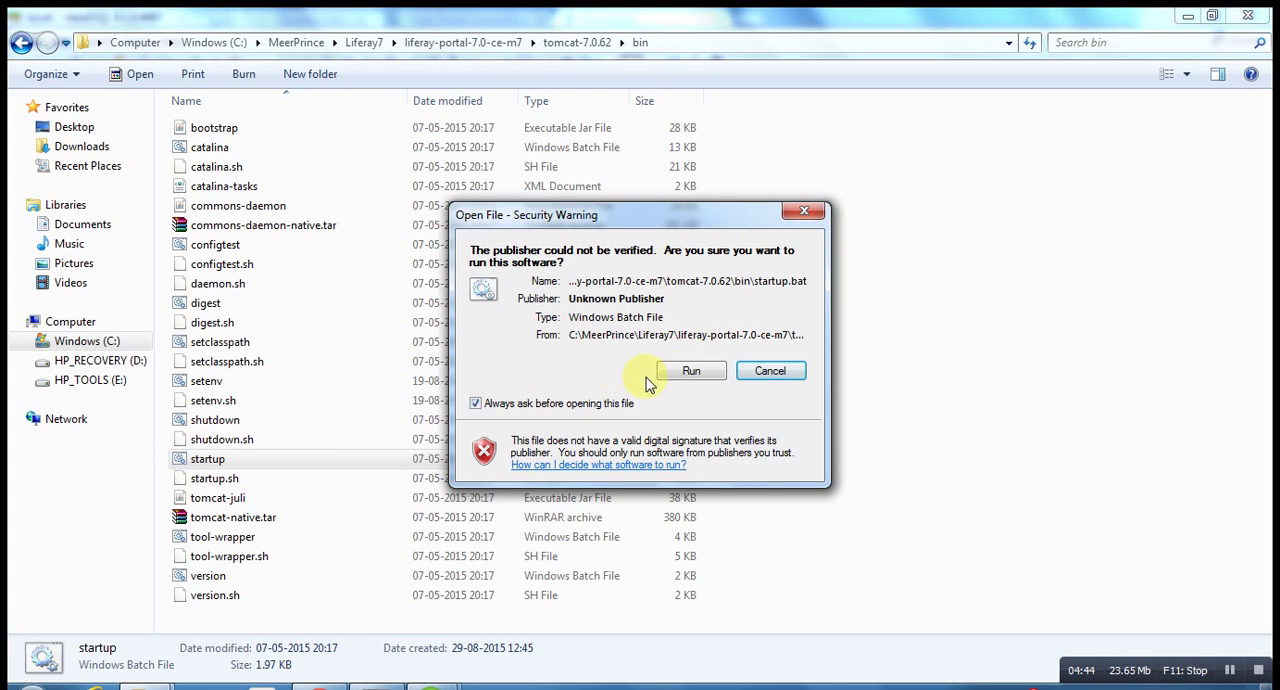
- Allow the startup script to run and scroll through the Tomcat log showing Liferay listener errors
left_click(692, 372)
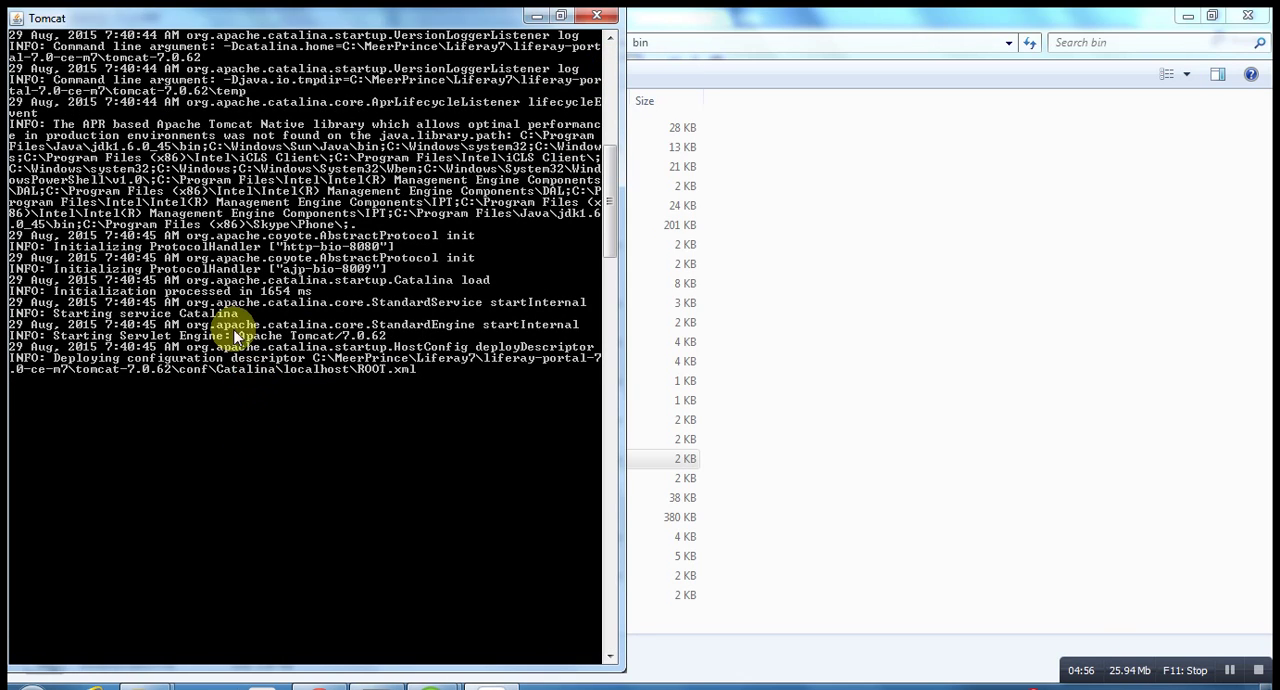
mouse_move(220, 280)
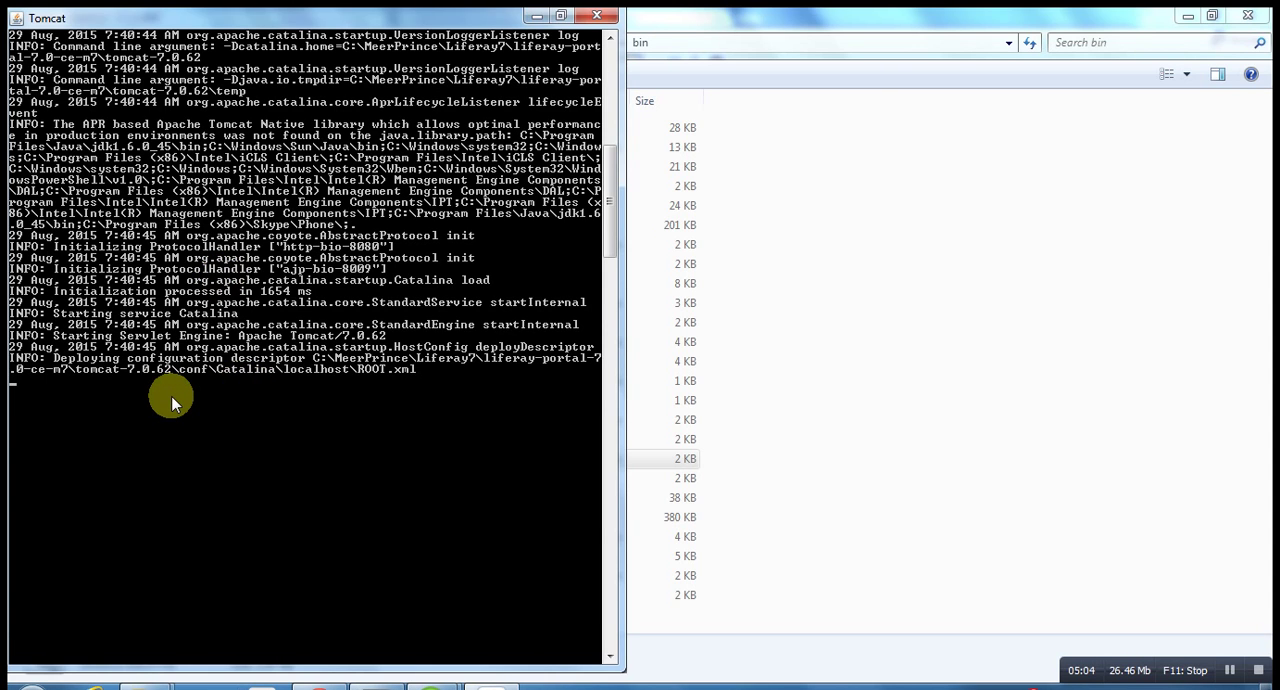
mouse_move(220, 360)
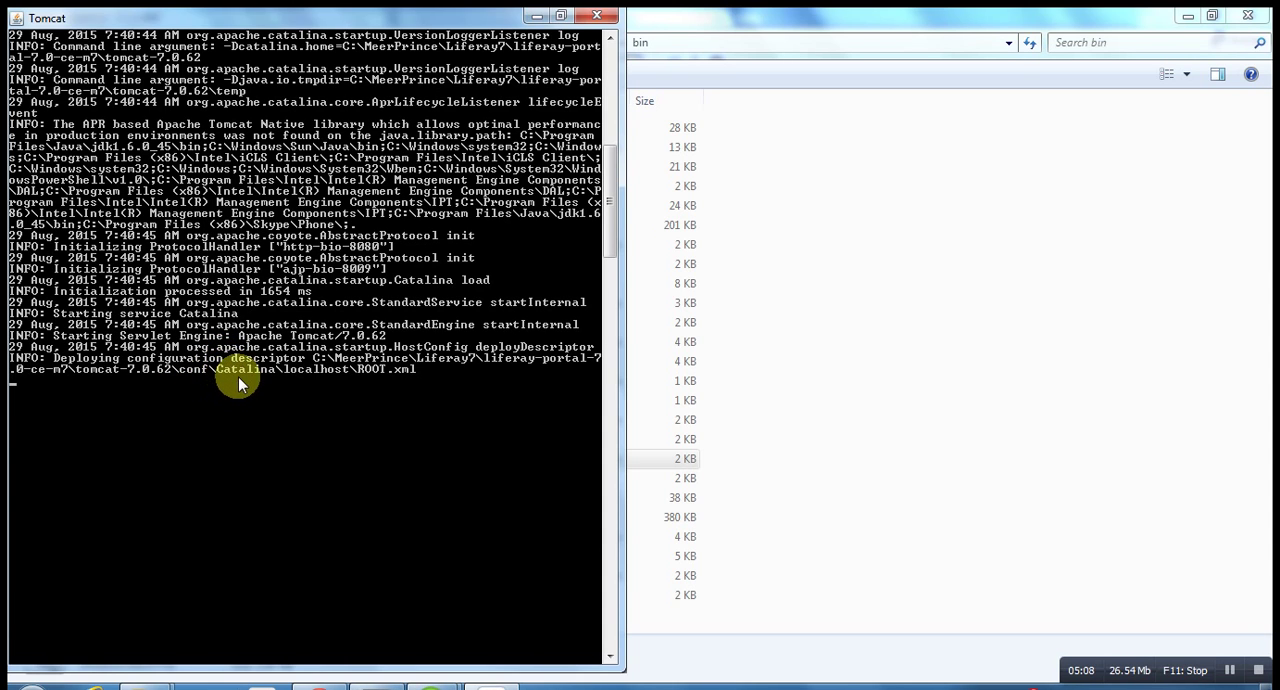
mouse_move(256, 328)
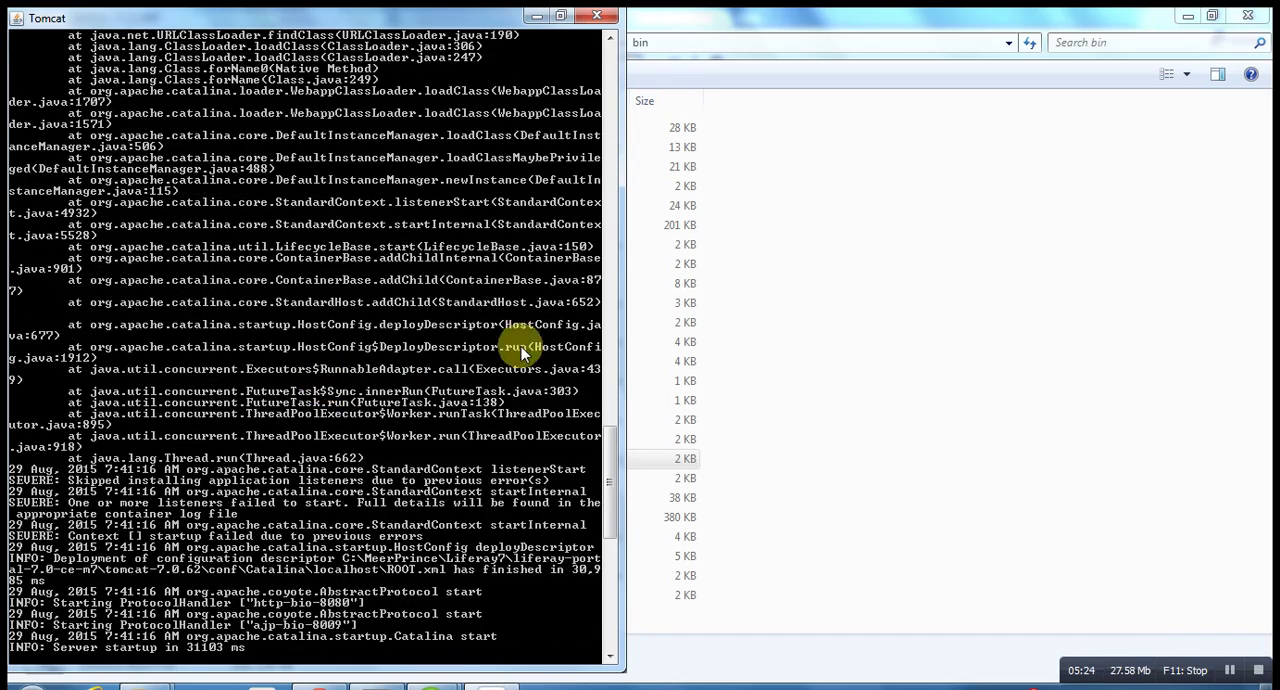
scroll("down", 3)
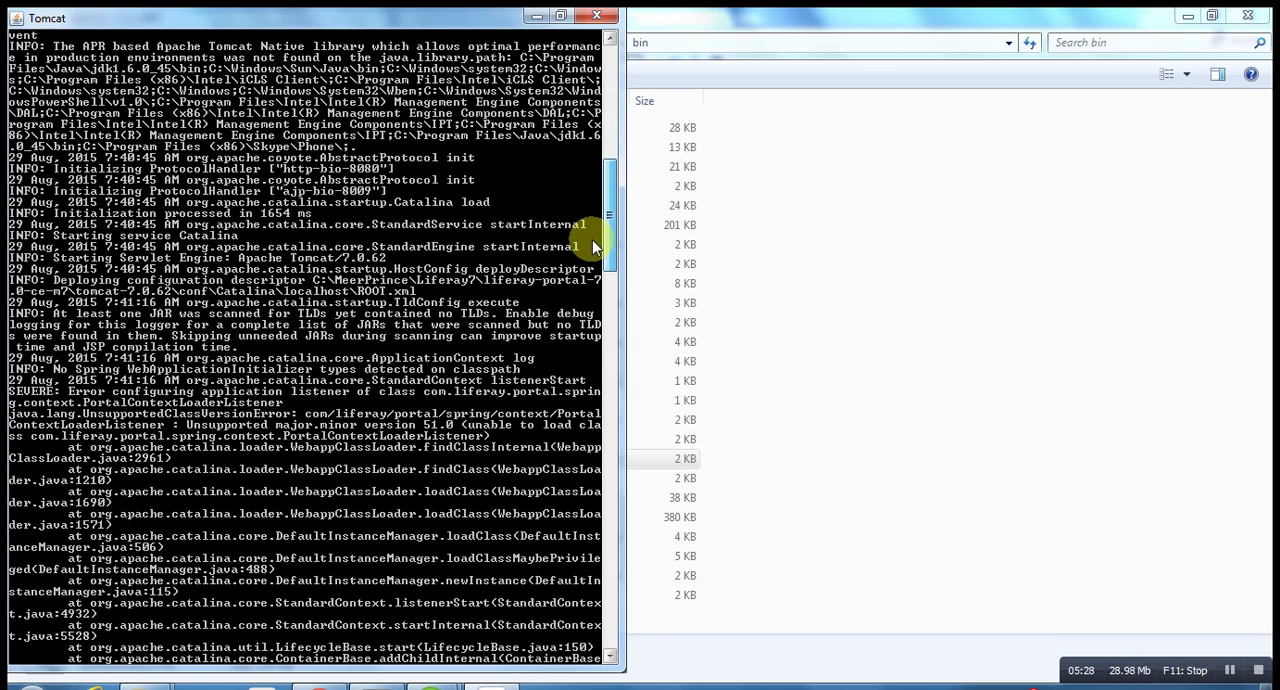
scroll("down", 3)
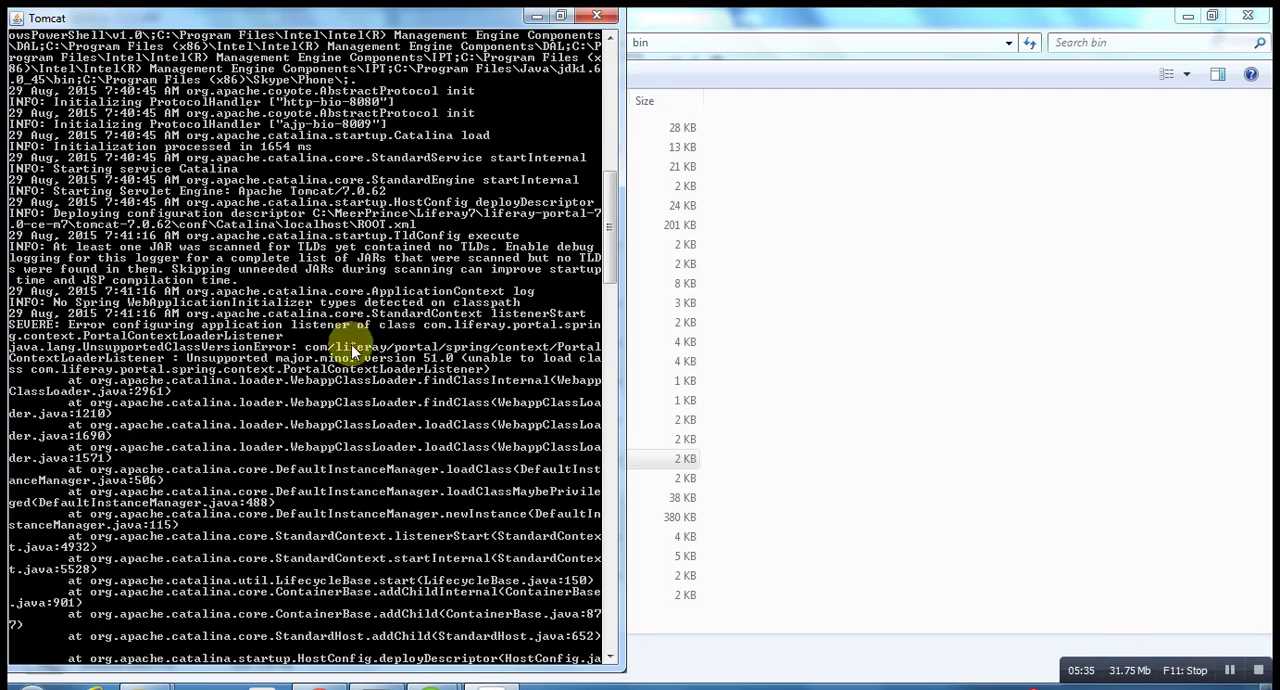
scroll("down", 3)
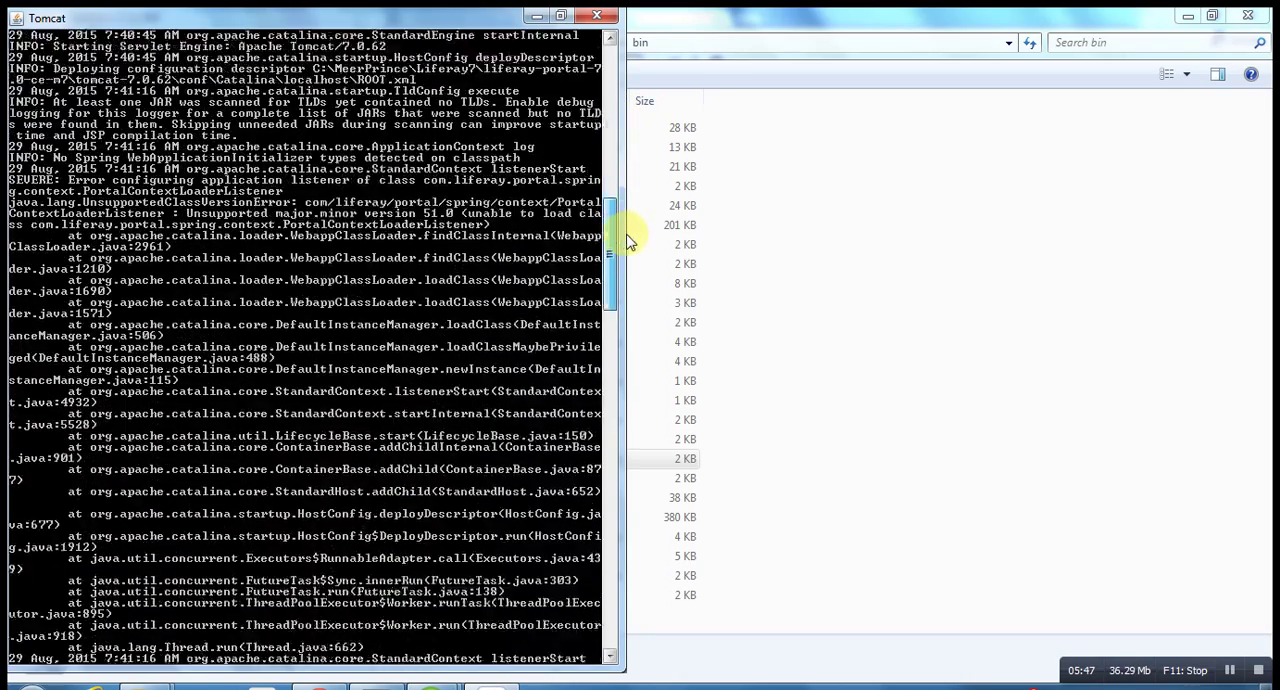
scroll("down", 3)
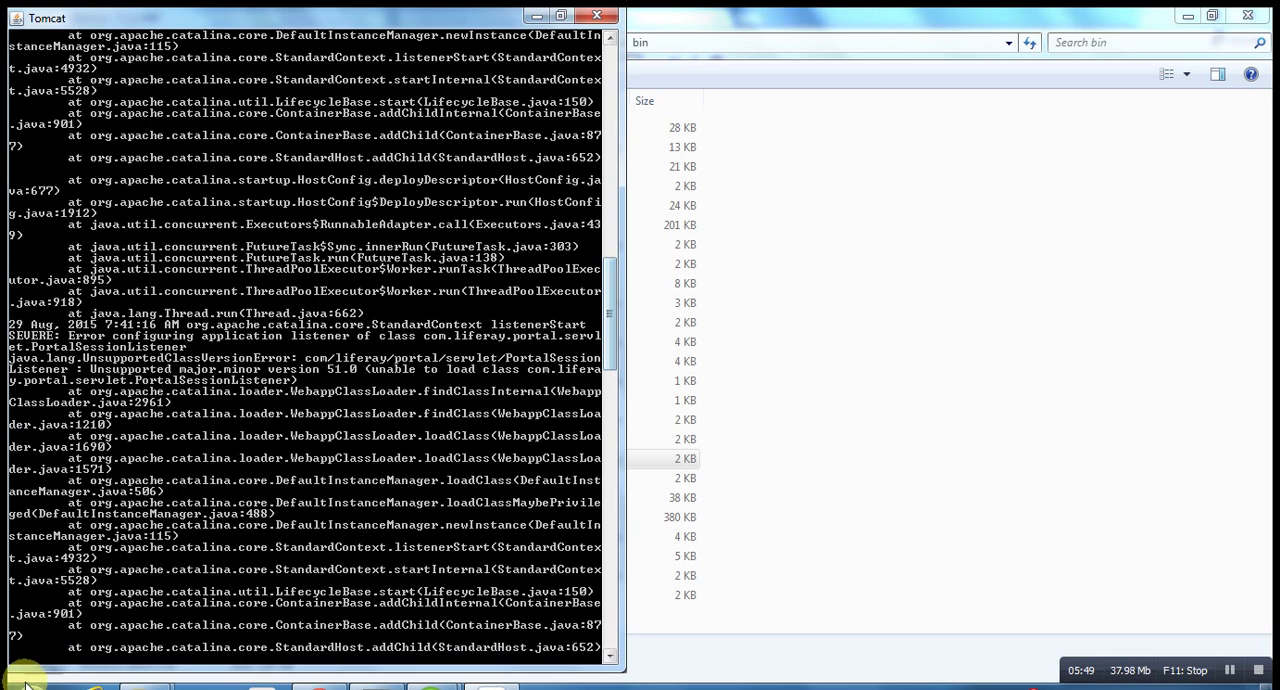
left_click(30, 688)
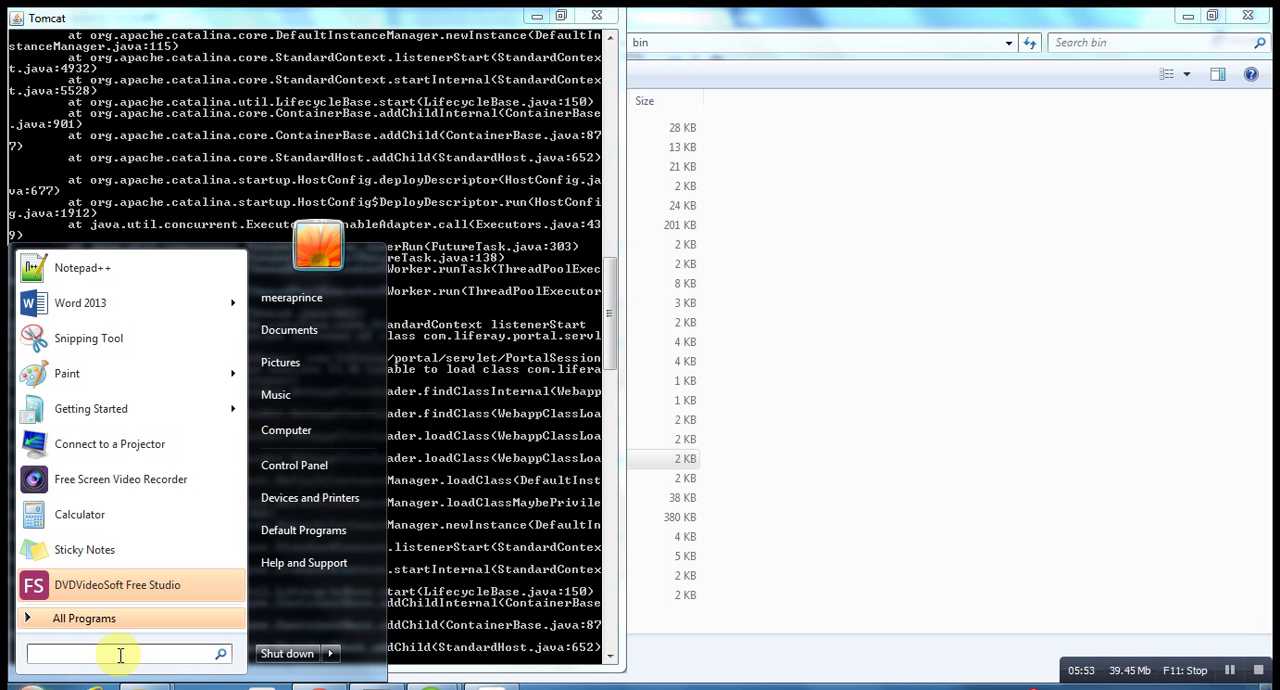
- Start a Command Prompt from the Start menu search for cmd
type("c")
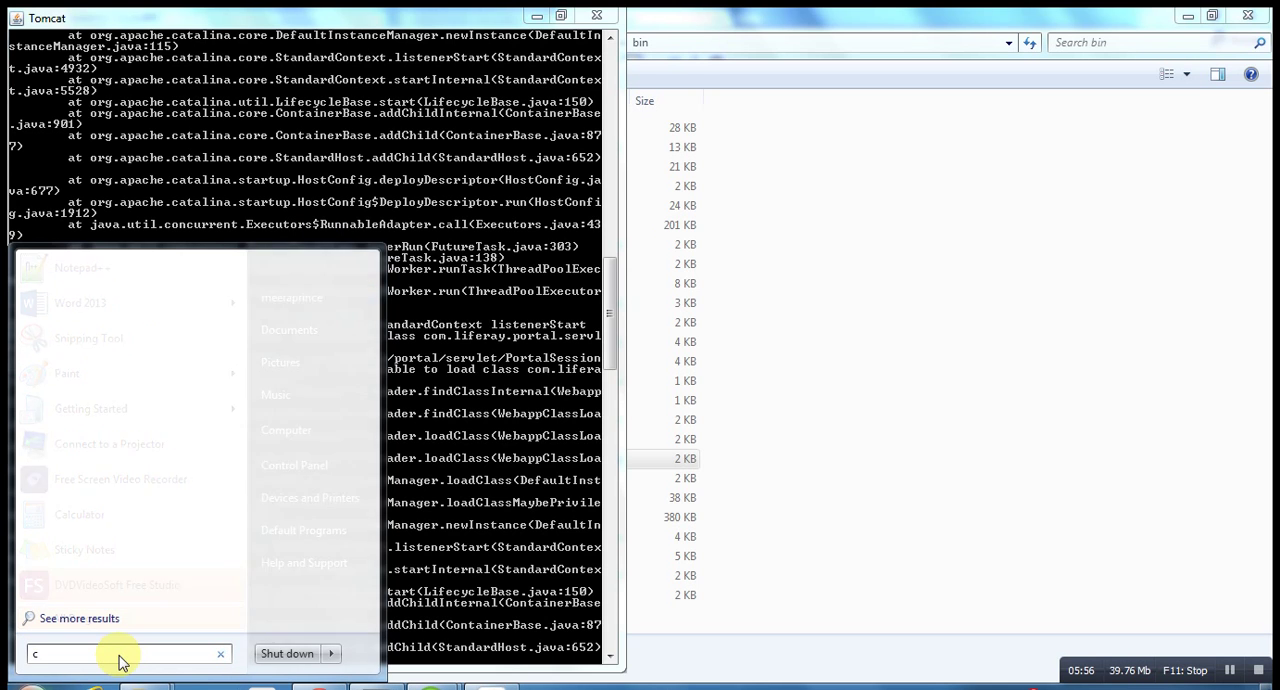
type("ms")
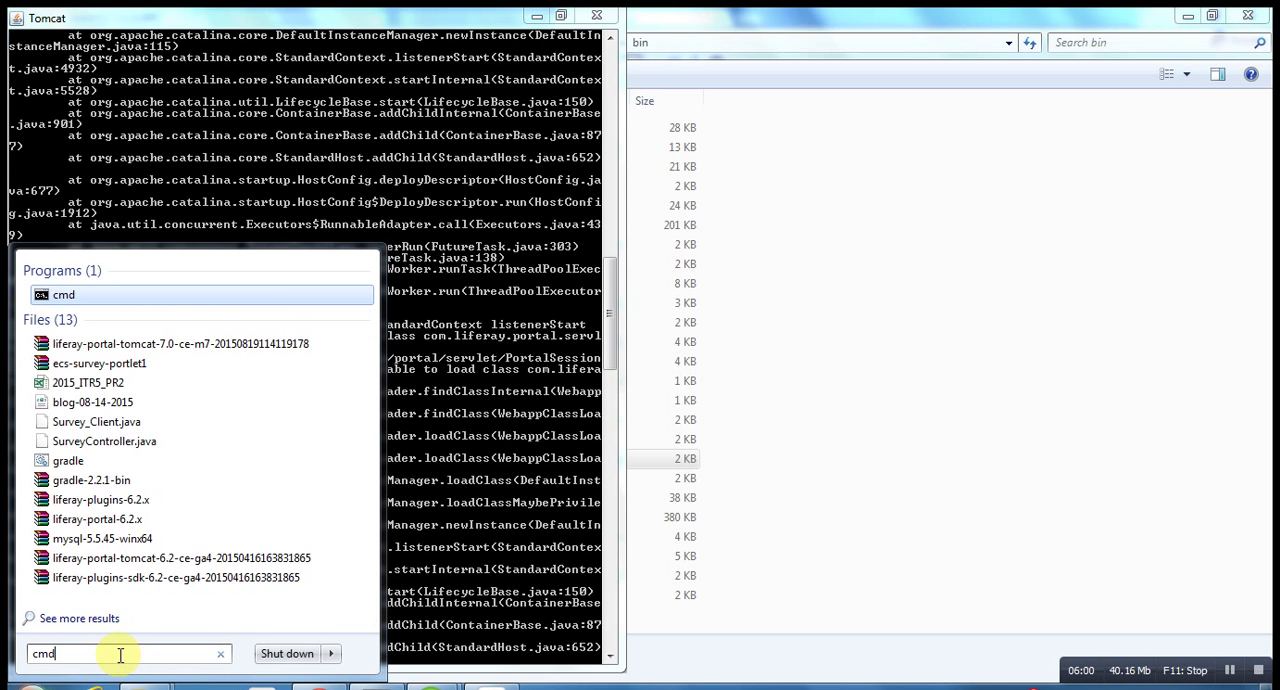
left_click(64, 294)
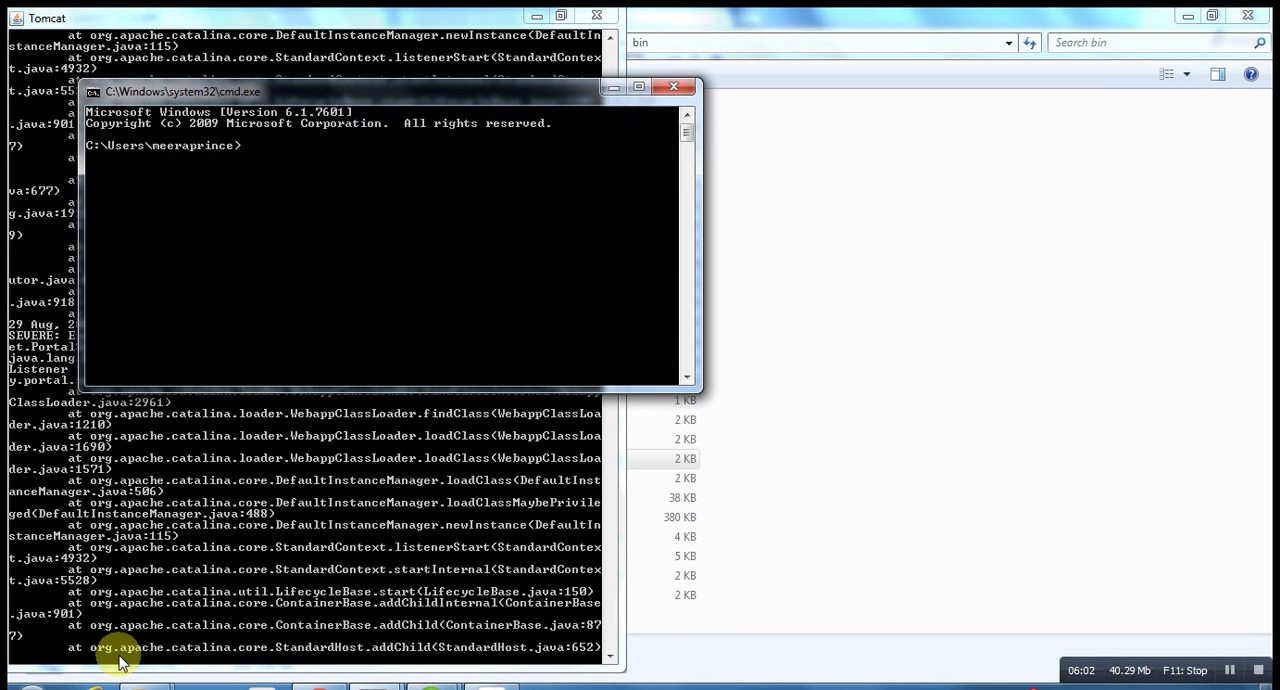
- Query the installed Java version with java --version and java -version
type("java")
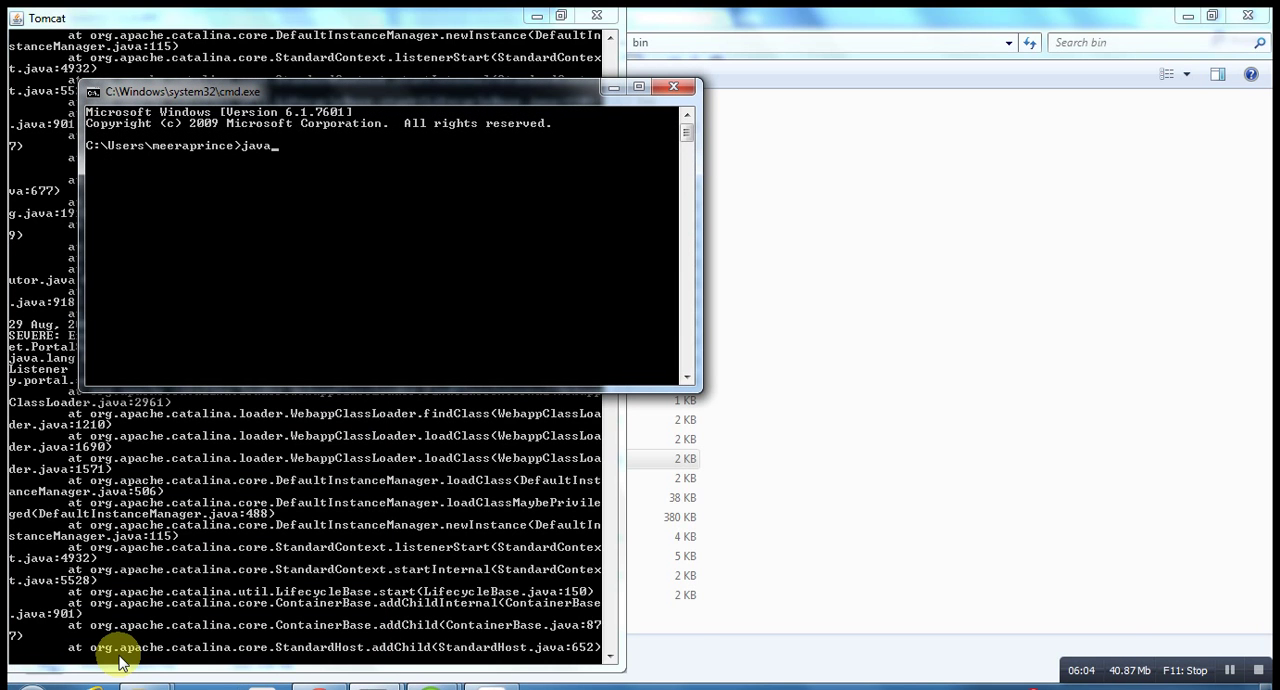
type("-- version")
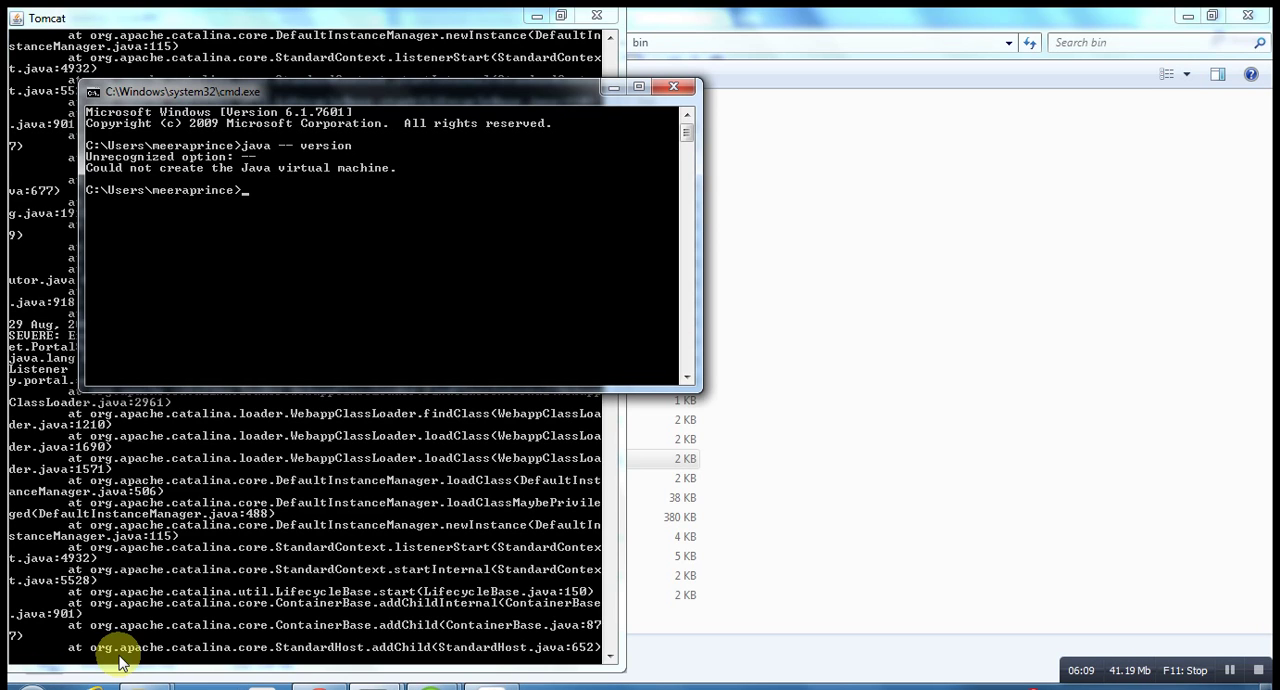
type("java")
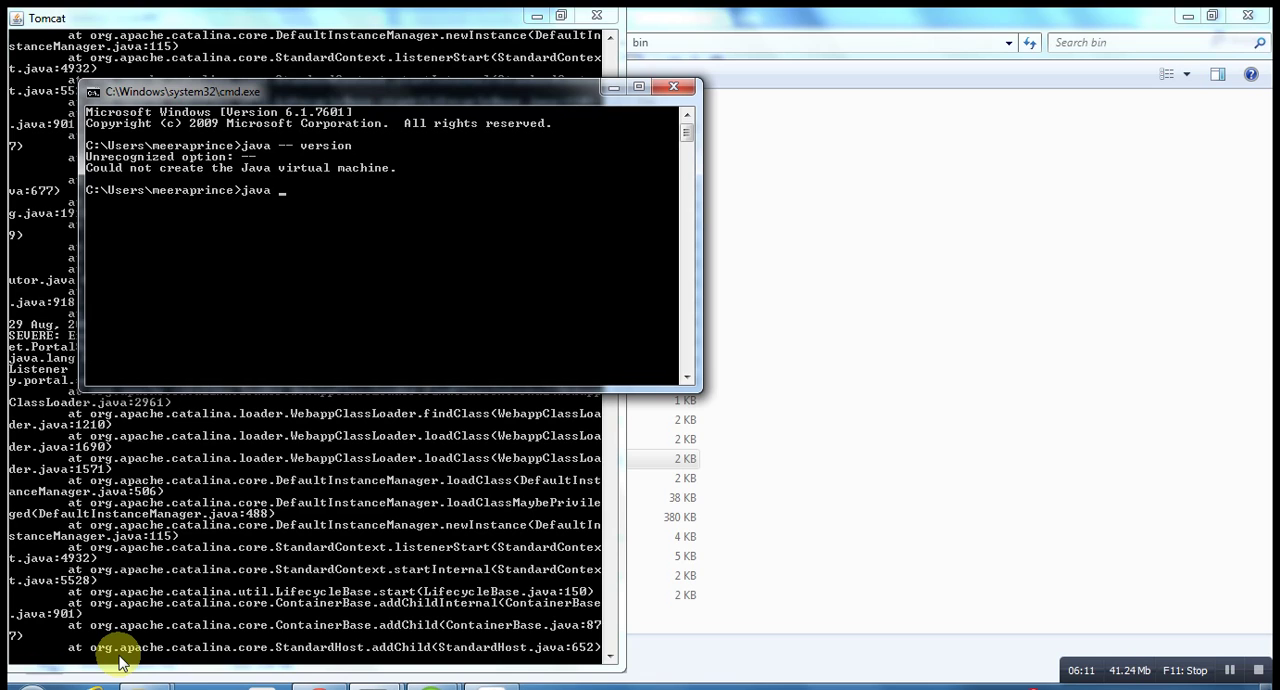
type("-ver")
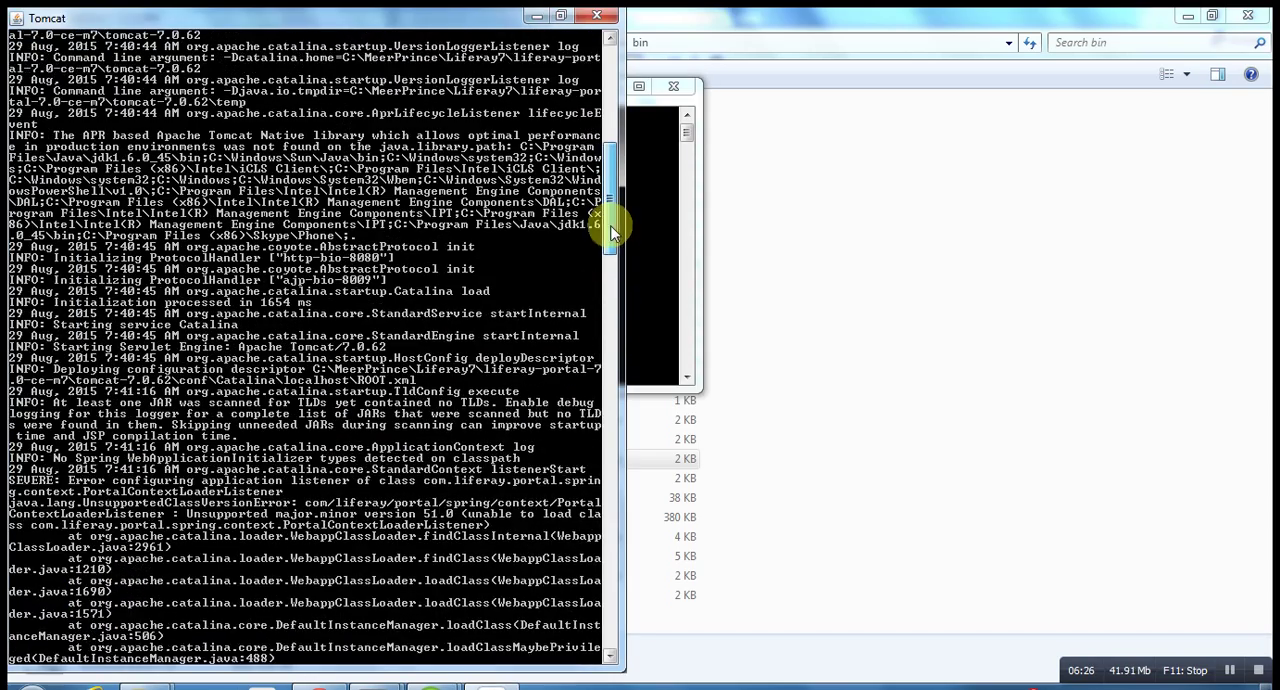
scroll("down", 3)
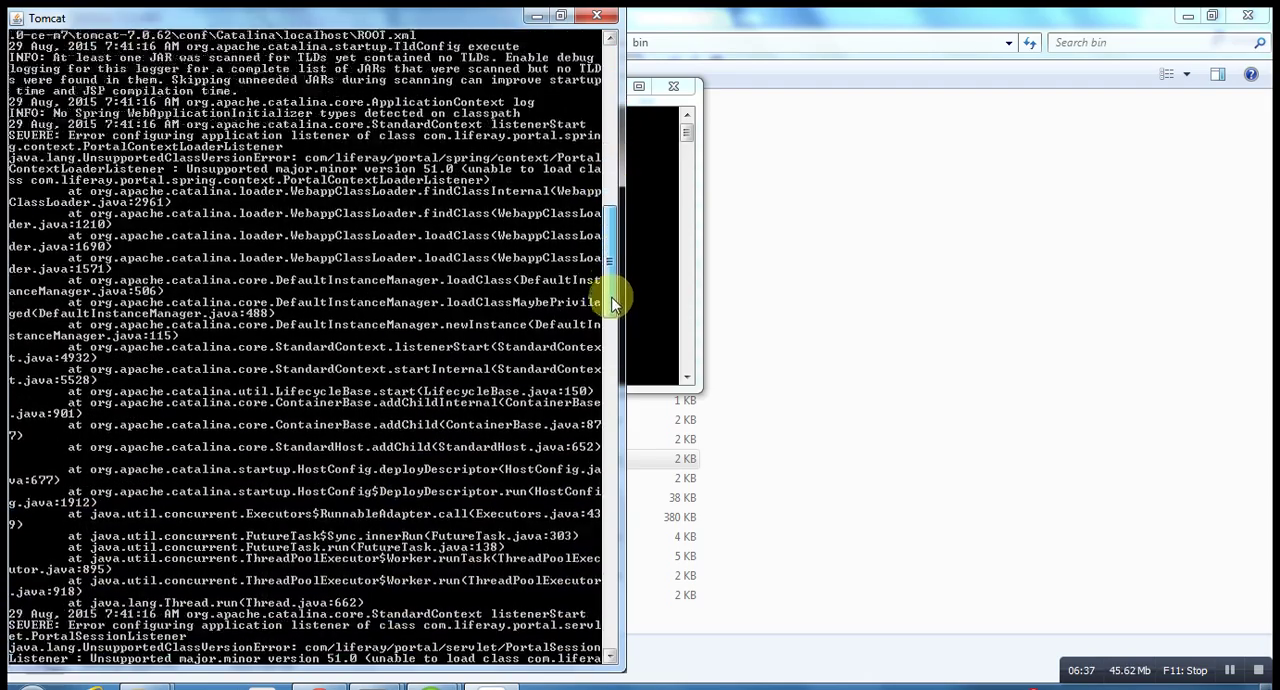
scroll("down", 3)
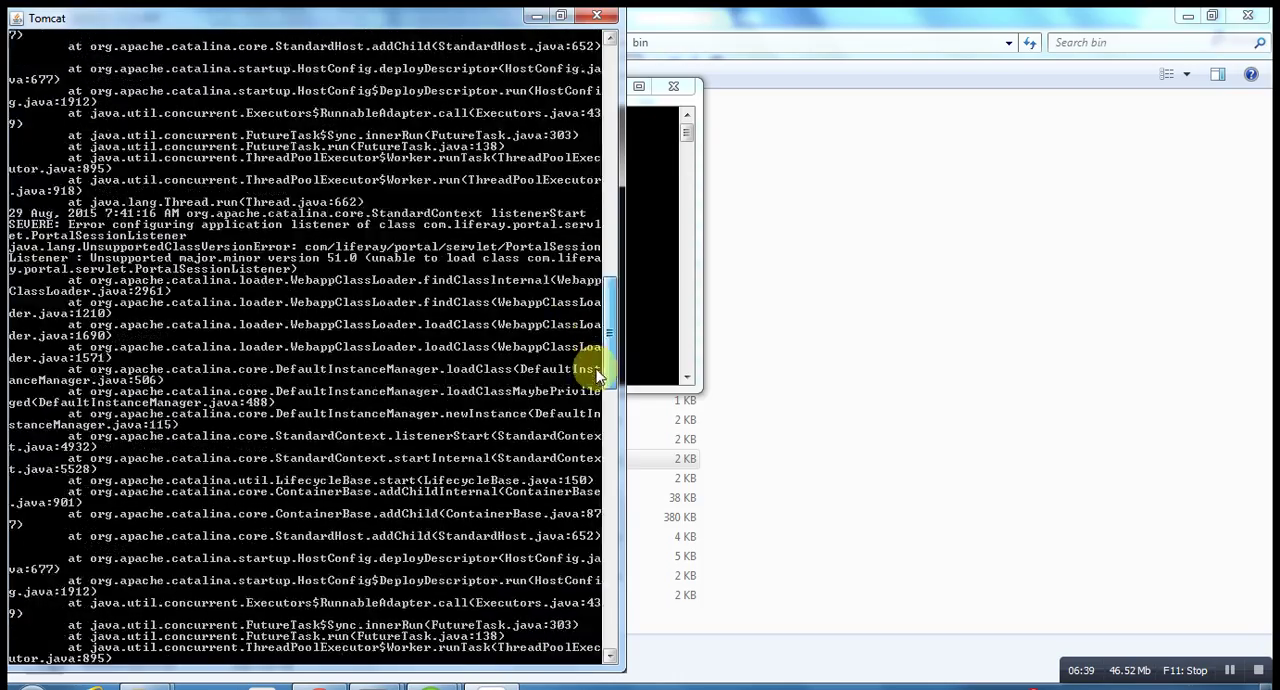